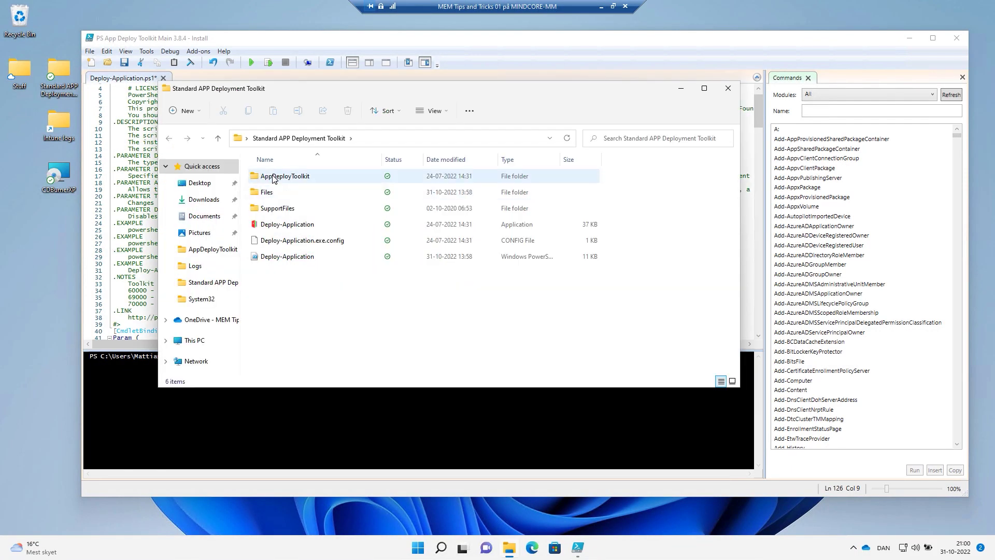
- Run the AppDeployToolkitHelp script with PowerShell from the AppDeployToolkit folder
double_click(284, 176)
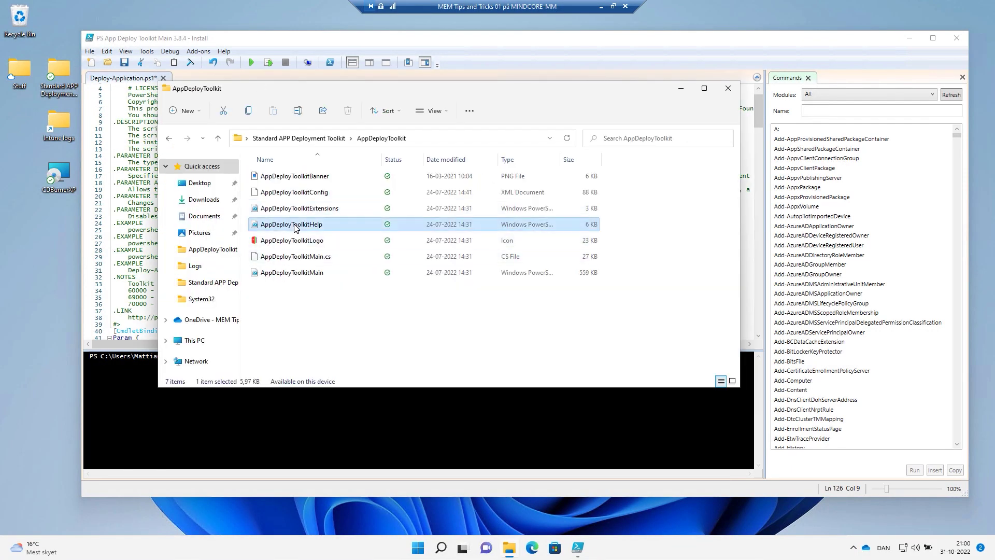
right_click(296, 224)
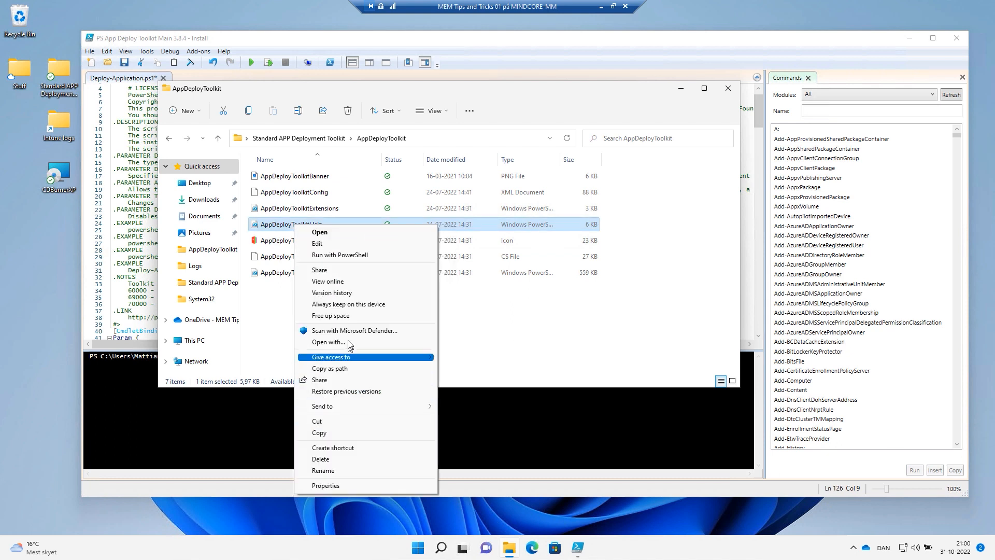
click(339, 255)
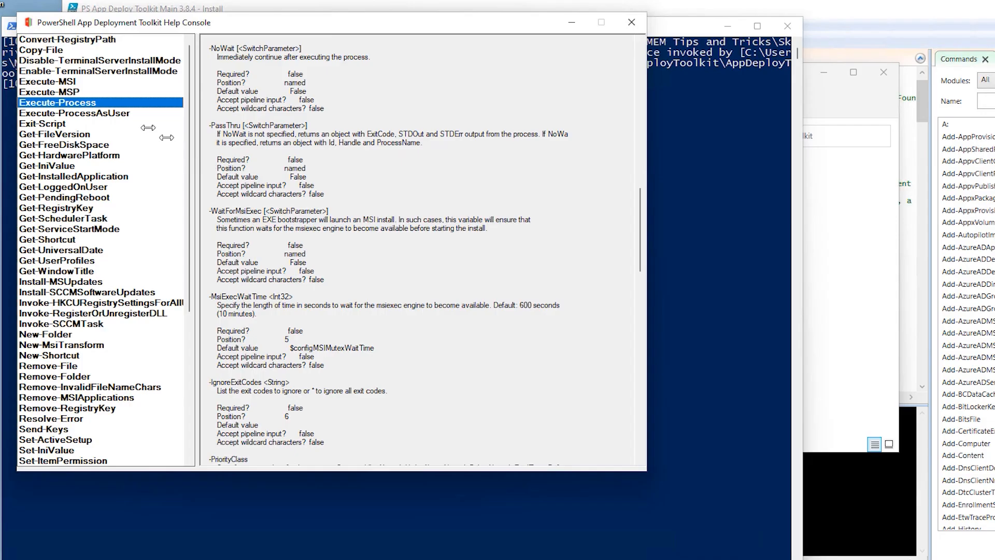
- Browse the Execute-MSI, Execute-Process and Remove-MSIApplications help, then return to the script
click(57, 82)
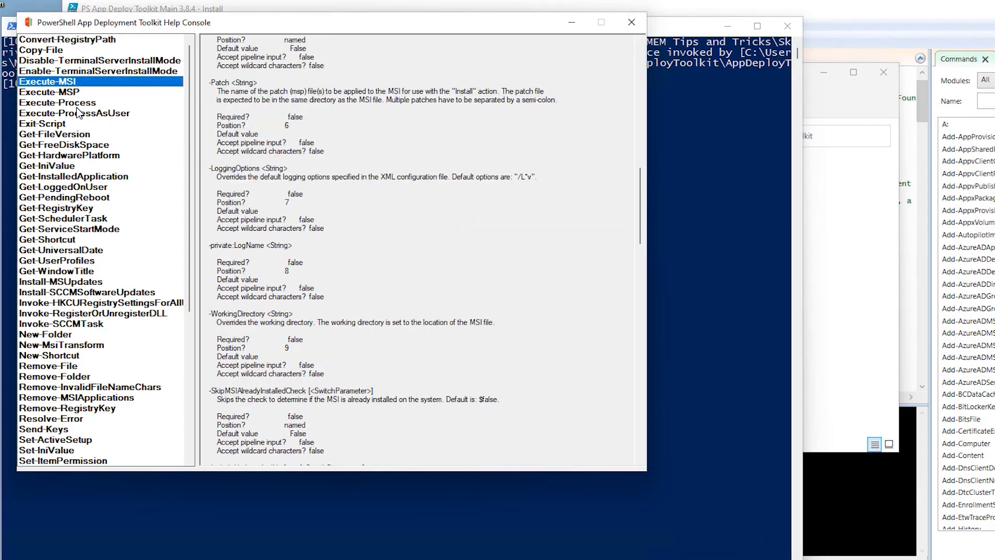
click(56, 103)
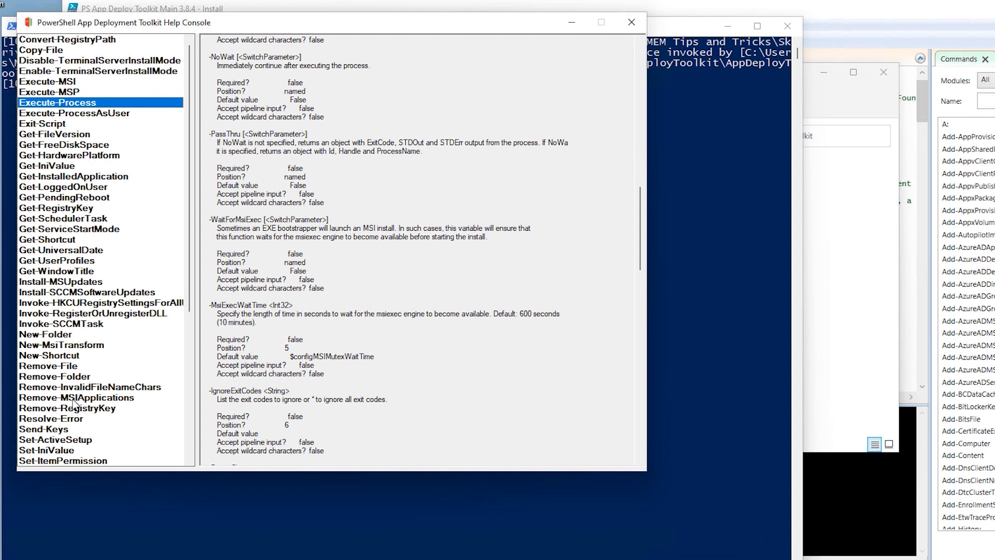
click(75, 397)
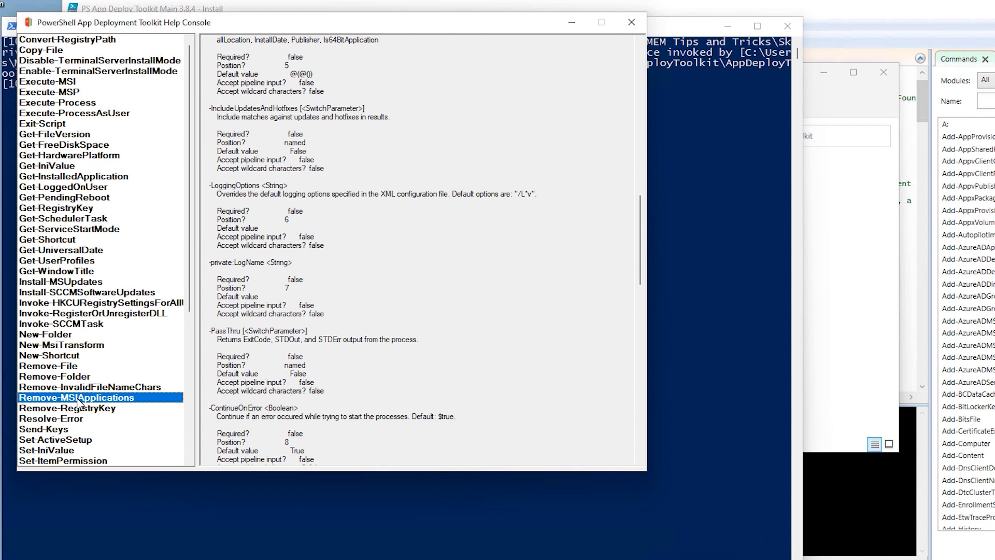
click(50, 83)
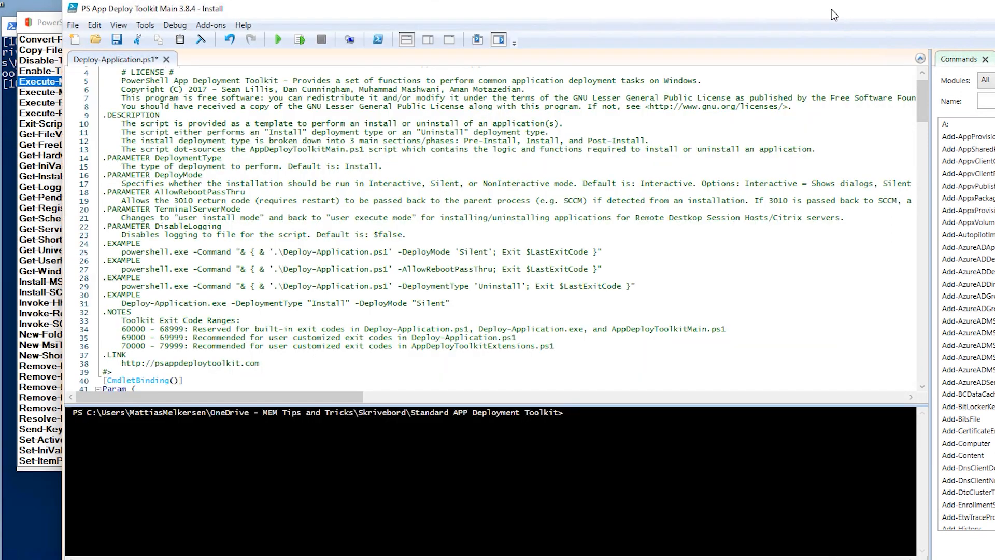
mouse_move(827, 17)
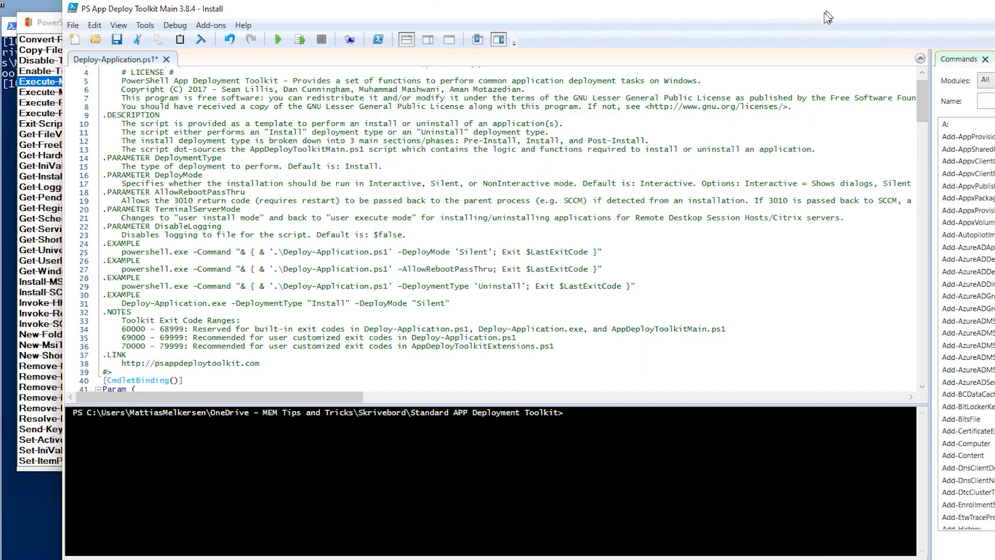
mouse_move(306, 222)
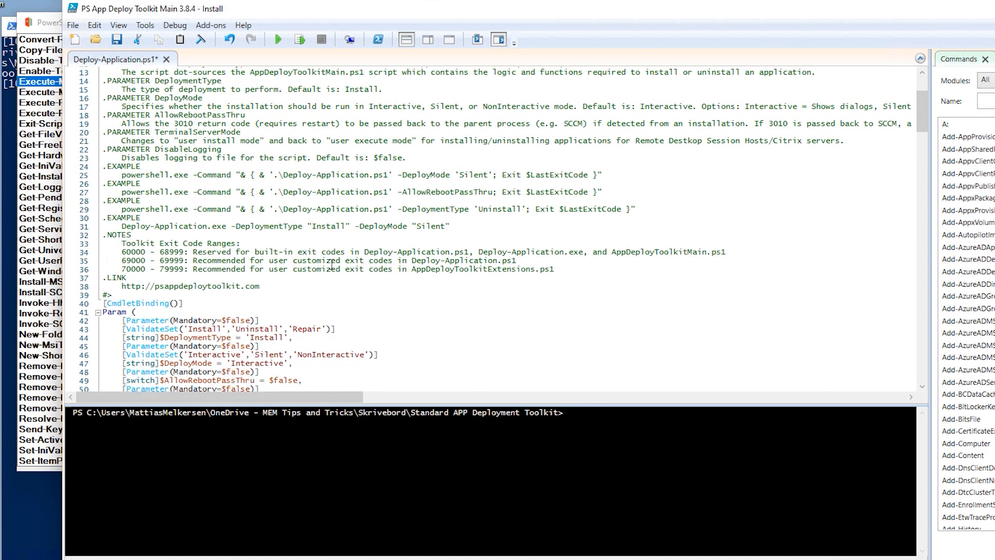
- Scroll to the Pre-Installation section and comment out the Show-InstallationWelcome line
scroll(down, 3)
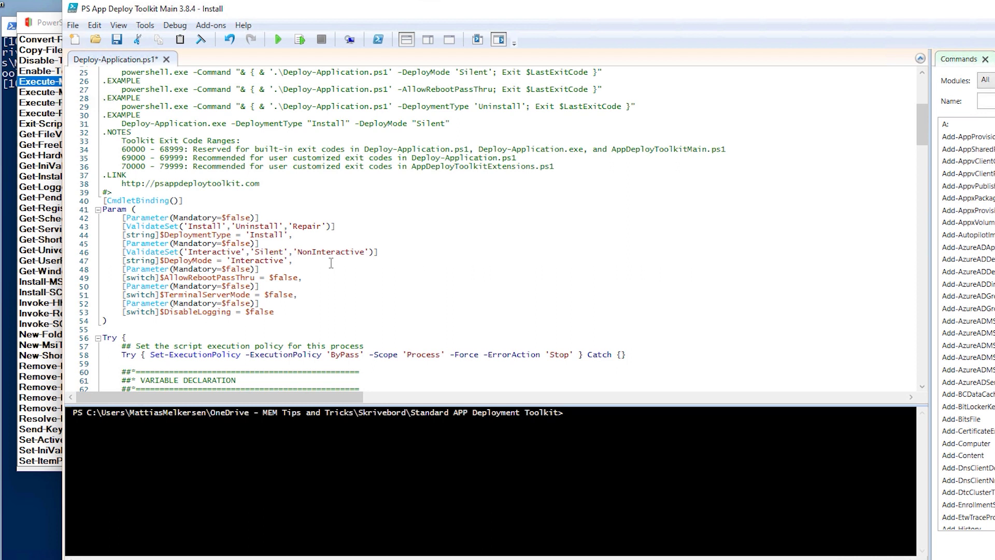
scroll(down, 3)
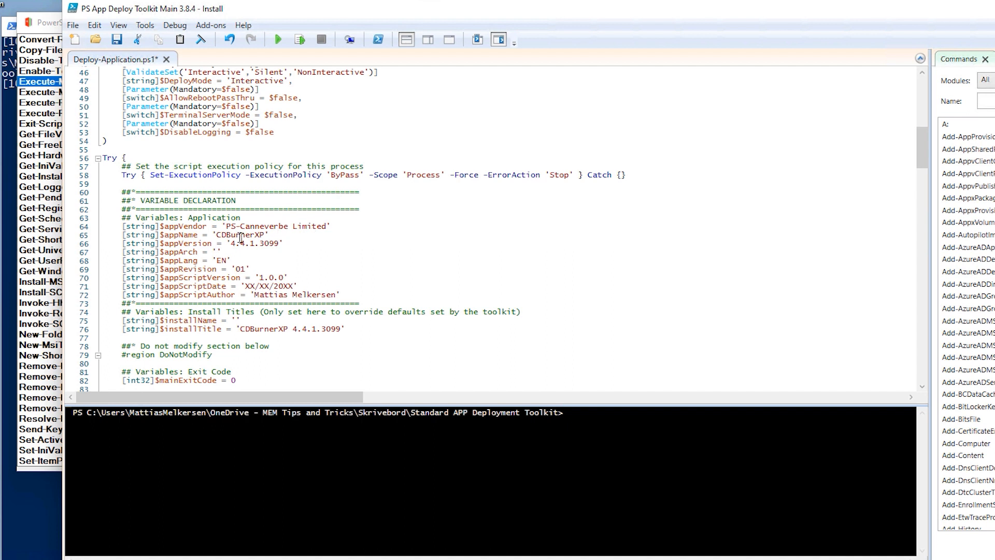
scroll(down, 3)
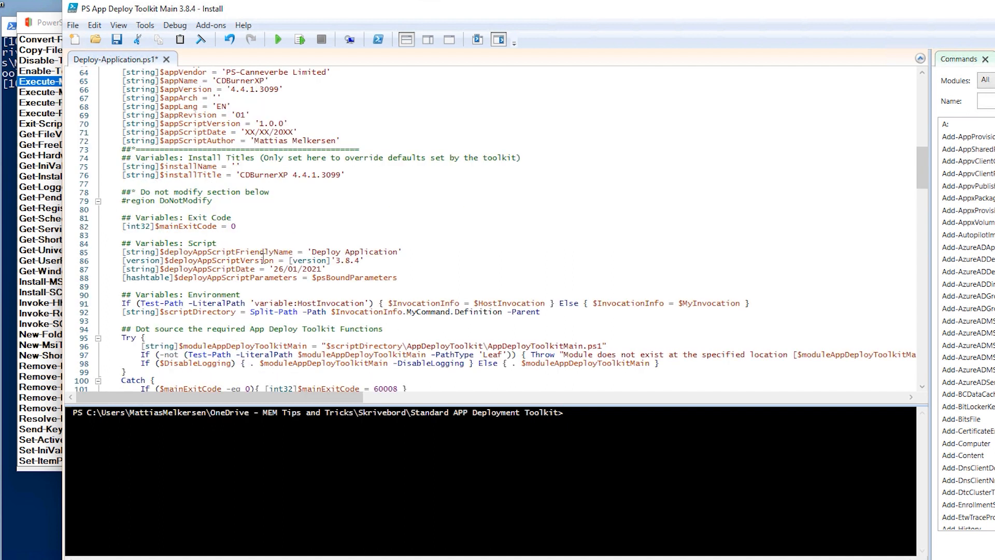
scroll(down, 3)
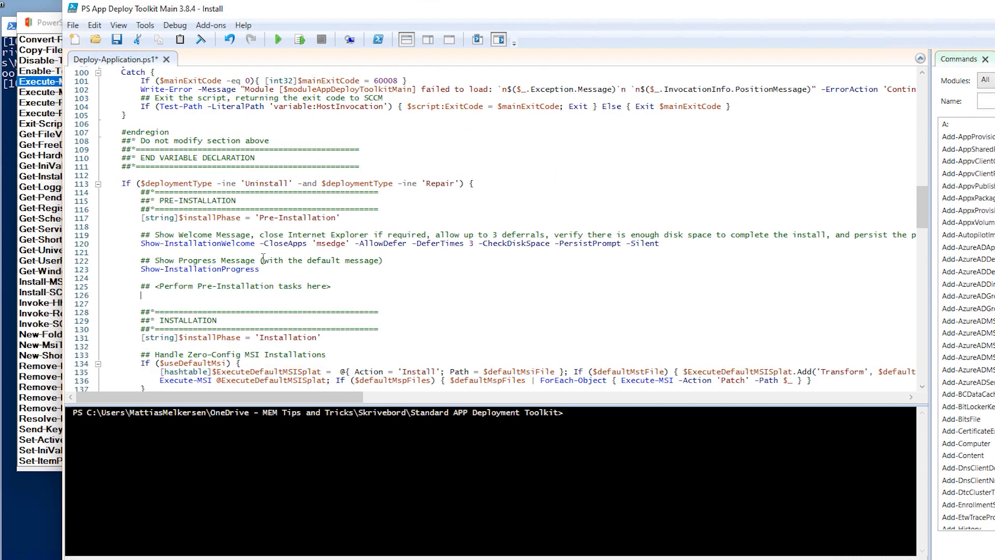
scroll(down, 3)
text(#)
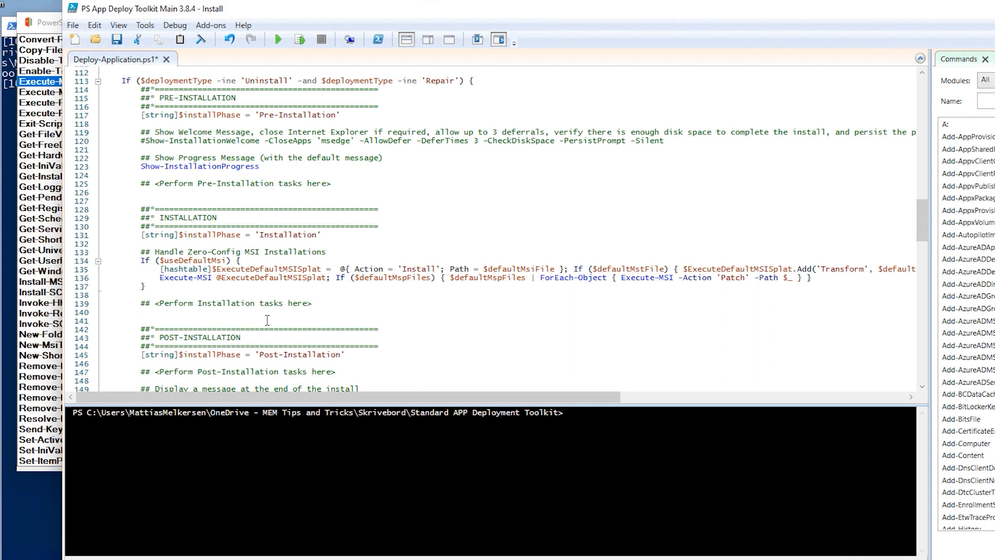
- Write 'Execute-MSI -Action Install -Path ''' on line 140 under installation tasks
text(execut)
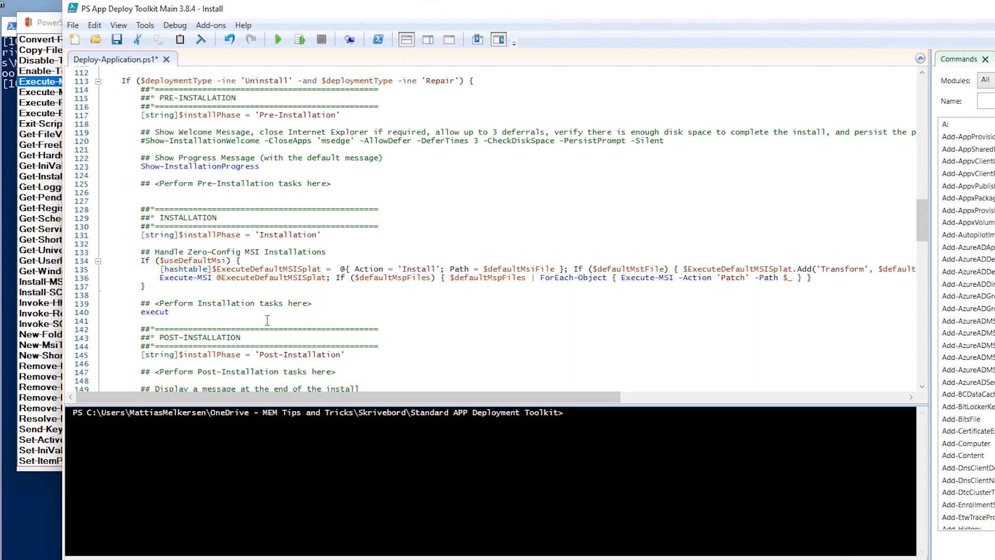
text(-MSI)
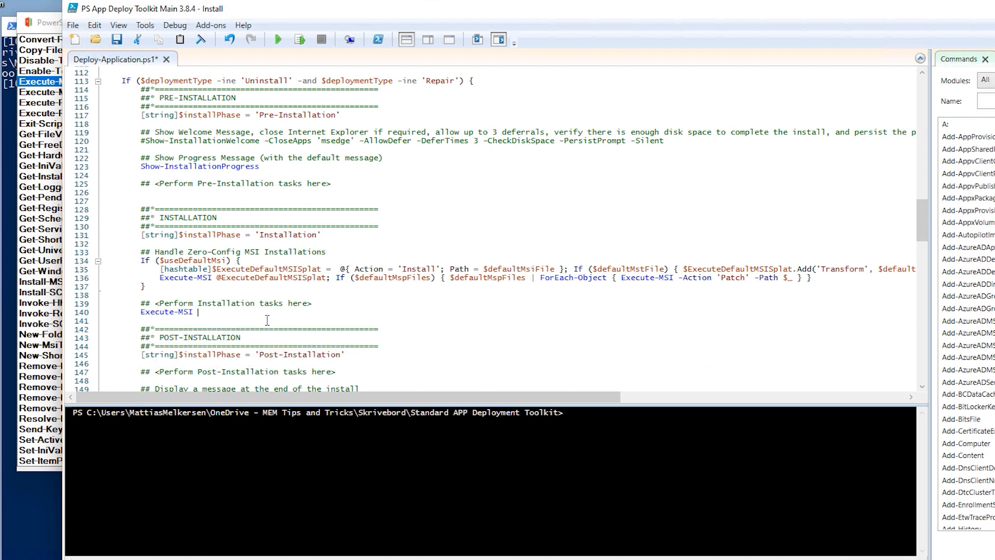
text(-Action)
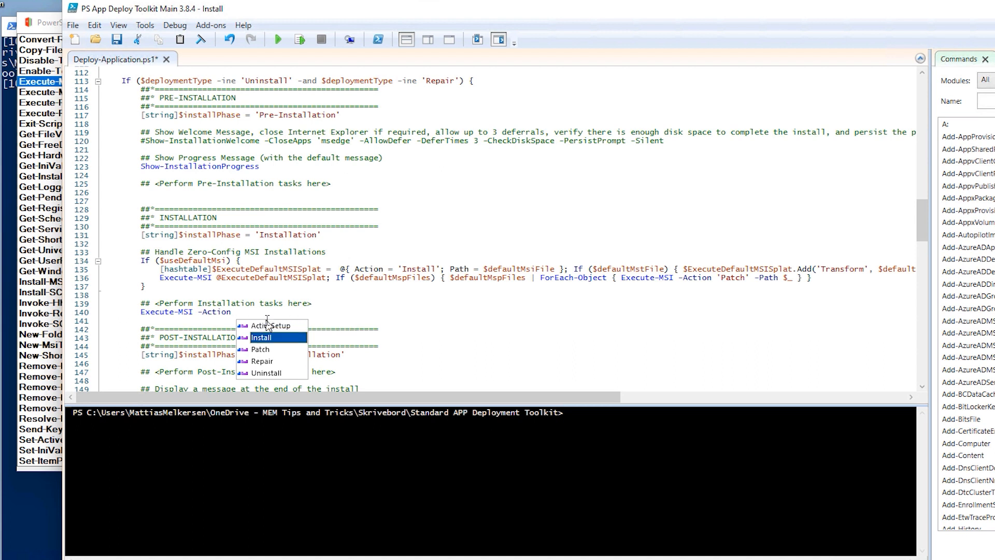
click(261, 337)
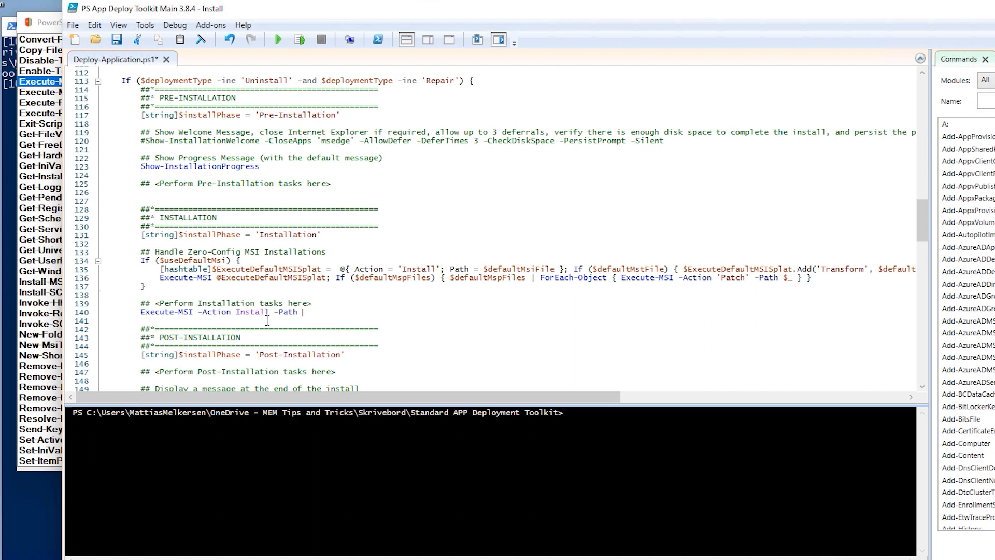
text('')
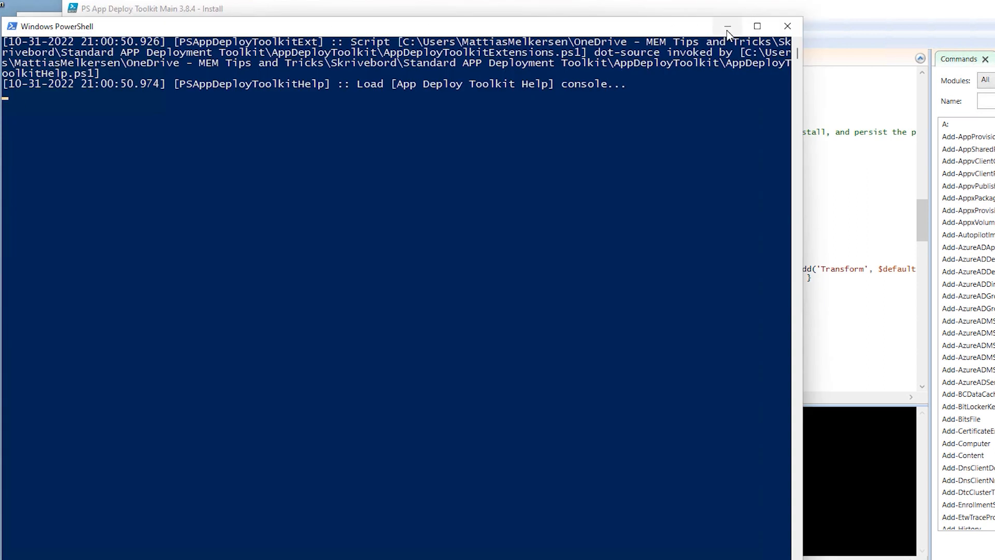
- Hide the toolkit console, surface the Help Console, and open the toolkit's Files folder
click(728, 25)
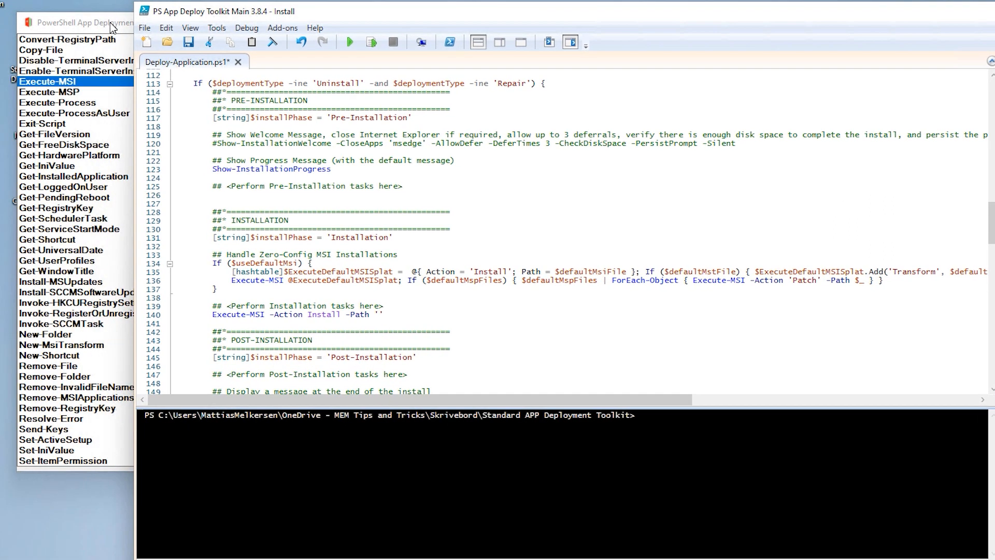
click(59, 82)
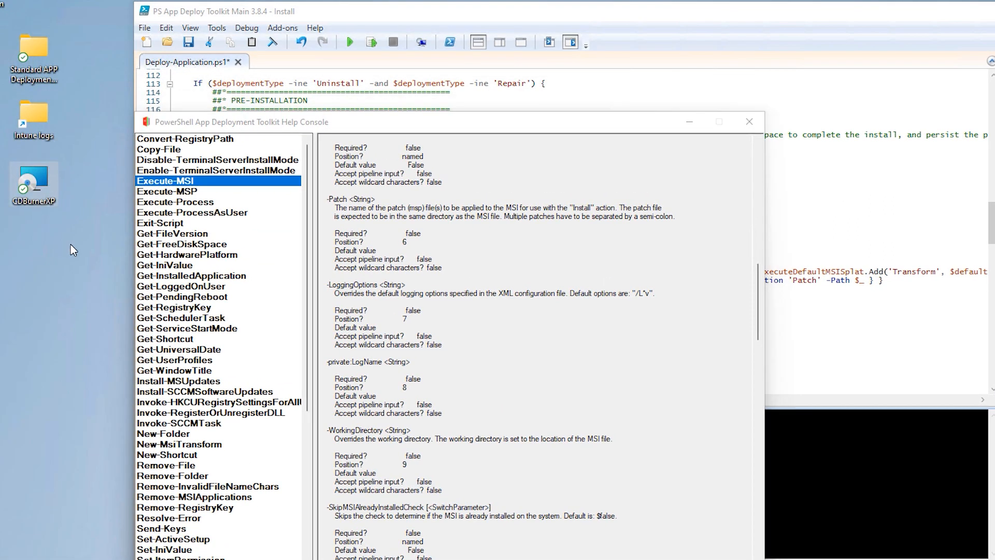
mouse_move(43, 201)
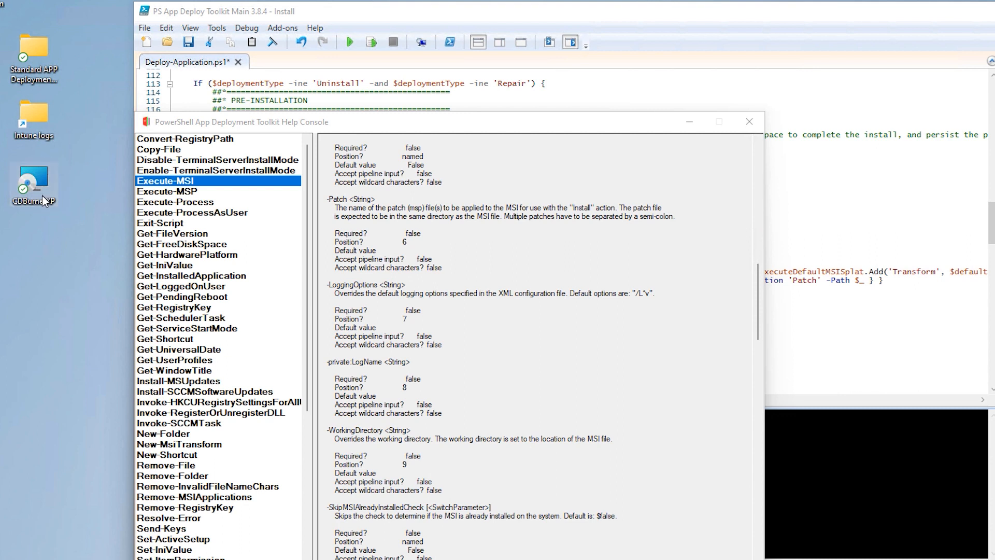
mouse_move(294, 181)
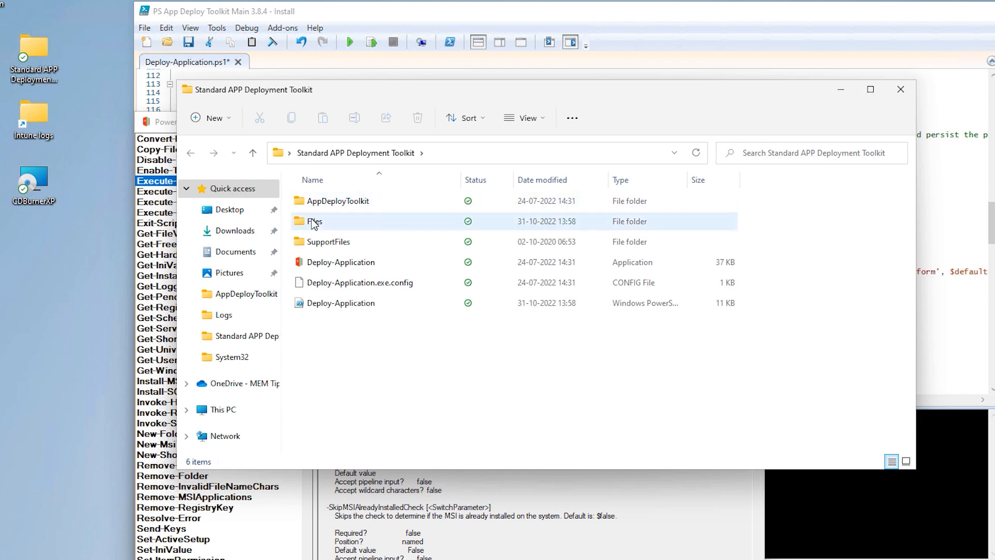
double_click(315, 221)
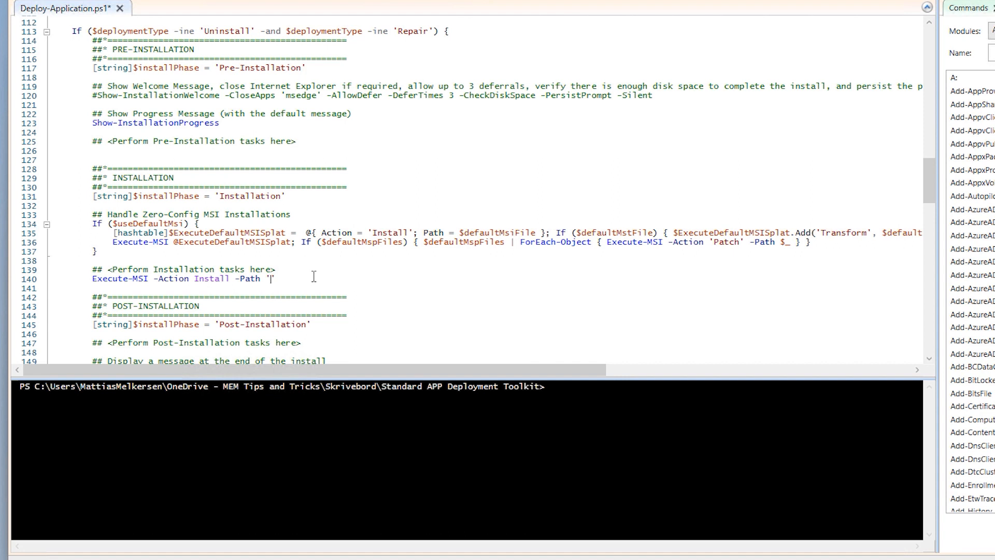
- Fill the path with 'CDBurnerXP.msi' and begin a -Parameters argument
text(CDBurnerXP)
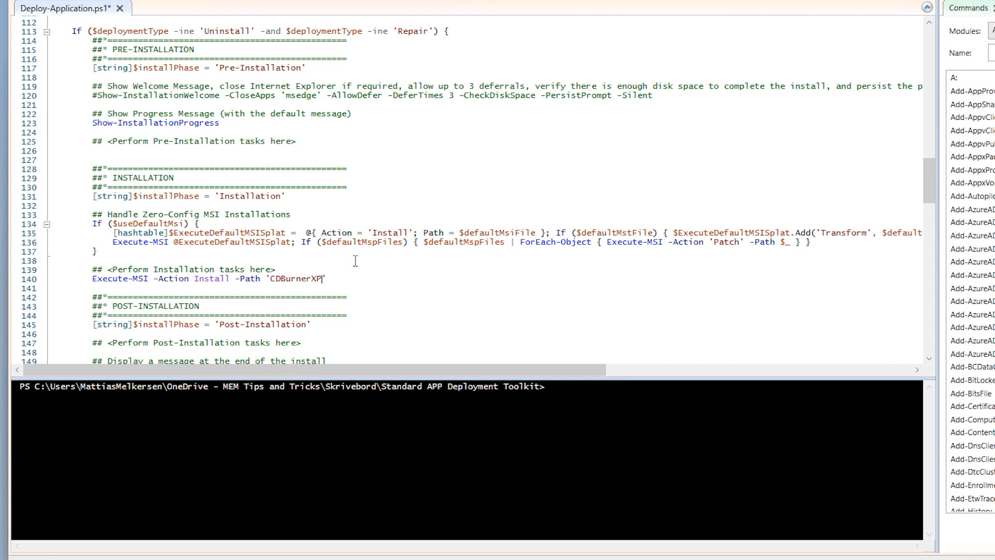
text(.ms)
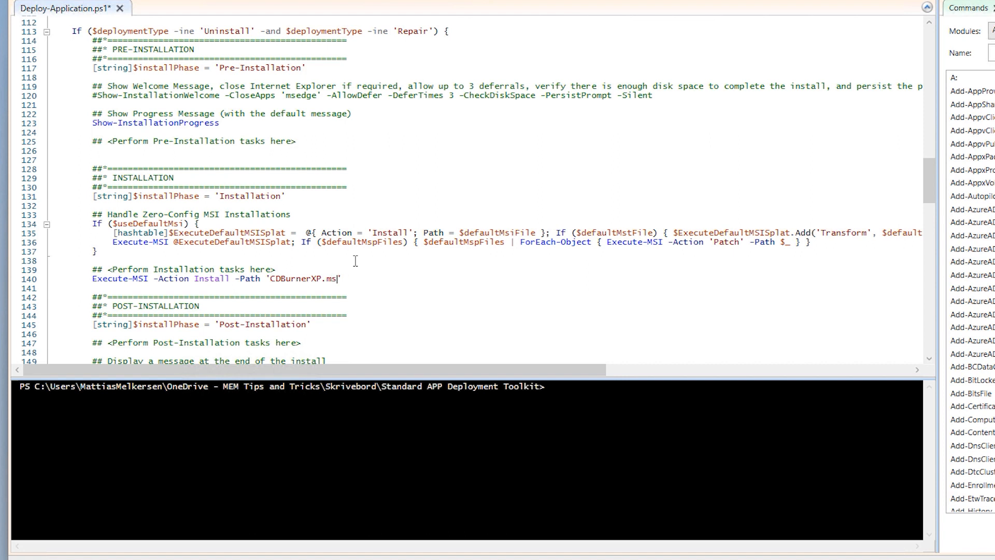
text(i)
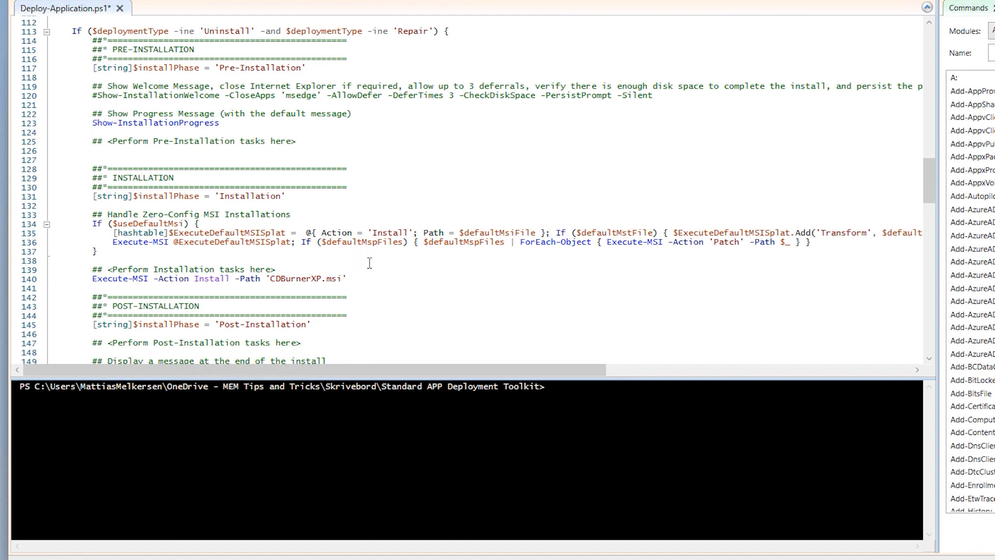
scroll(down, 3)
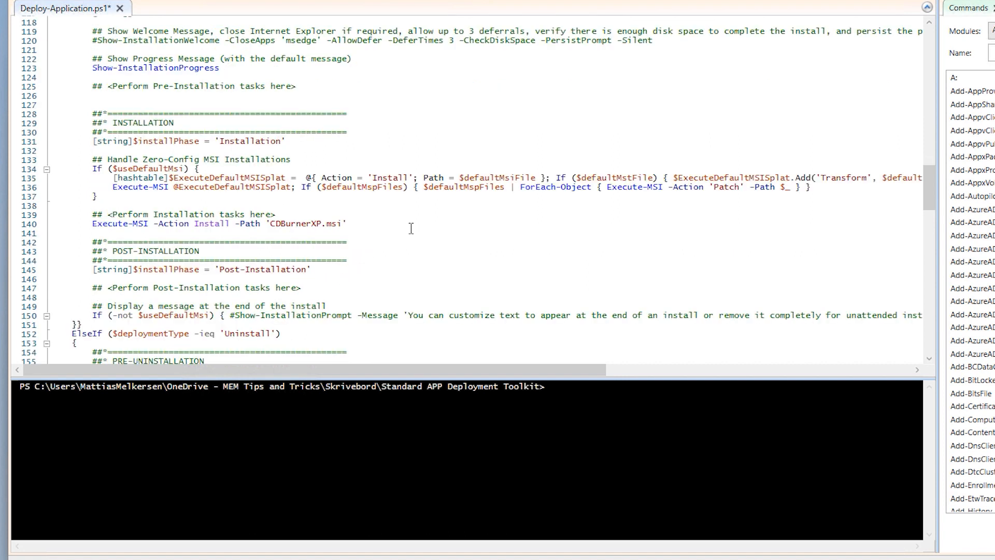
text(-Parameters)
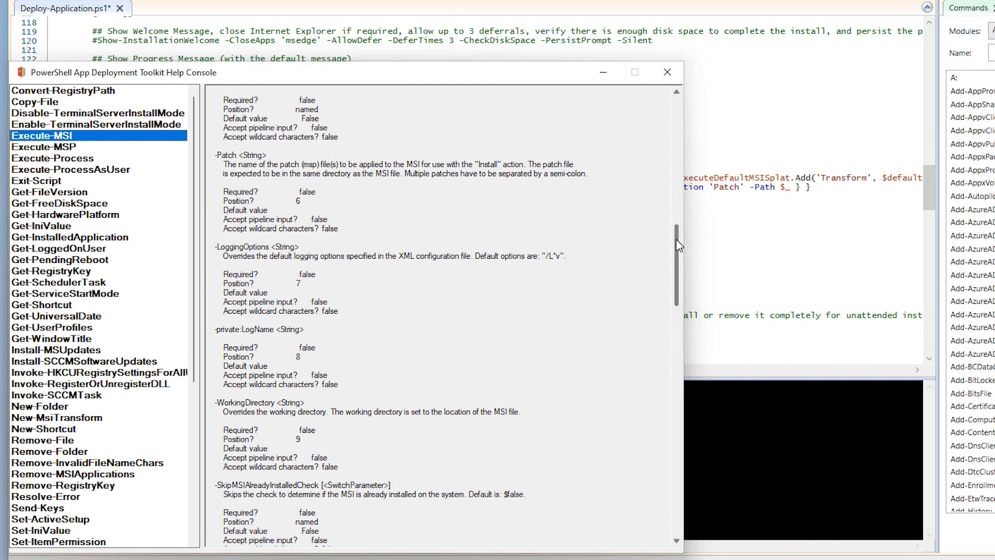
- Scroll to the Execute-MSI examples and highlight the example passing '/QN' parameters
scroll(down, 3)
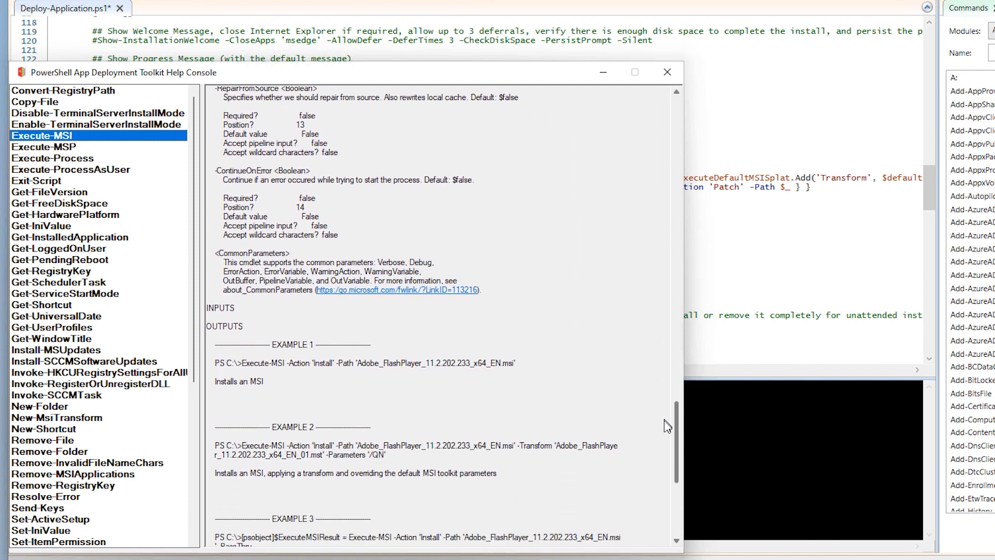
scroll(down, 3)
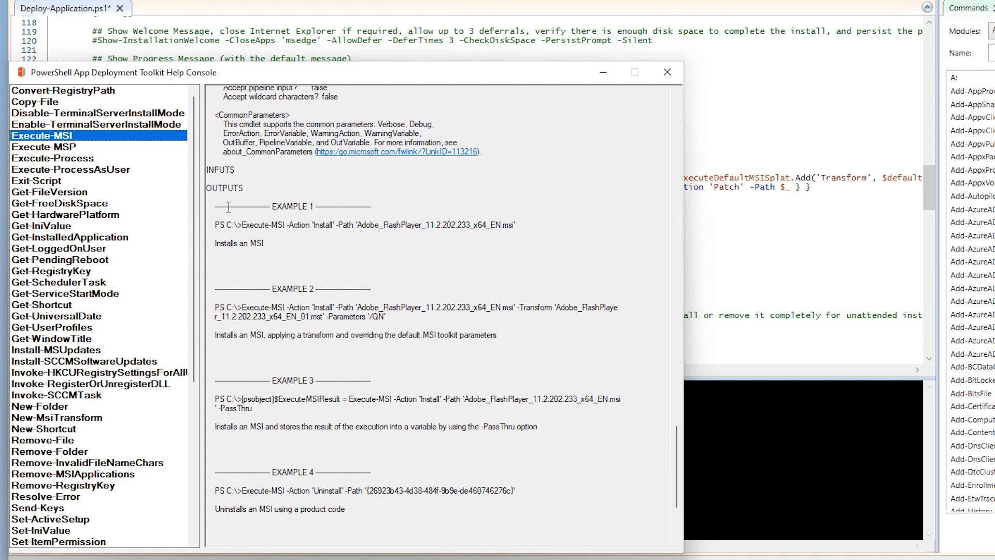
drag(244, 224, 311, 224)
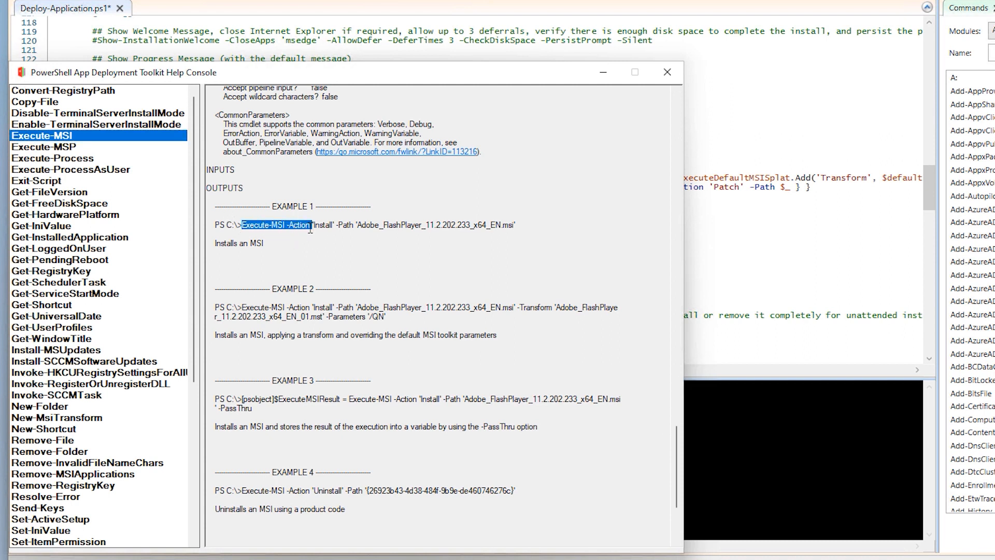
drag(313, 225, 422, 224)
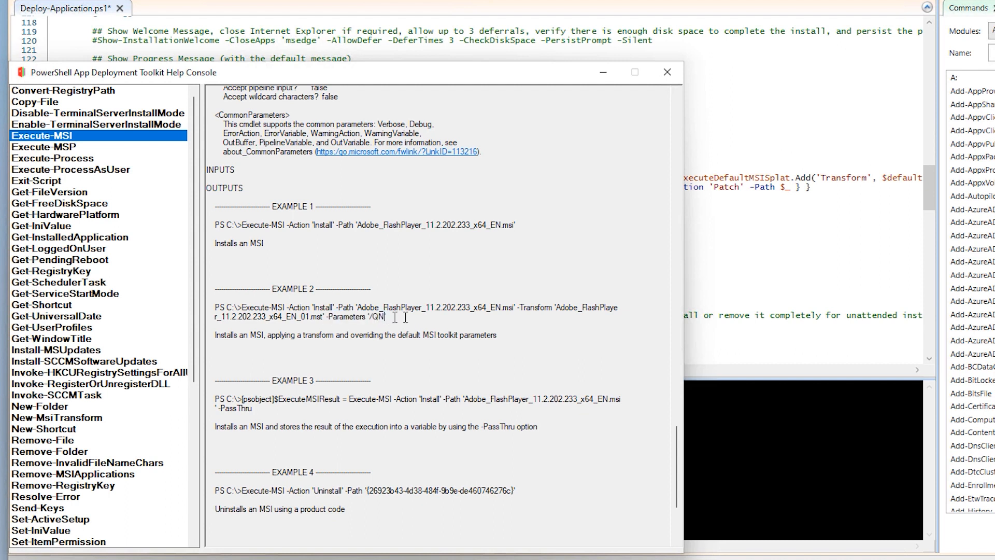
click(667, 72)
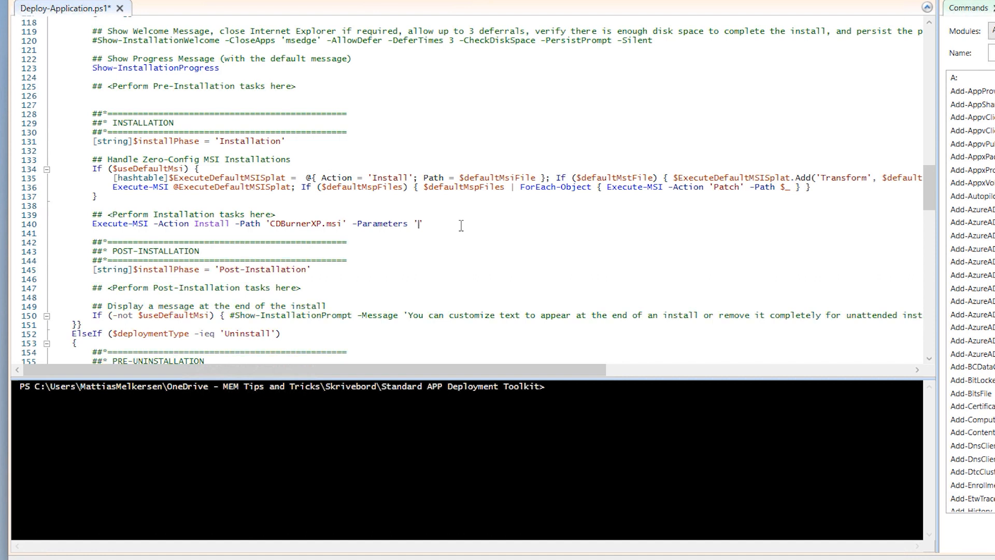
- Enter '/QN' as the -Parameters value, then revisit the Help Console example
text(/QN)
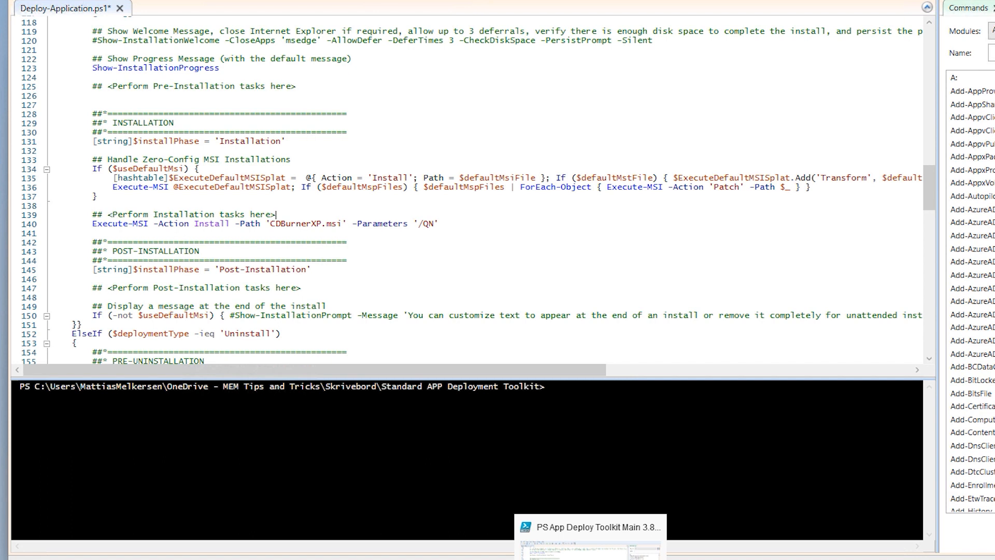
click(594, 537)
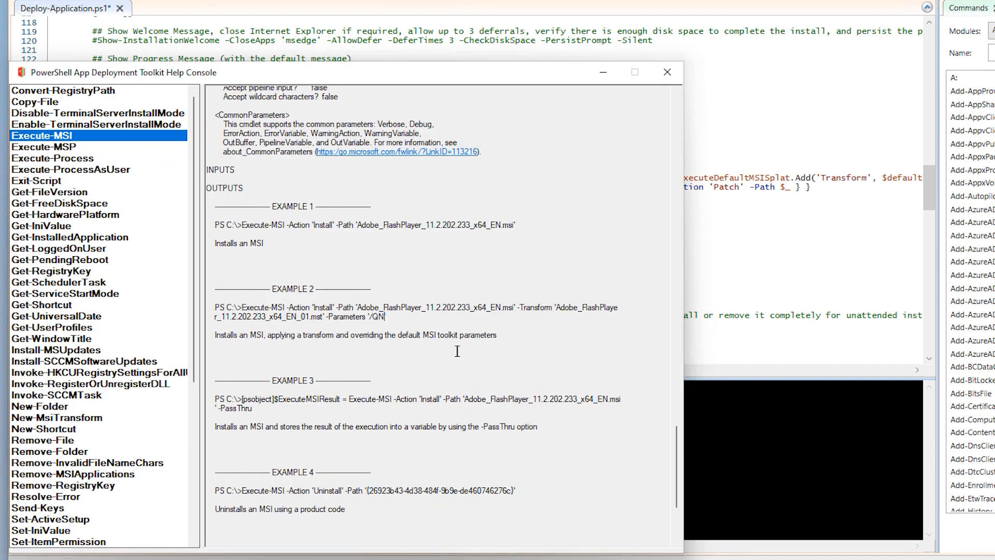
click(667, 72)
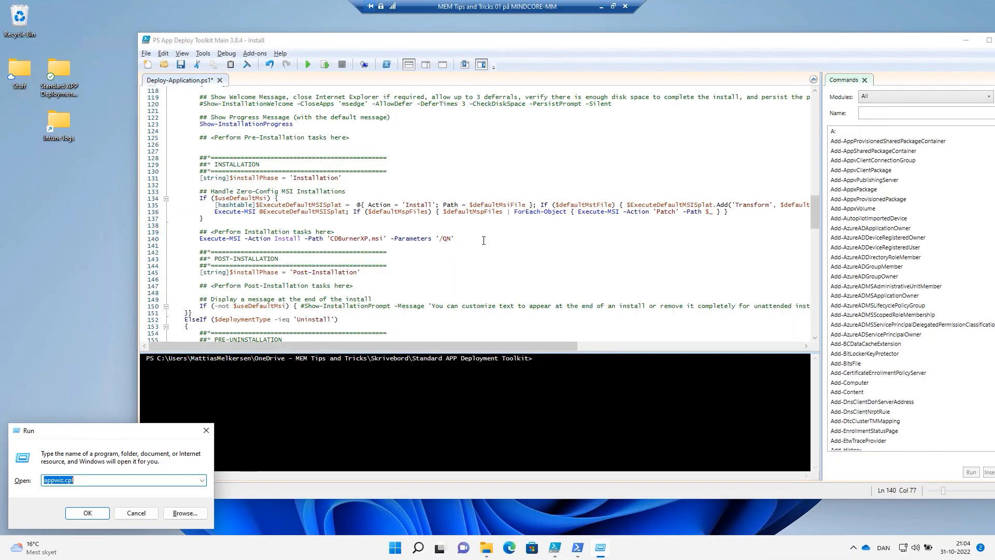
- Run msiexec and scroll its help to the quiet and UI level display options
text(msie)
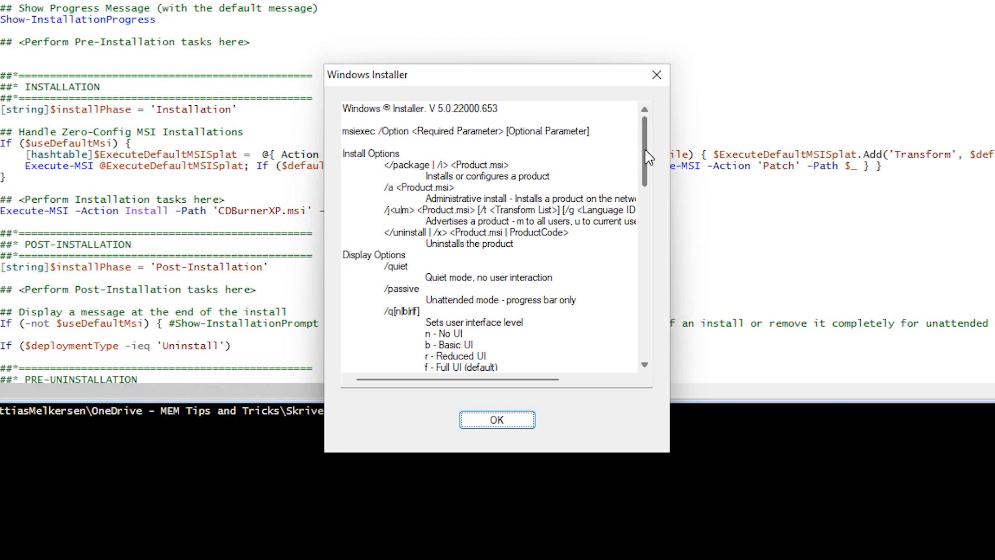
scroll(down, 3)
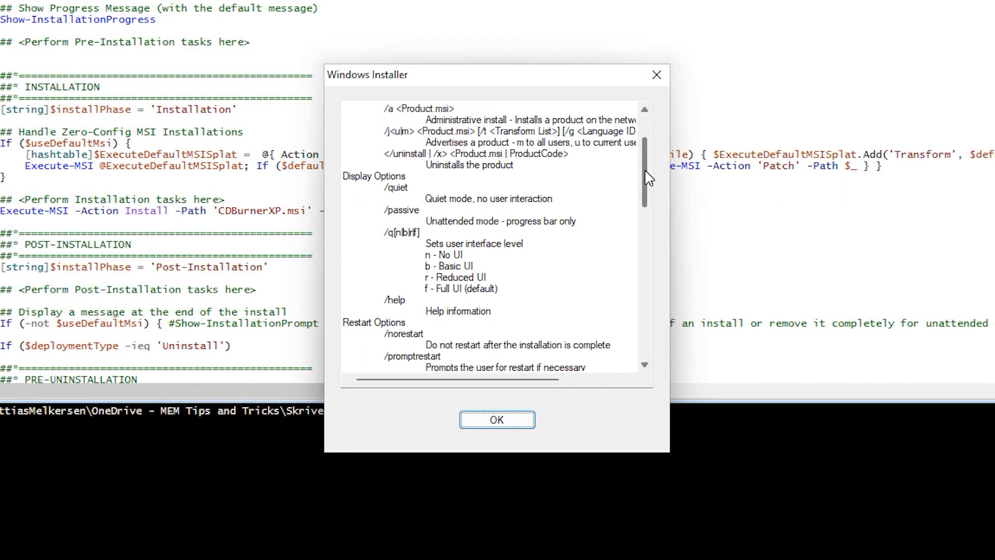
scroll(down, 3)
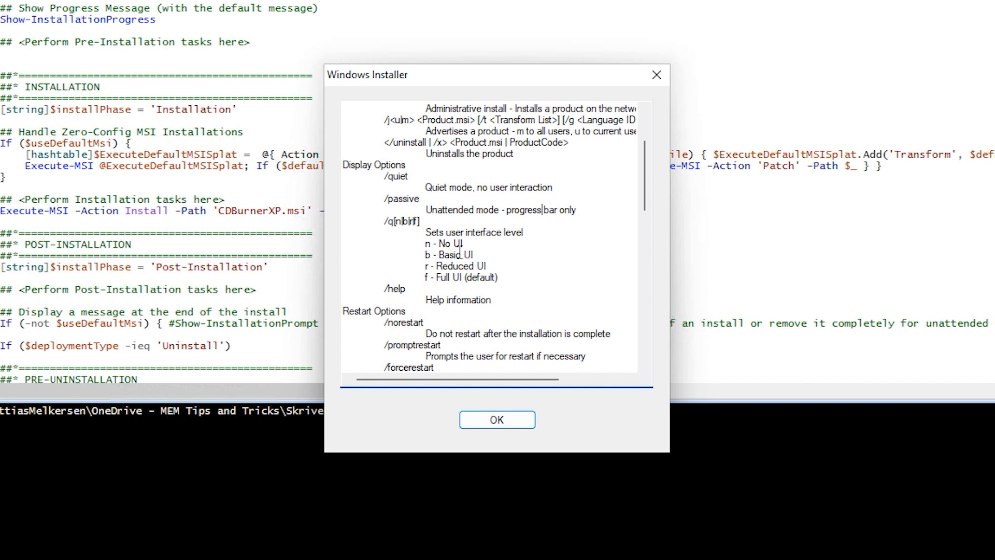
double_click(448, 243)
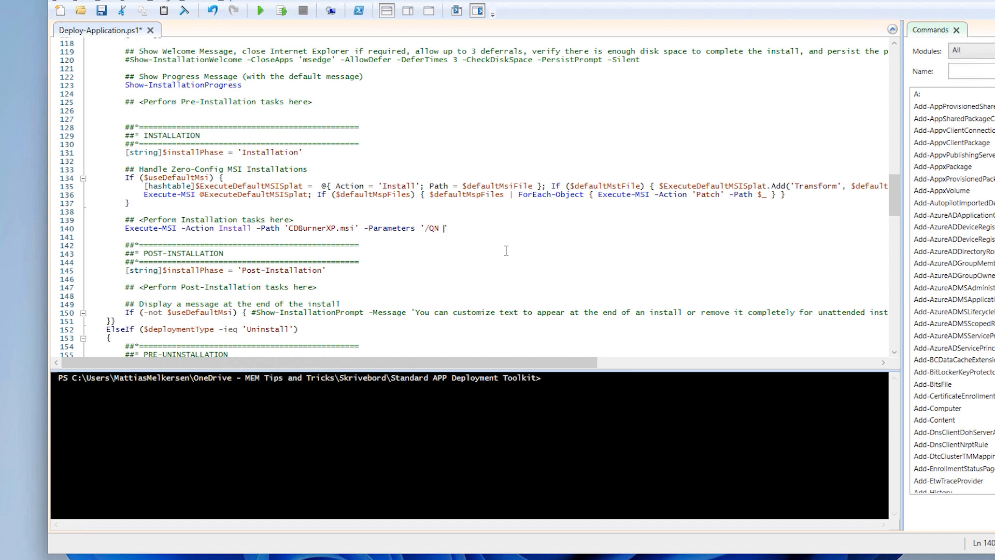
- Append REBOOT=ReallySuppress after /QN inside the -Parameters quotes
text(REBOO)
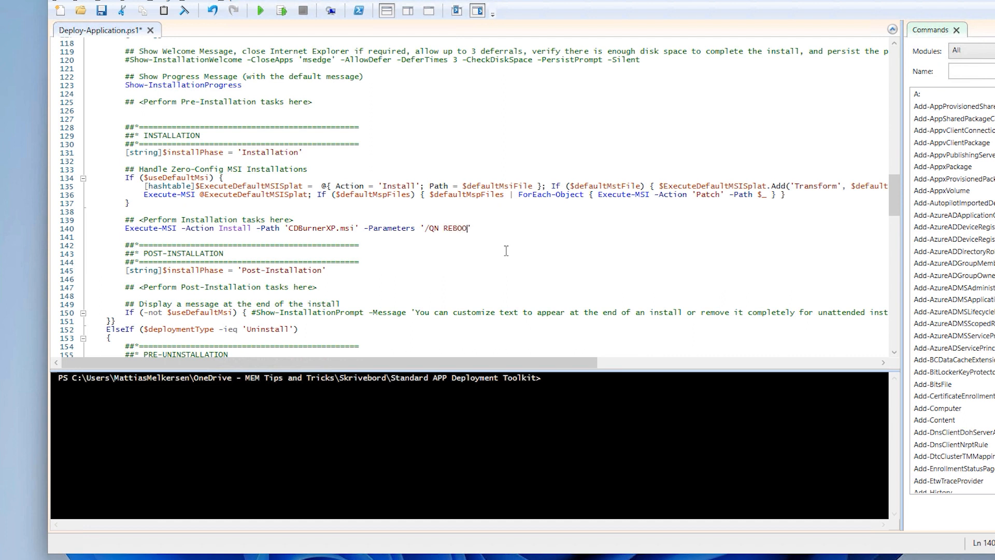
text(=R)
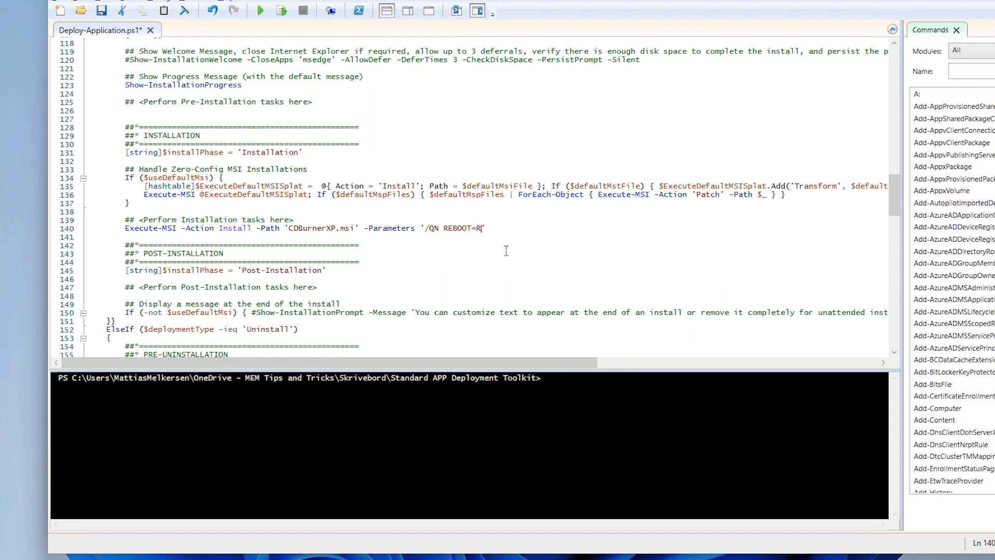
text(eally)
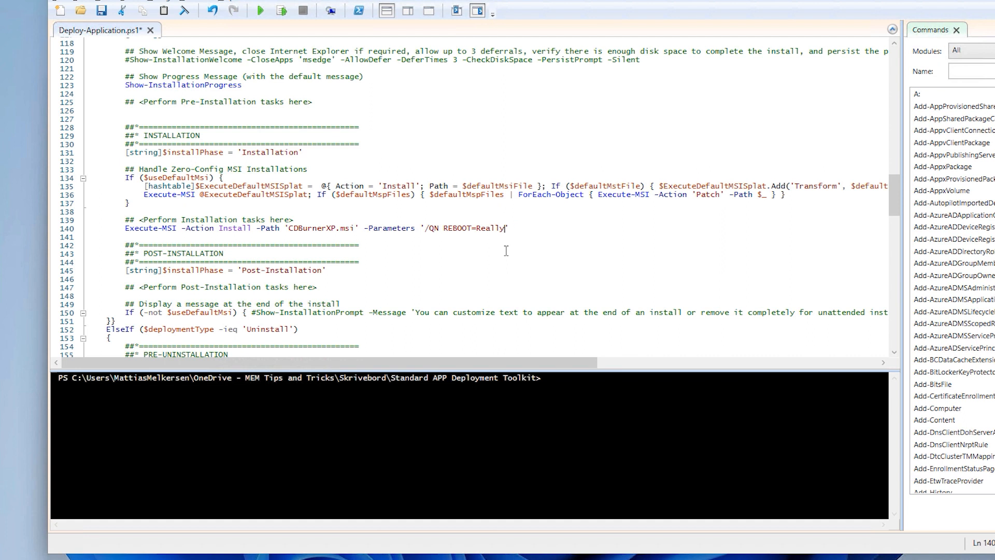
text(Suppress)
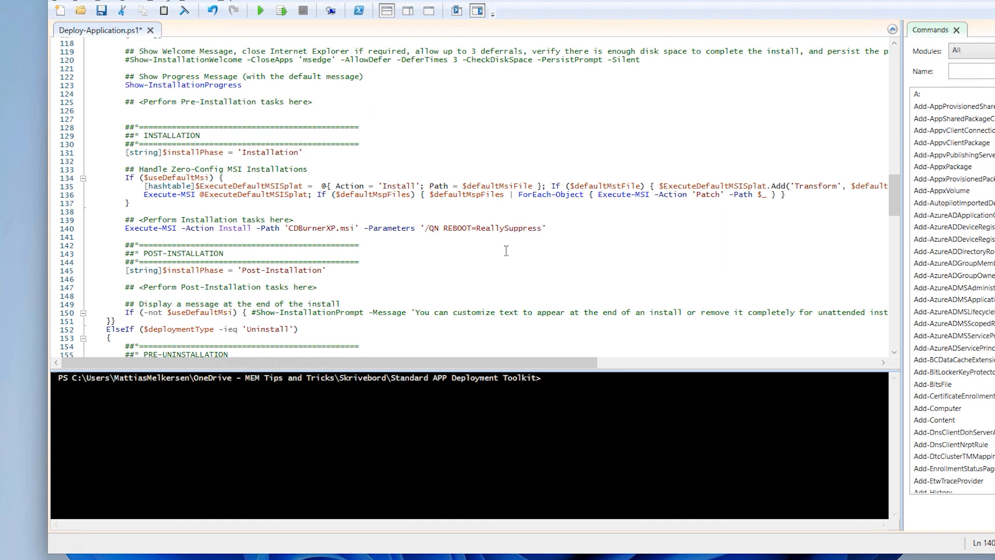
mouse_move(513, 248)
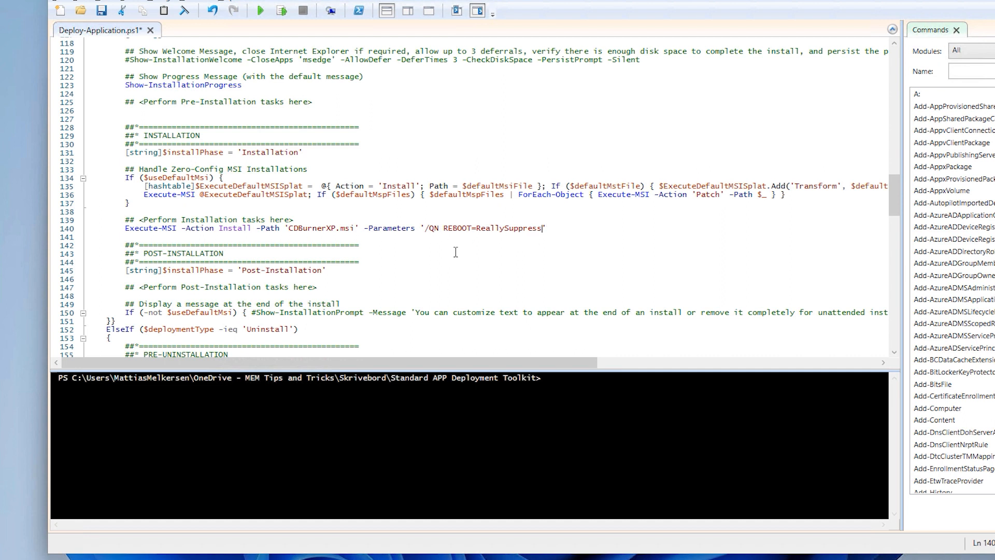
mouse_move(558, 247)
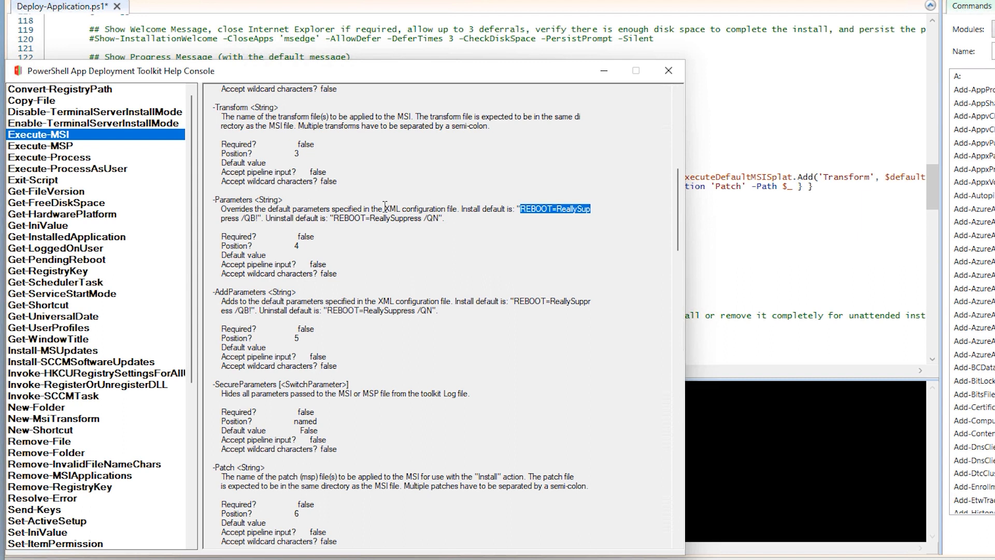
mouse_move(426, 233)
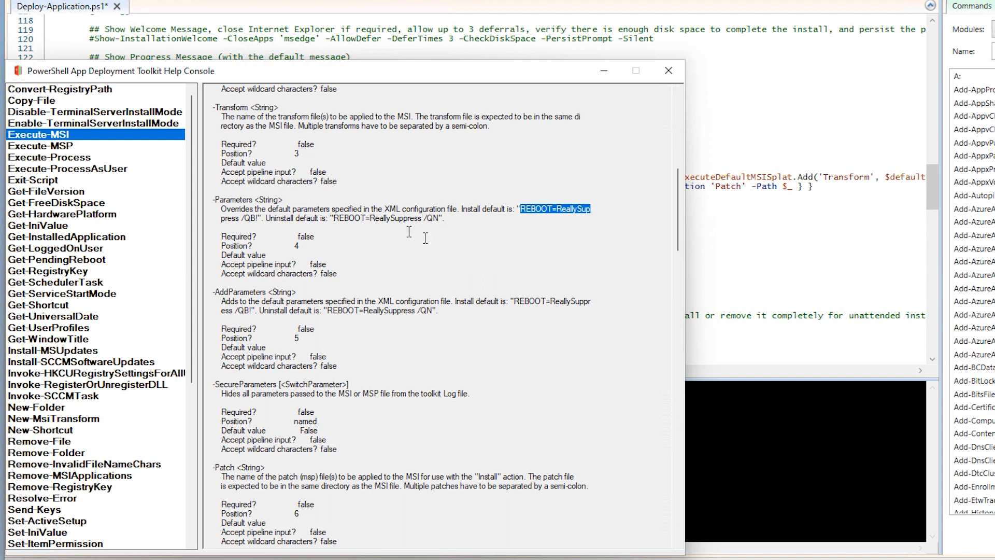
- Highlight the REBOOT=ReallySuppress uninstall default in the Execute-MSI -Parameters help
double_click(430, 218)
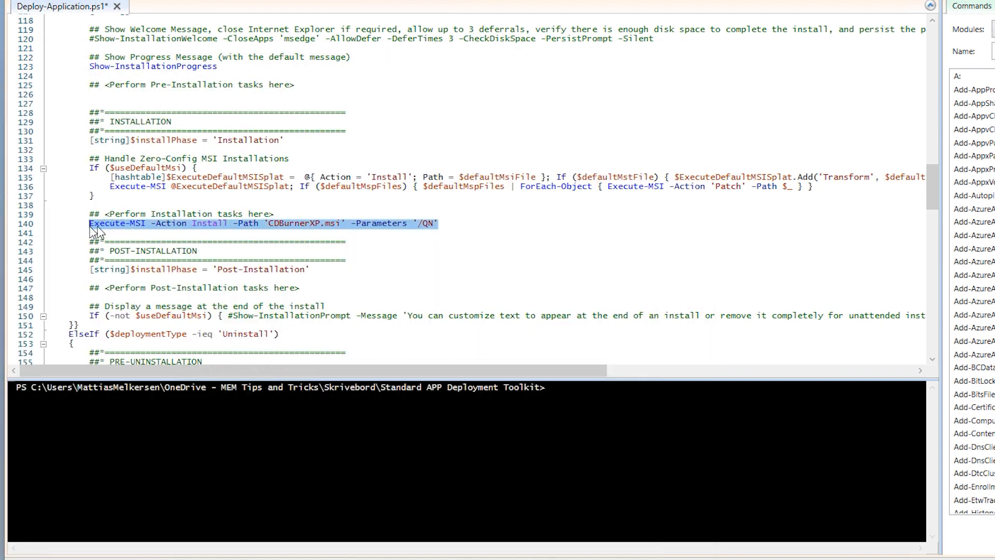
- Add Execute-MSI -Action Install -Path 'CDBurnerXP.msi' -Parameters '/QN' under uninstallation tasks, selecting 'Install'
scroll(down, 3)
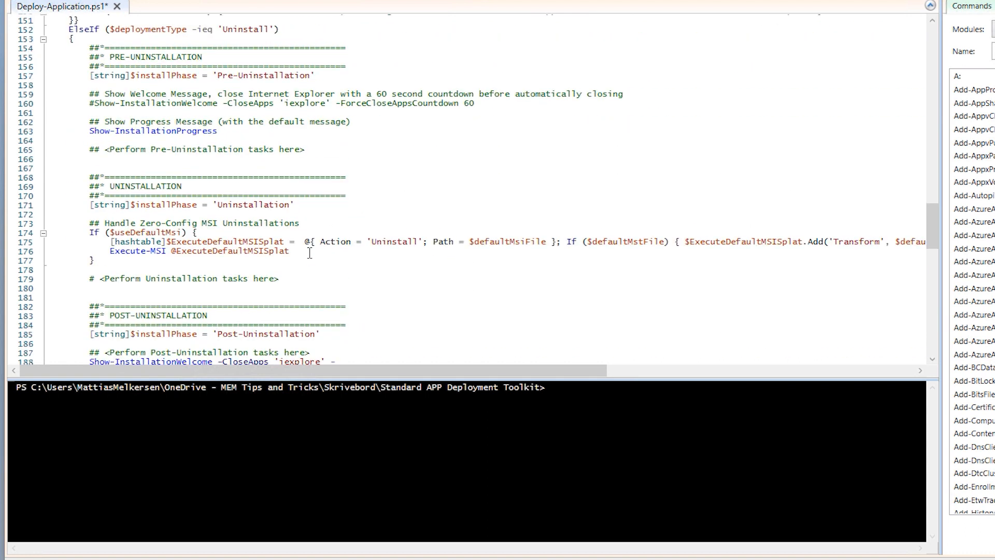
scroll(down, 3)
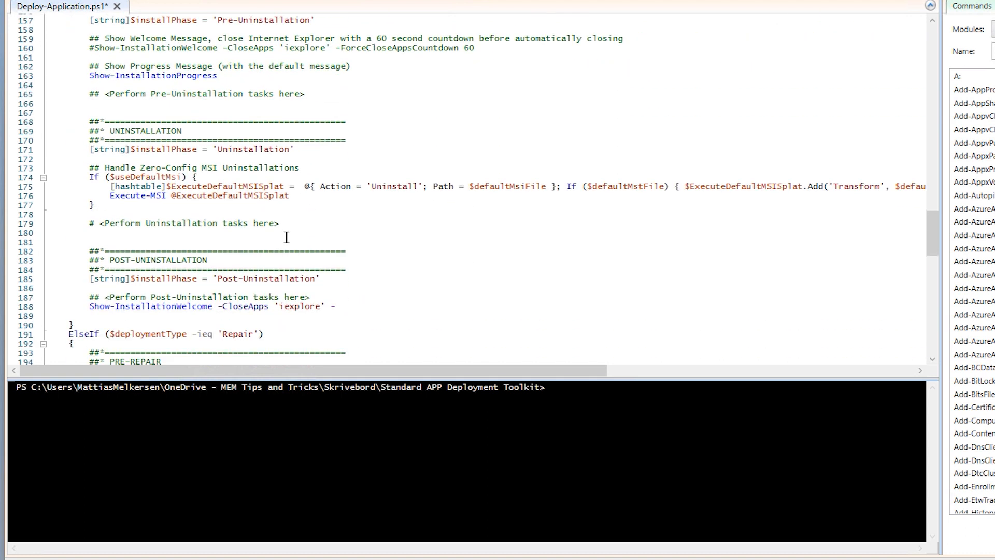
double_click(148, 131)
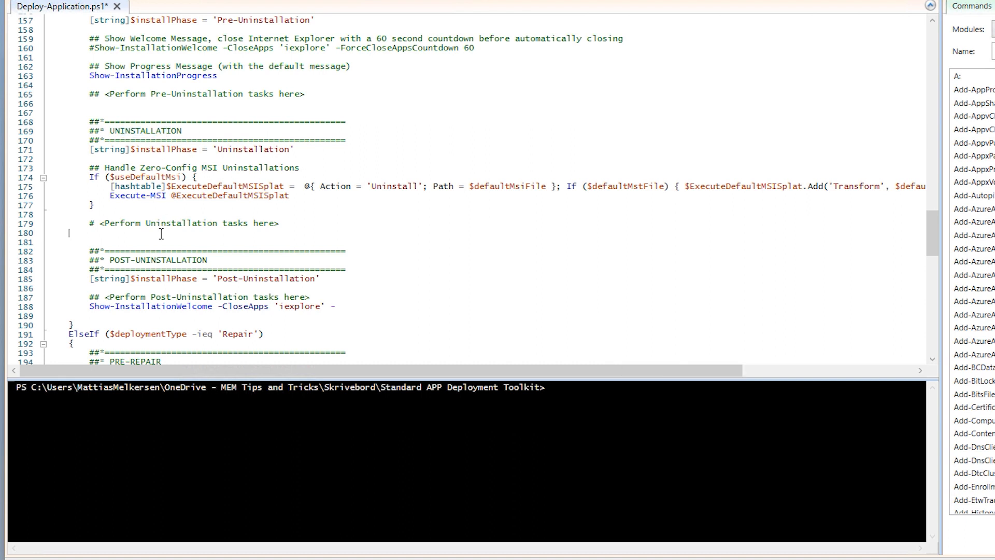
text(Execute-MSI -Action Install -Path 'CDBurnerXP.msi' -Parameters '/QN')
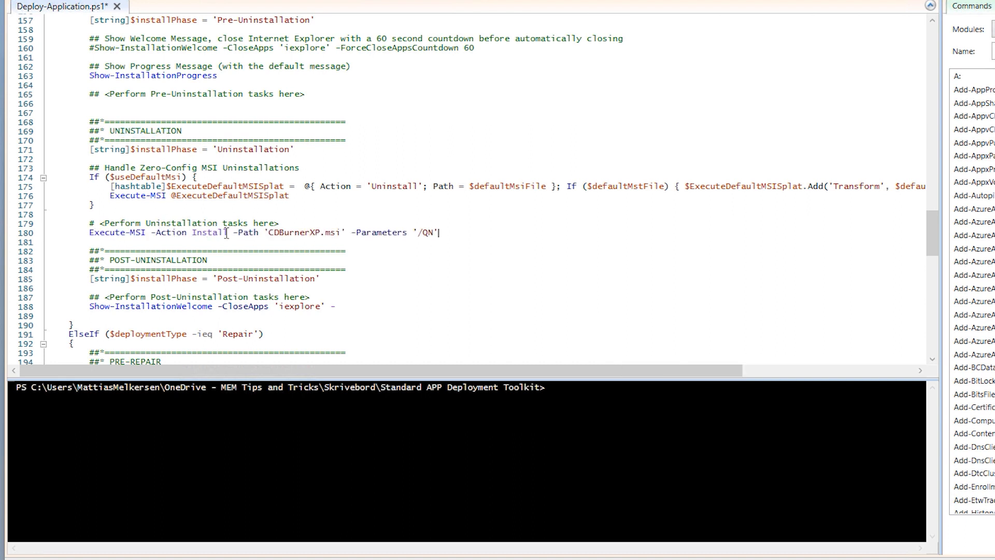
double_click(208, 232)
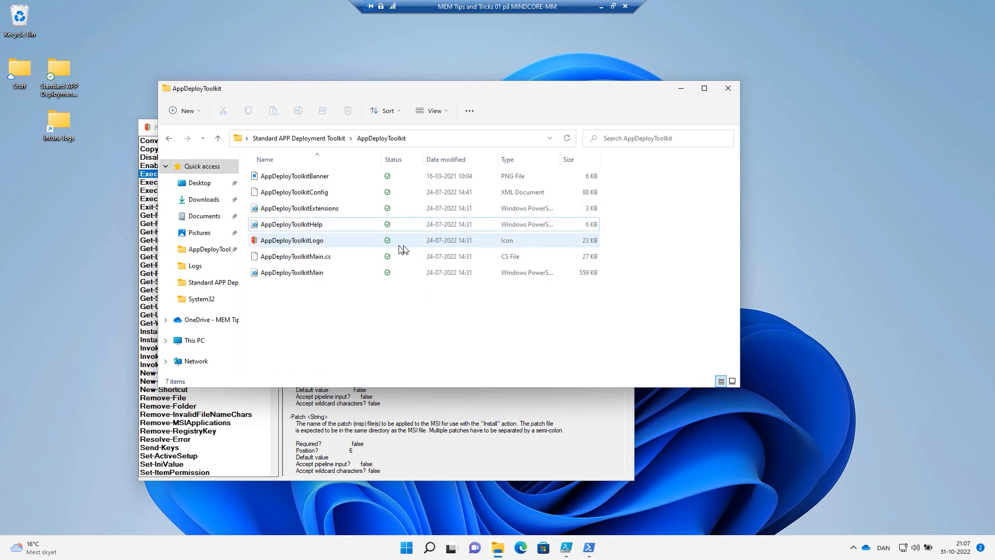
- Run Deploy-Application.exe from the toolkit folder with admin approval to install CDBurnerXP 4.4.1.3099
click(218, 139)
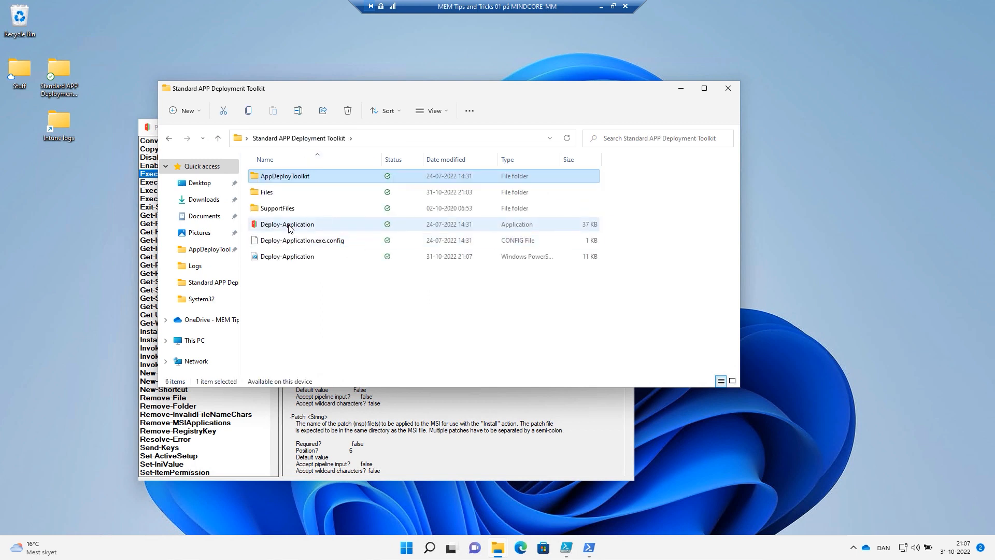
double_click(287, 224)
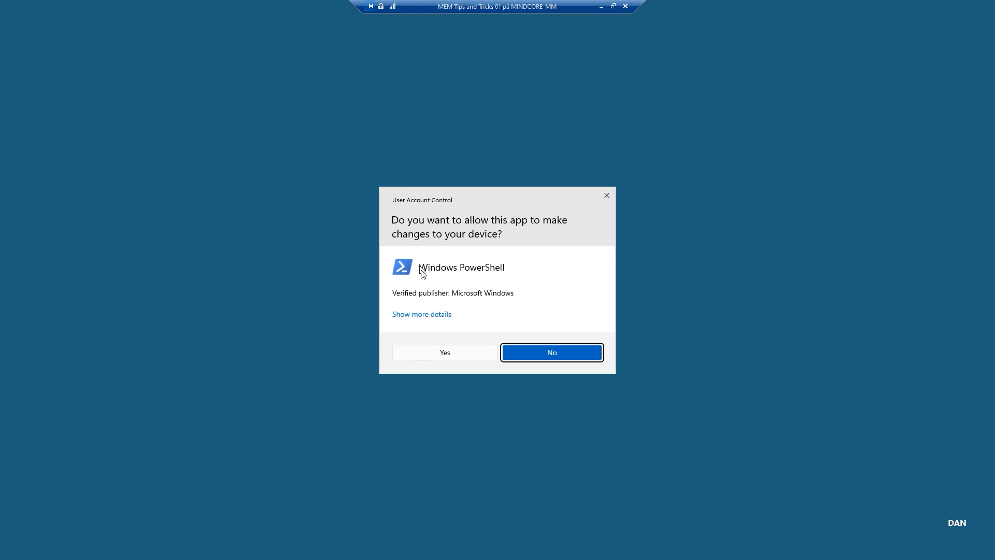
click(551, 353)
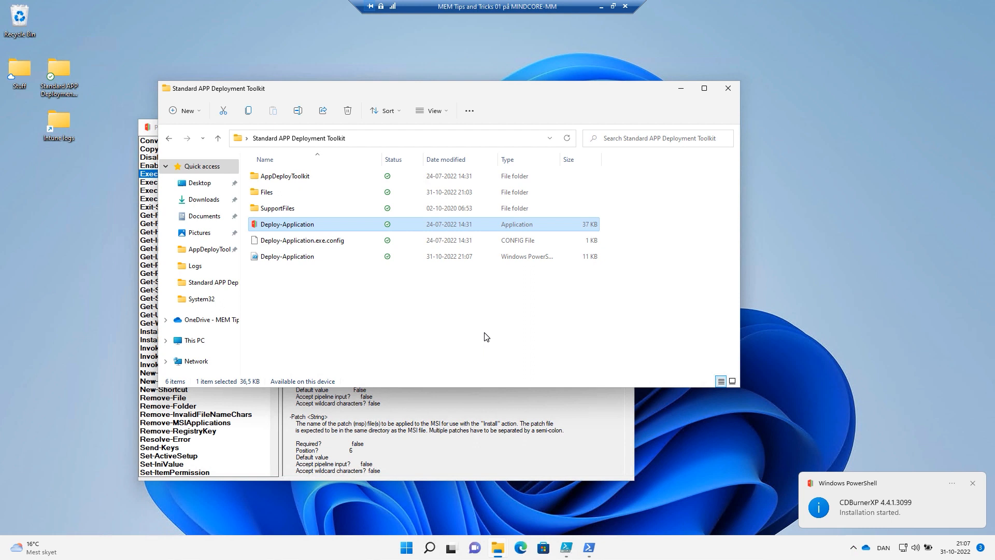
mouse_move(472, 507)
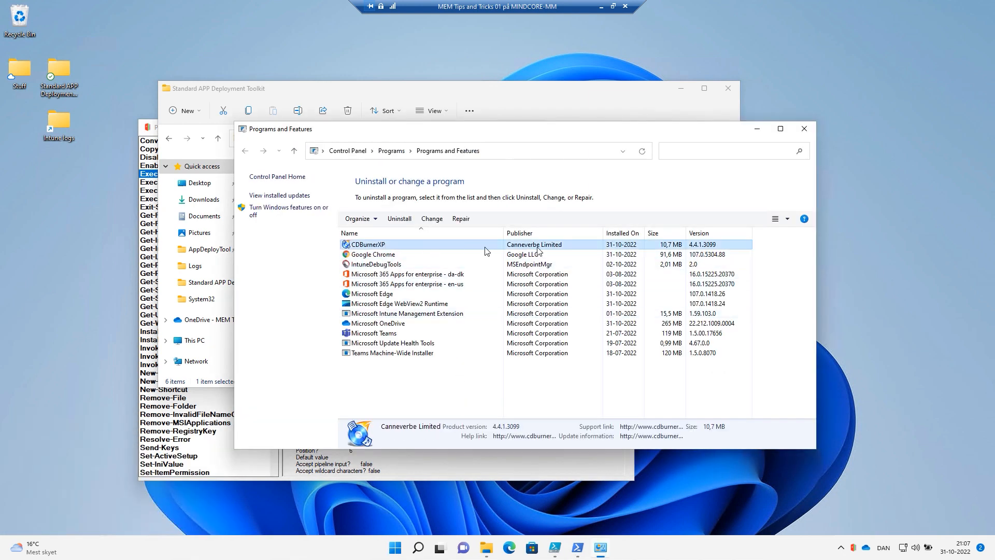
mouse_move(359, 258)
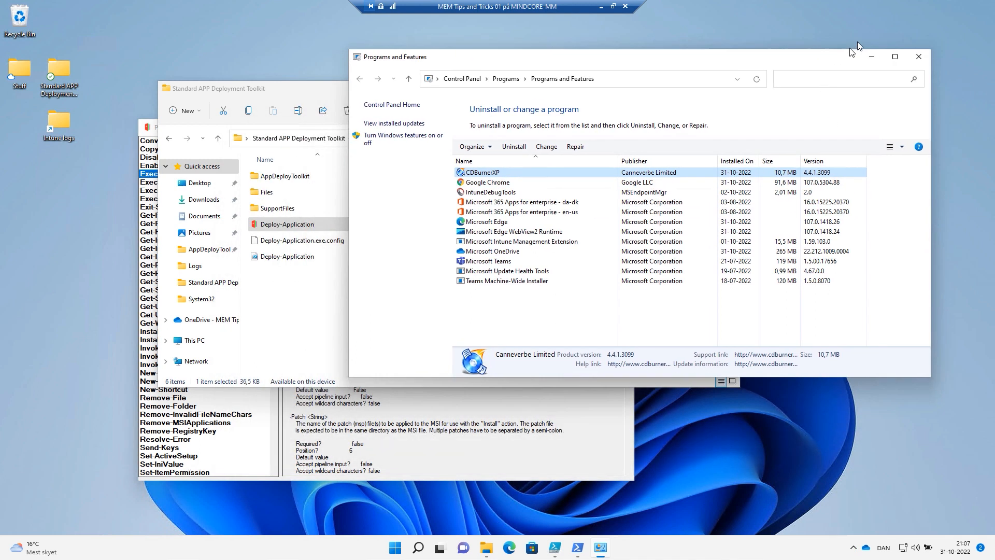
right_click(287, 224)
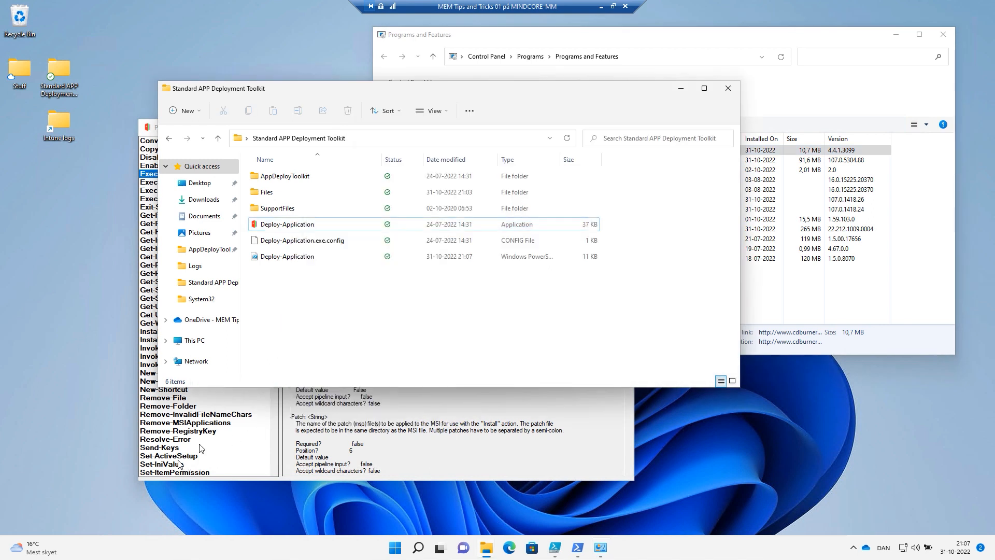
- Open an elevated Windows Terminal, start cmd, and paste the Deploy-Application.exe path
right_click(394, 546)
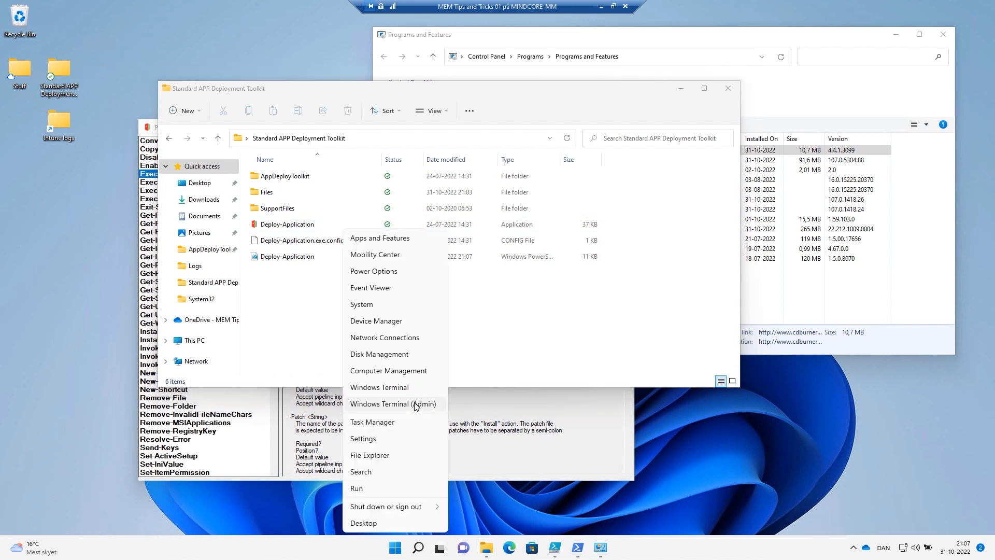
click(478, 359)
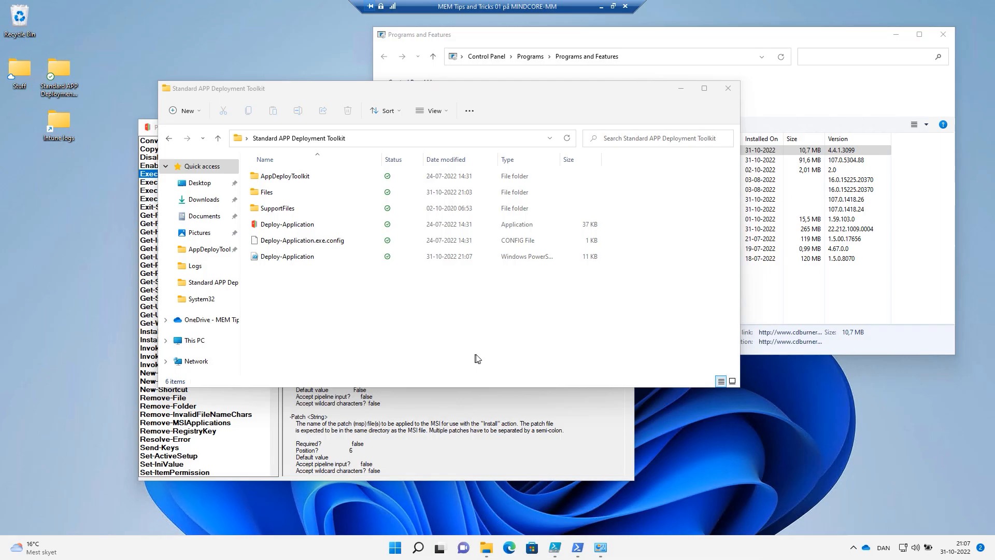
click(614, 547)
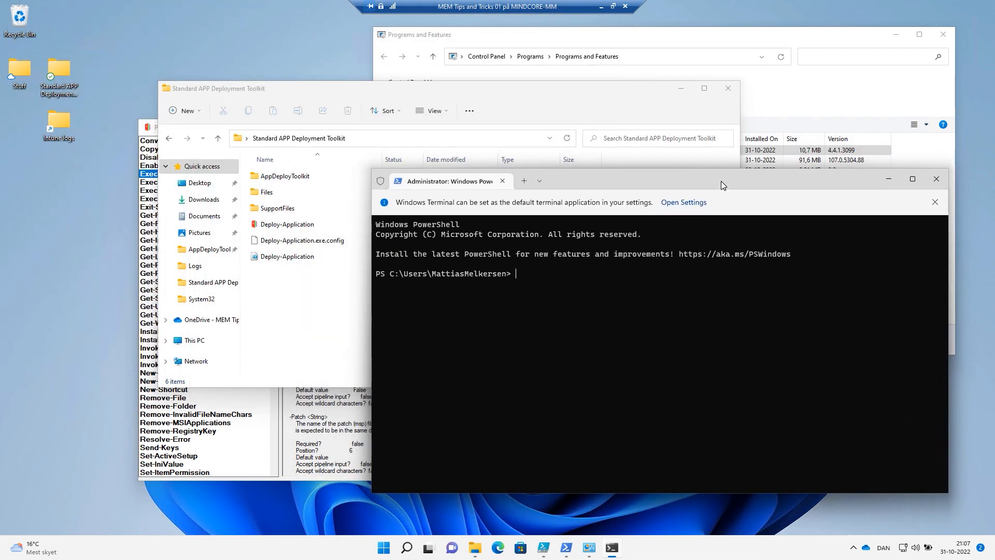
text(cmd)
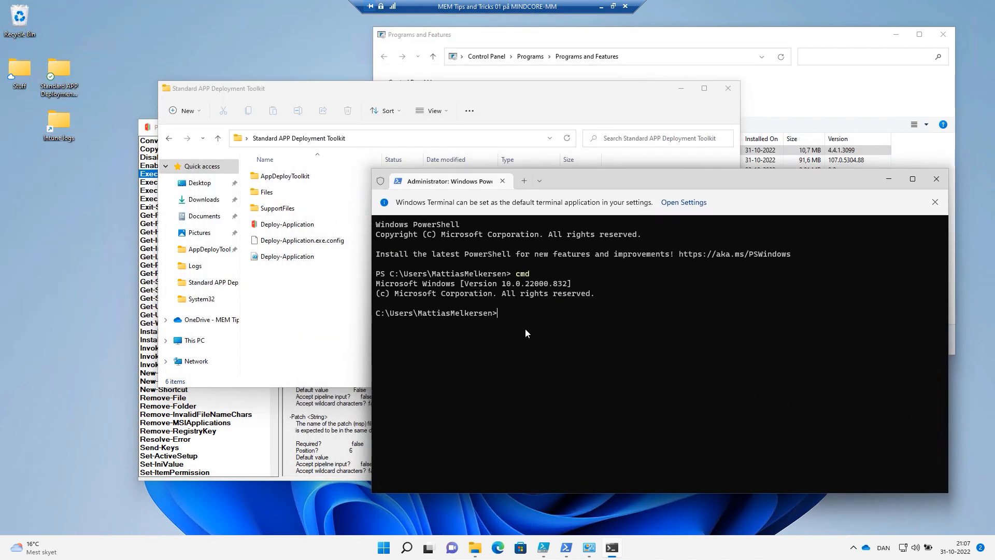
right_click(287, 224)
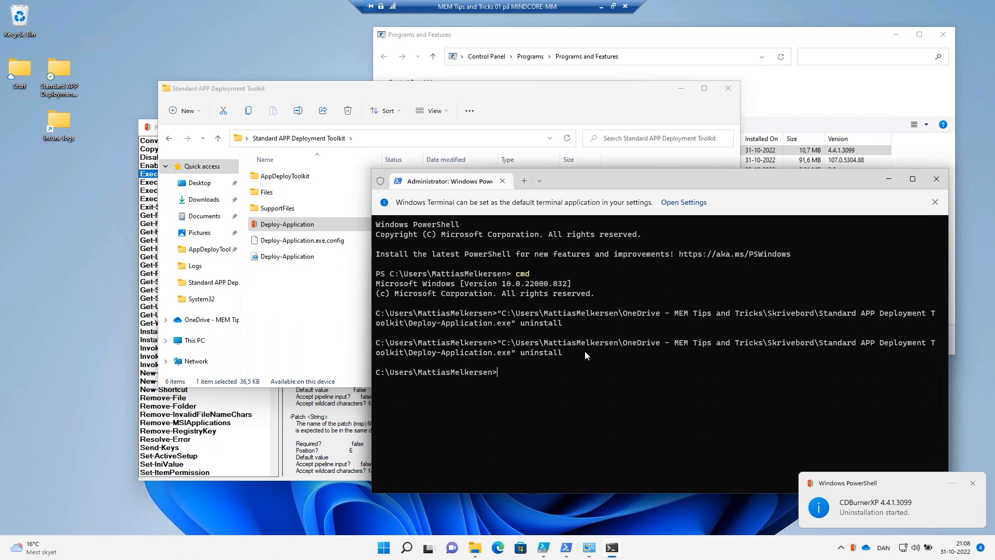
mouse_move(762, 103)
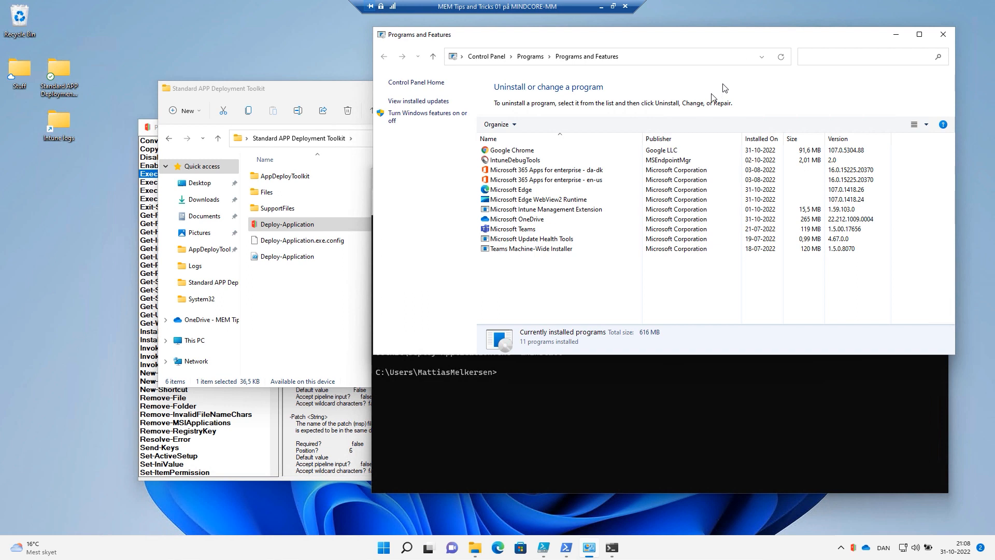
mouse_move(970, 90)
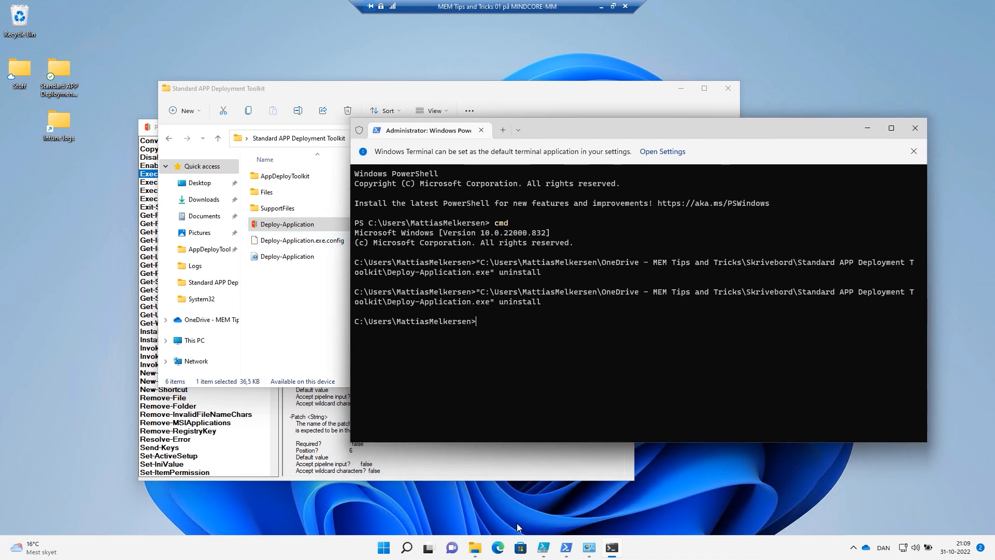
mouse_move(580, 535)
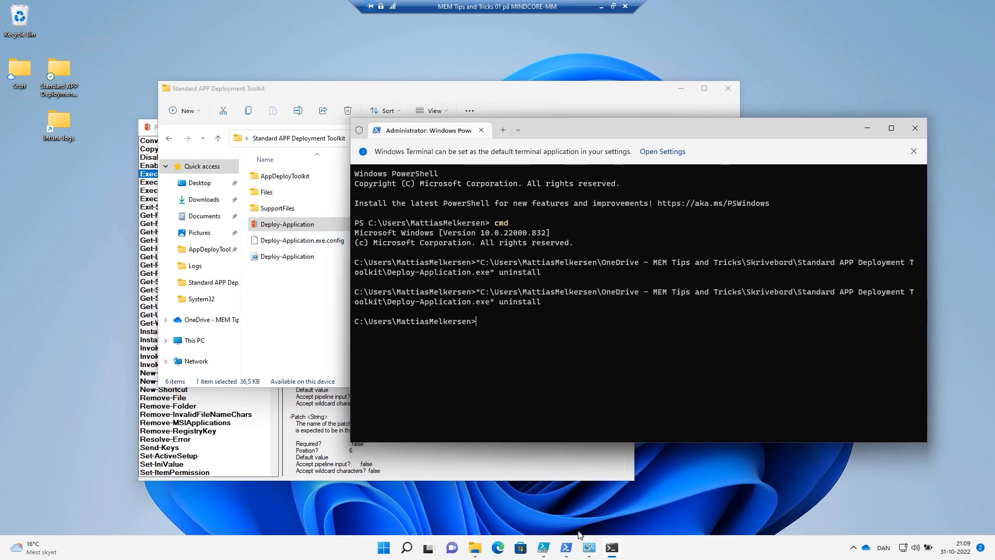
mouse_move(566, 548)
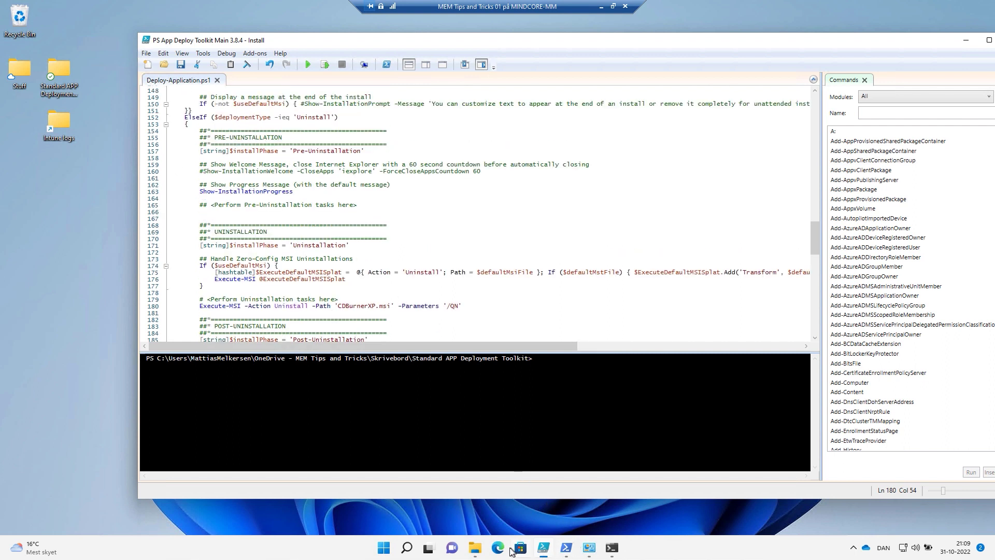
mouse_move(474, 548)
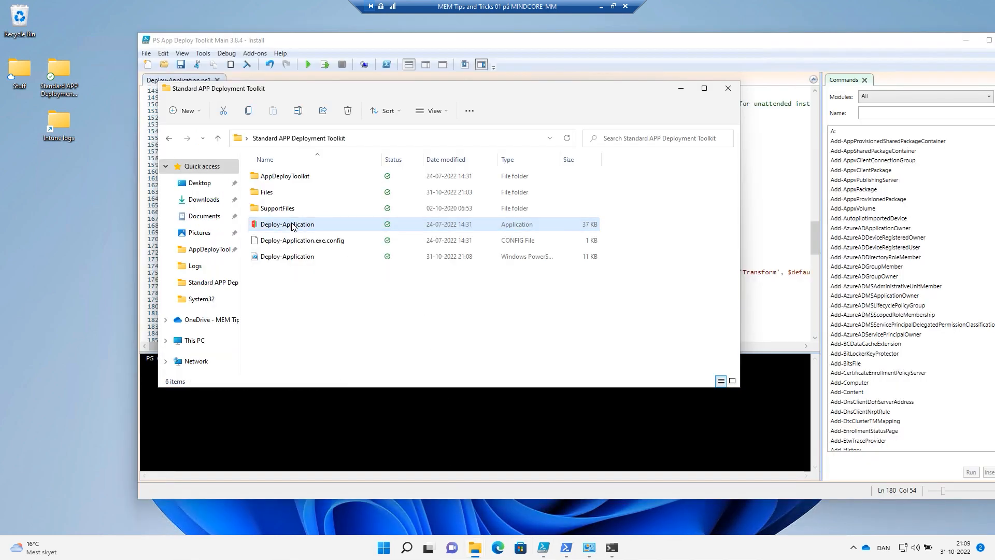
- Relaunch Deploy-Application.exe and view CDBurnerXP's details in Programs and Features
double_click(287, 224)
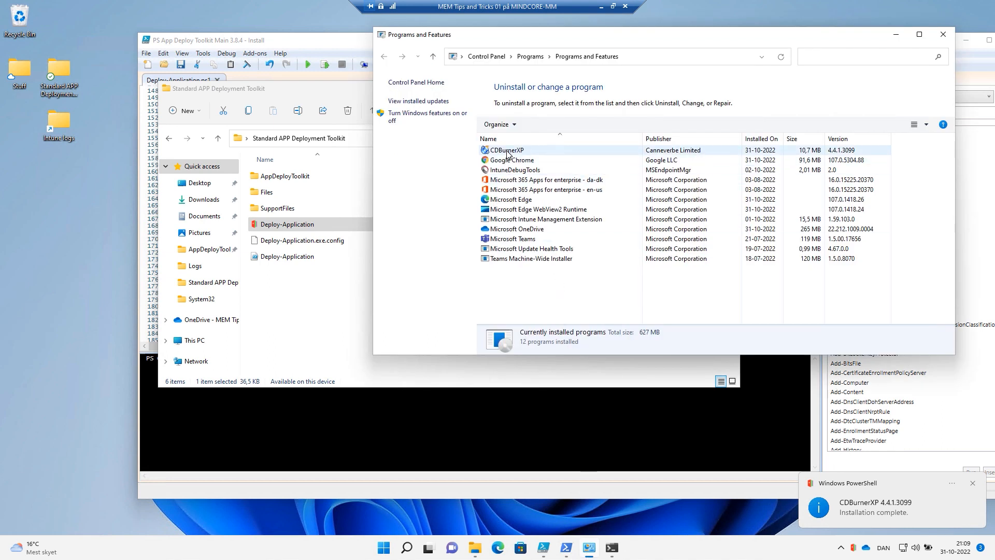
click(508, 149)
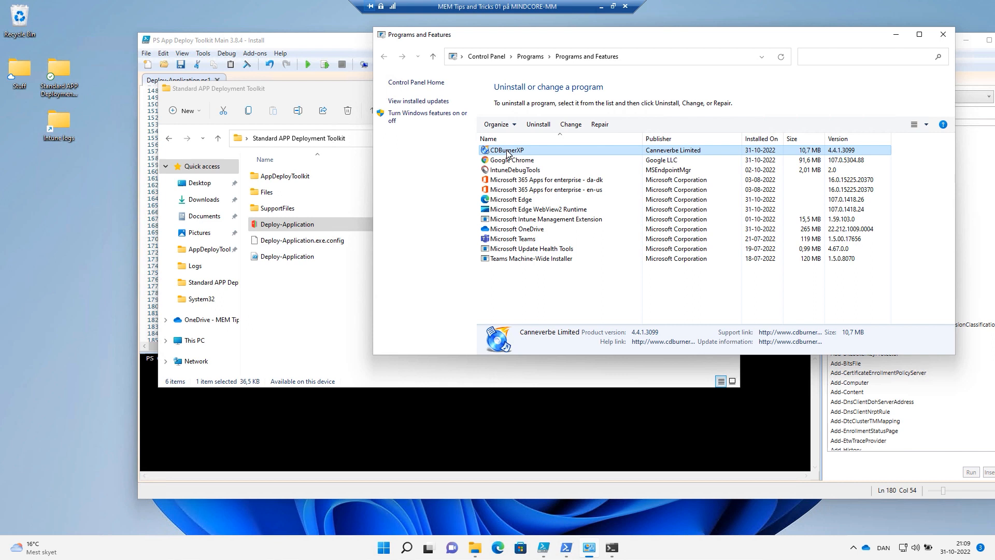
mouse_move(523, 164)
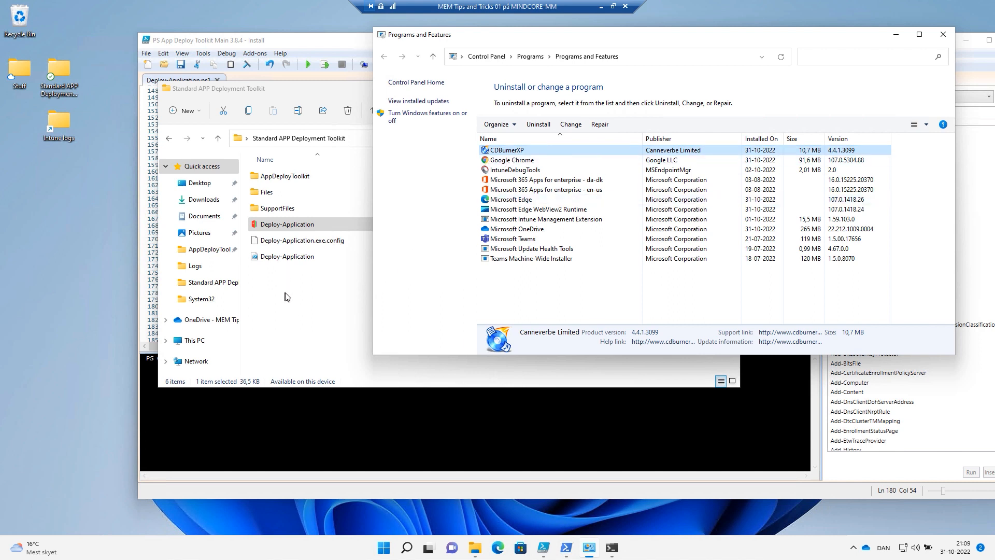
mouse_move(315, 303)
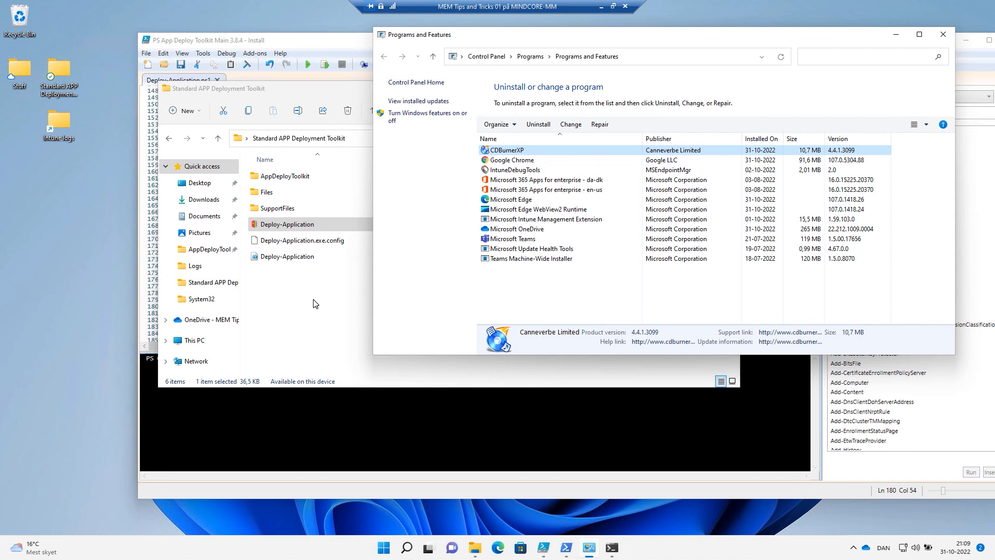
mouse_move(322, 294)
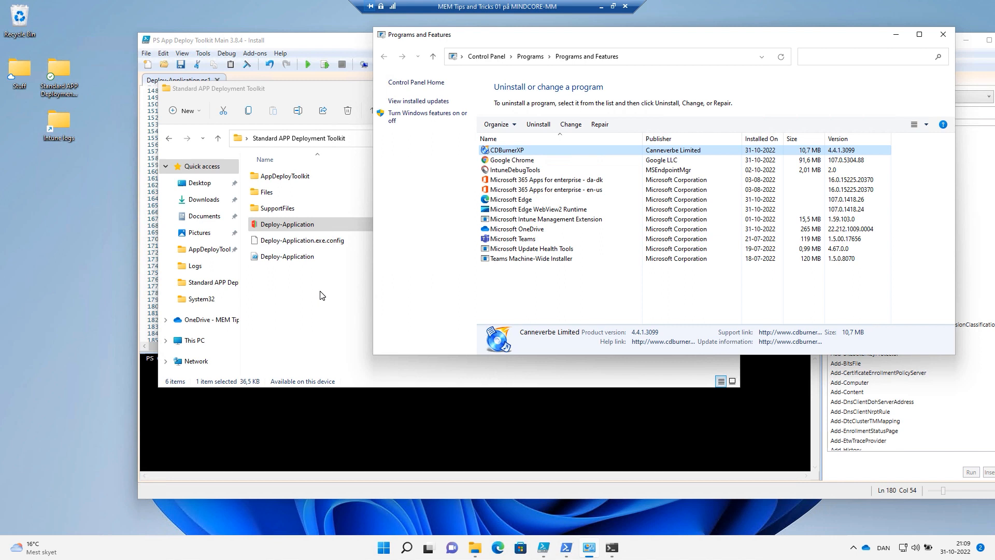
mouse_move(313, 91)
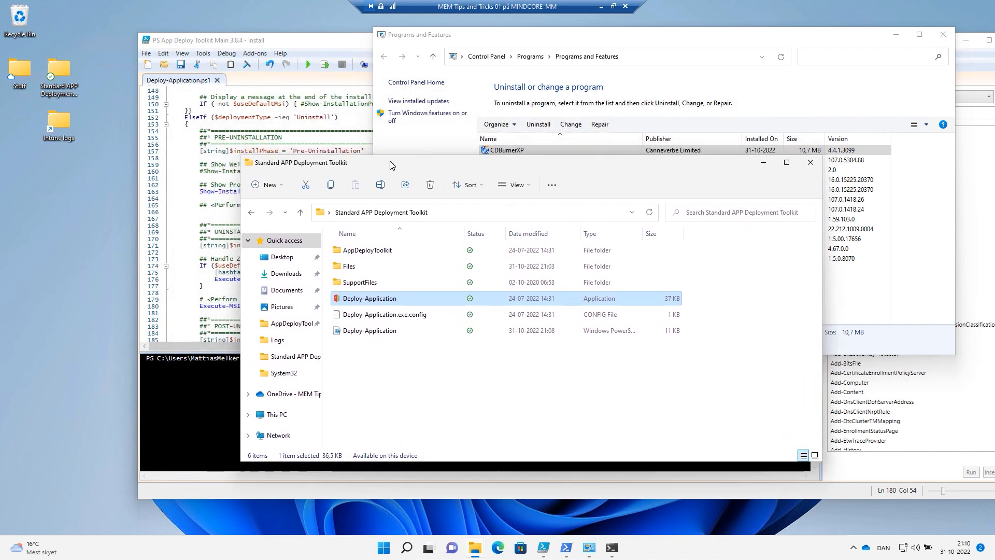
mouse_move(394, 157)
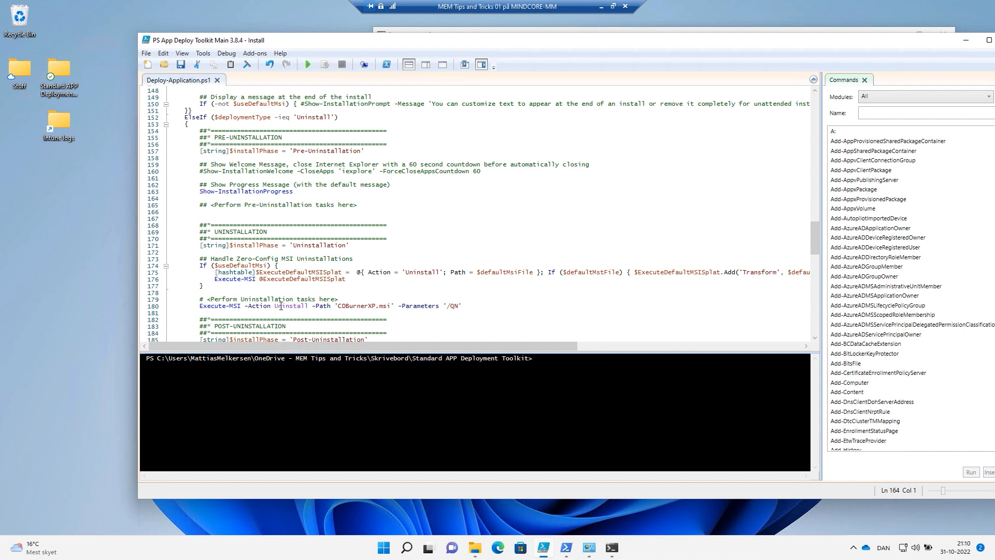
mouse_move(343, 306)
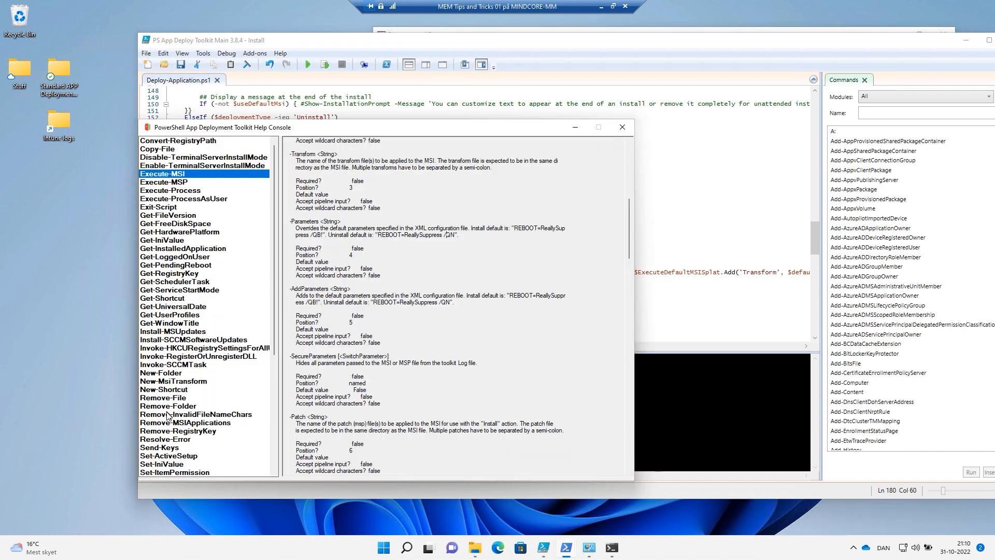
- Open Remove-MSIApplications help and select the 'Adobe Flash' name in example 1
click(185, 423)
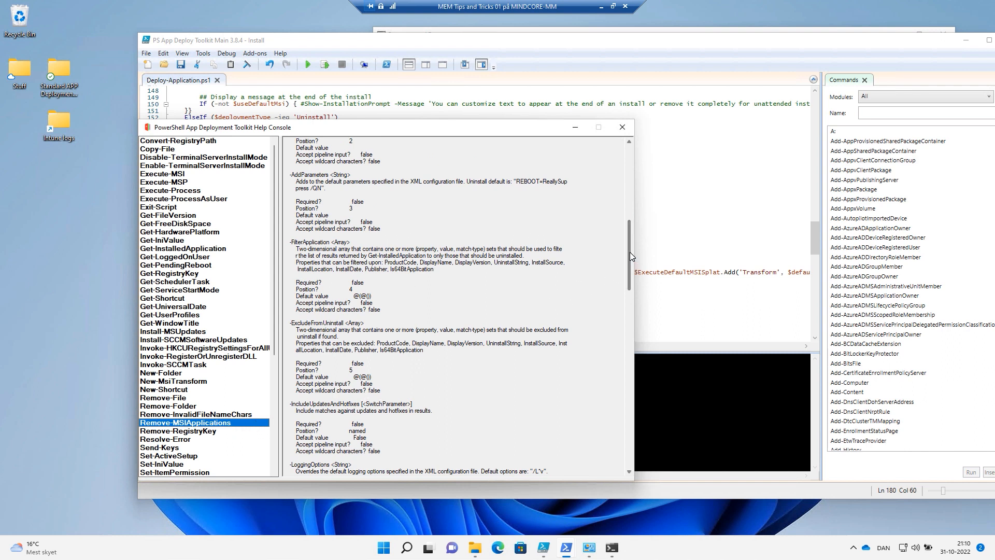
scroll(down, 3)
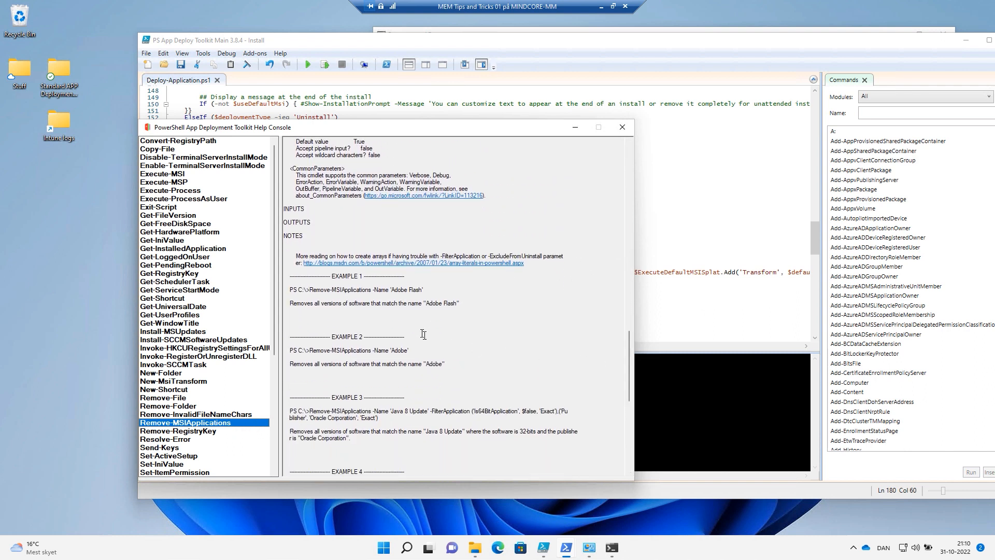
double_click(339, 290)
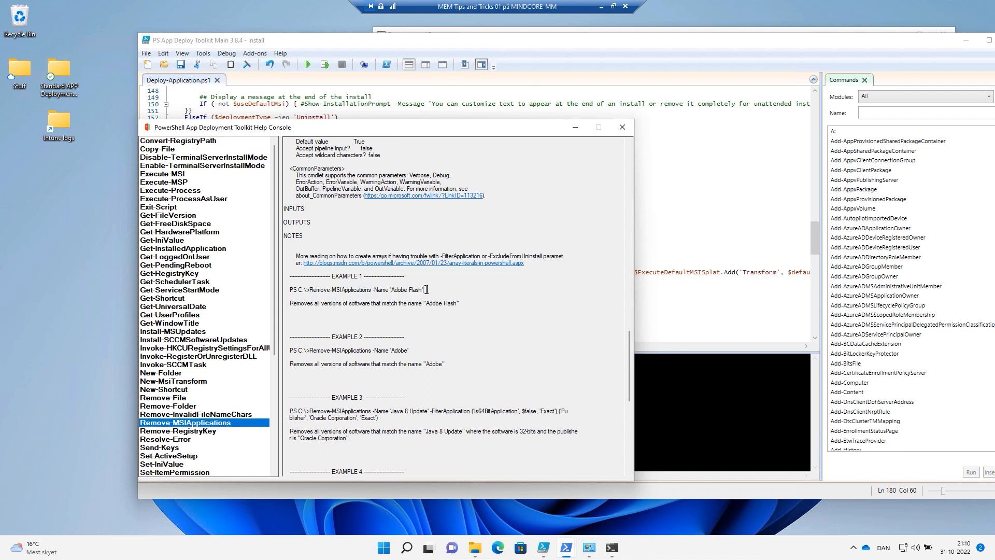
double_click(303, 303)
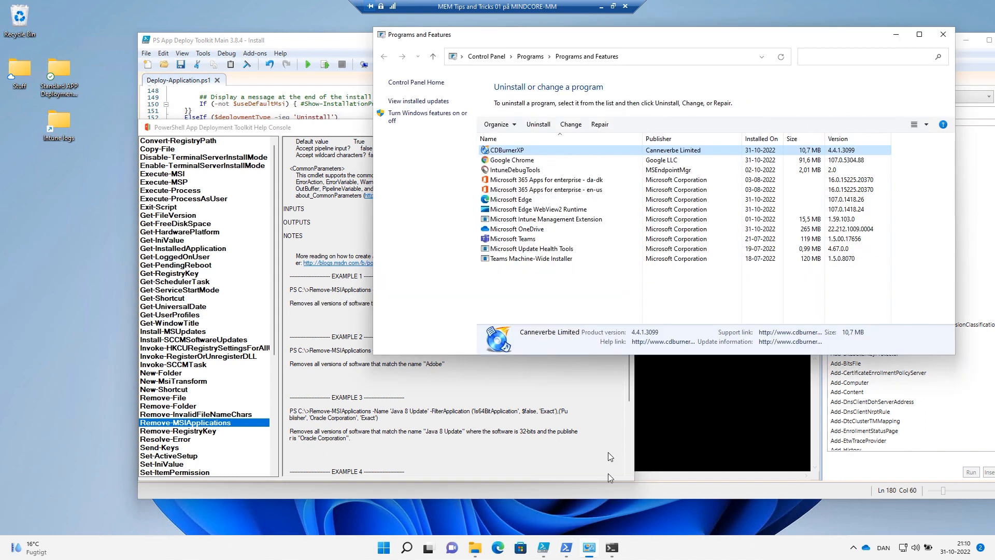
mouse_move(511, 155)
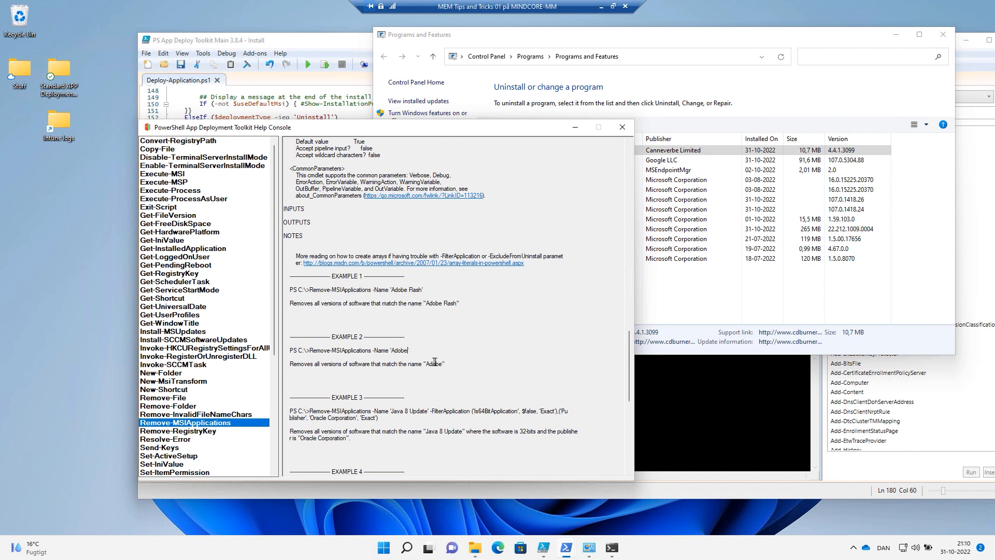
mouse_move(450, 366)
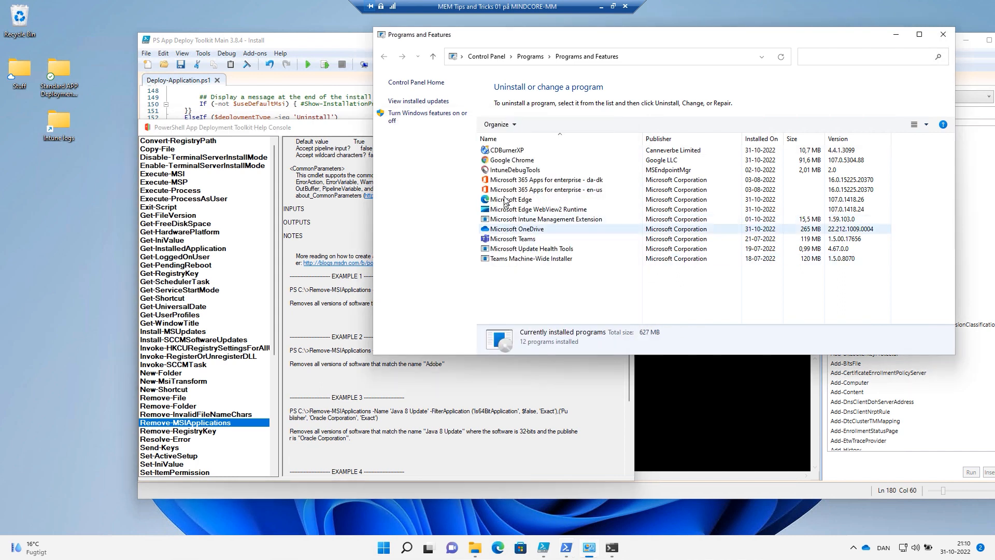
- View details of the Microsoft 365 da-dk, Edge WebView2 Runtime and OneDrive entries
click(546, 189)
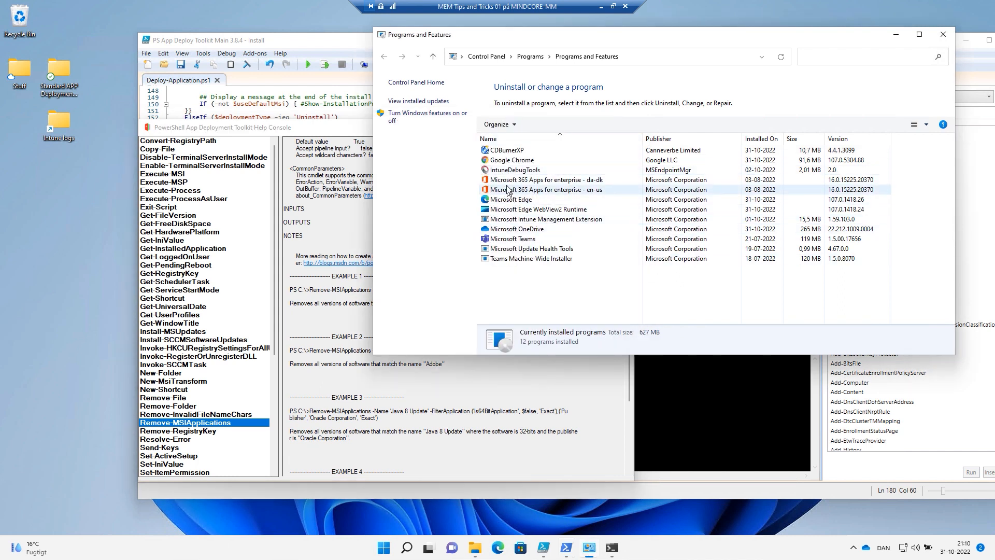
click(547, 179)
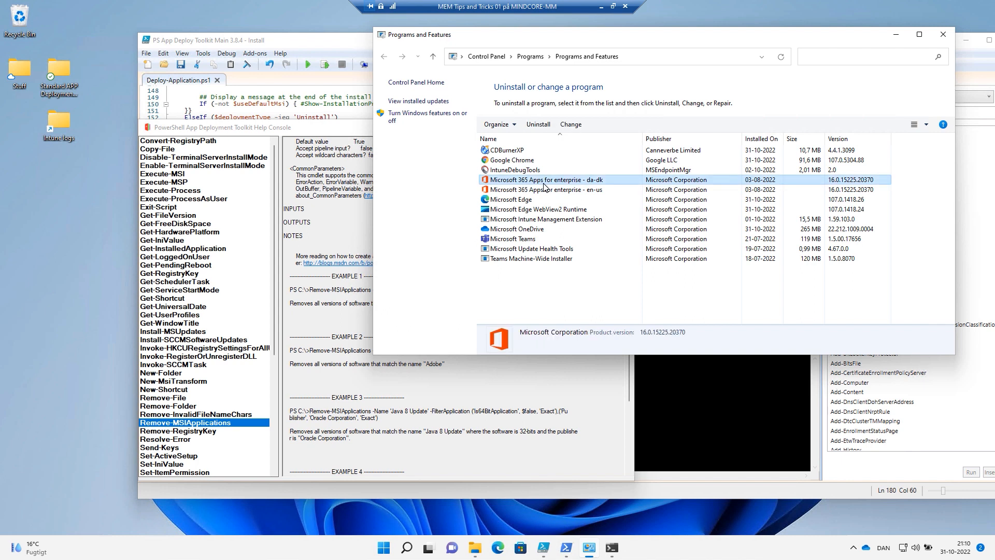
mouse_move(552, 187)
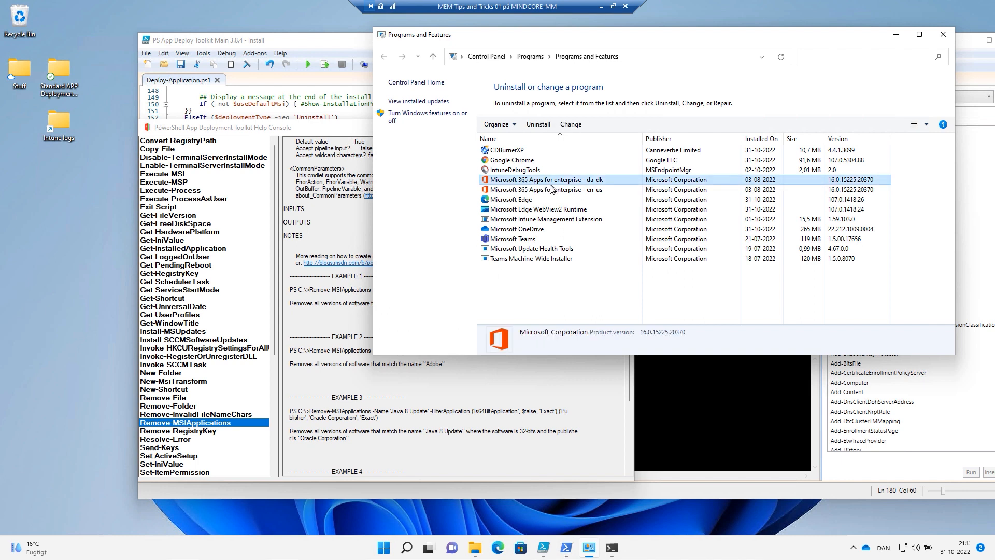
click(539, 209)
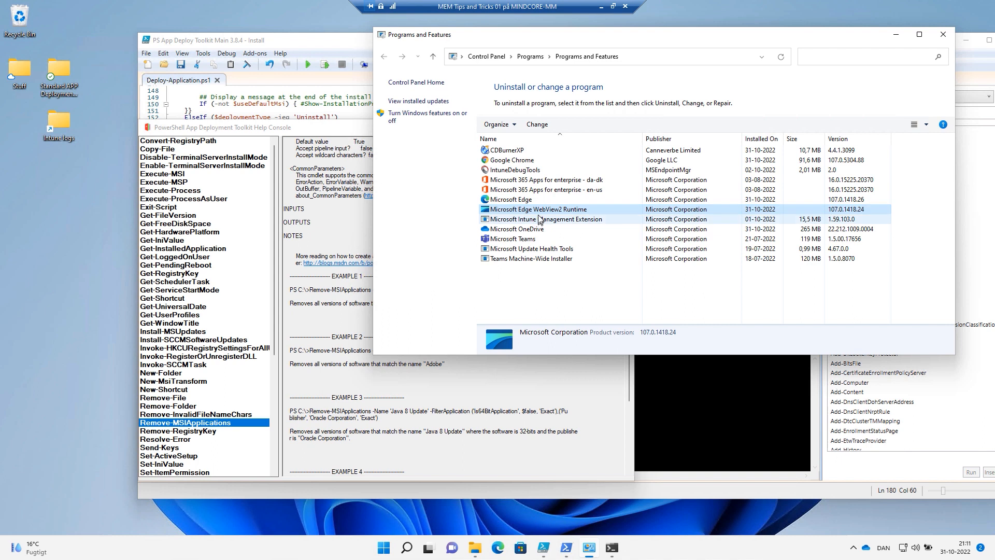
mouse_move(543, 225)
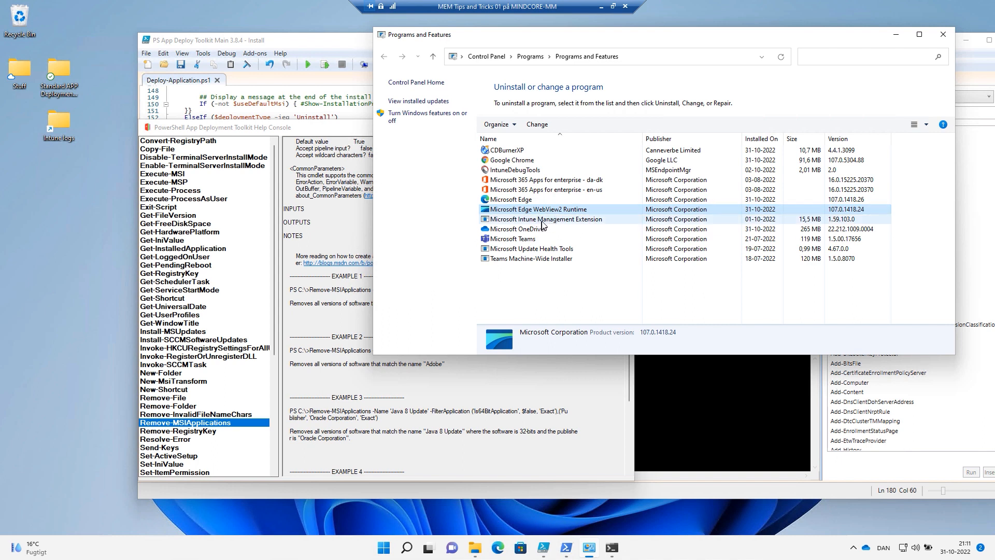
click(516, 229)
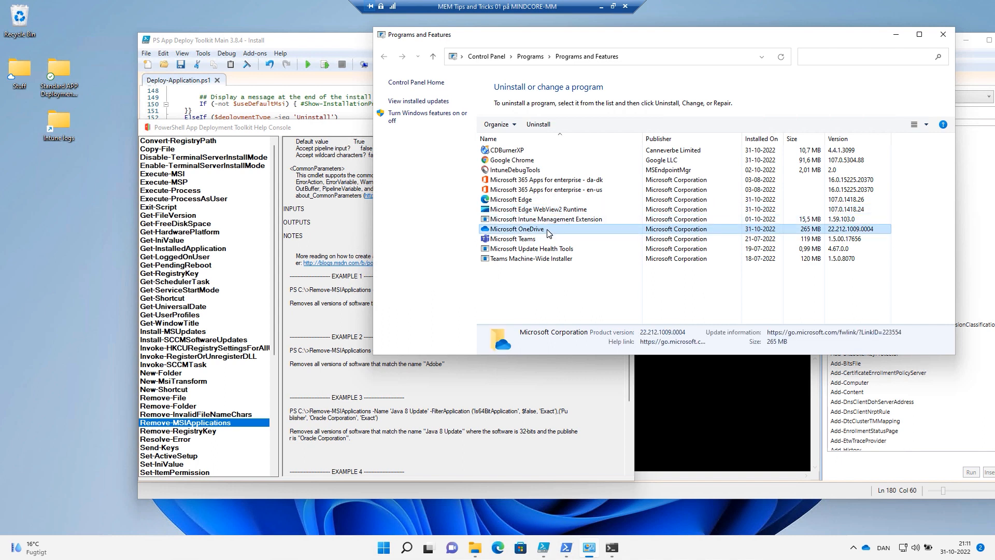
mouse_move(560, 236)
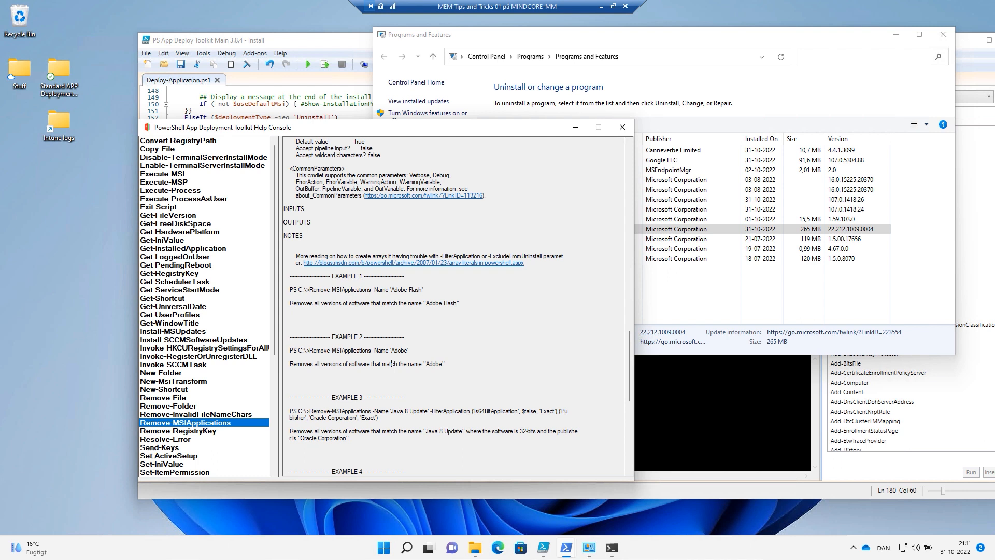
mouse_move(391, 312)
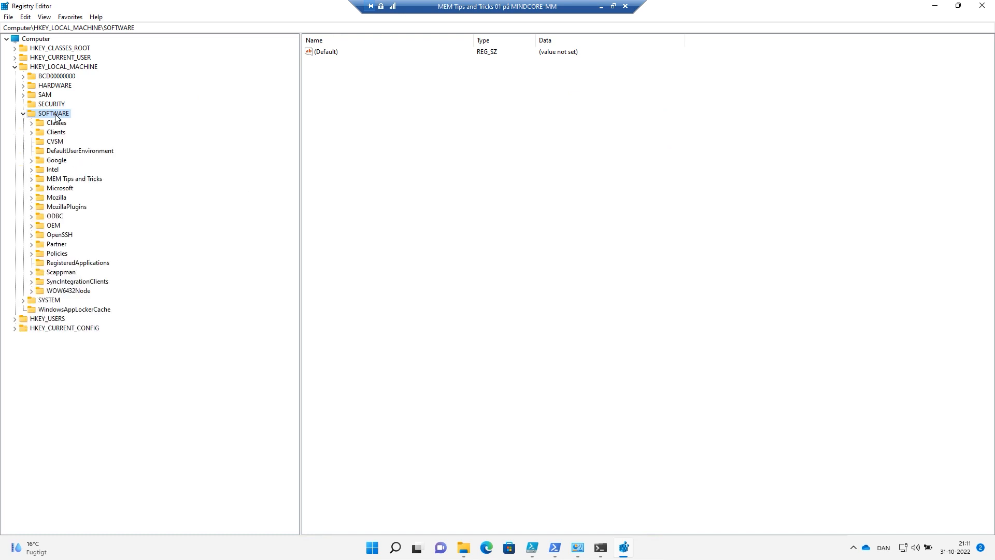
- Expand the Uninstall key and view the Google Chrome, Office and another program's entries
click(61, 188)
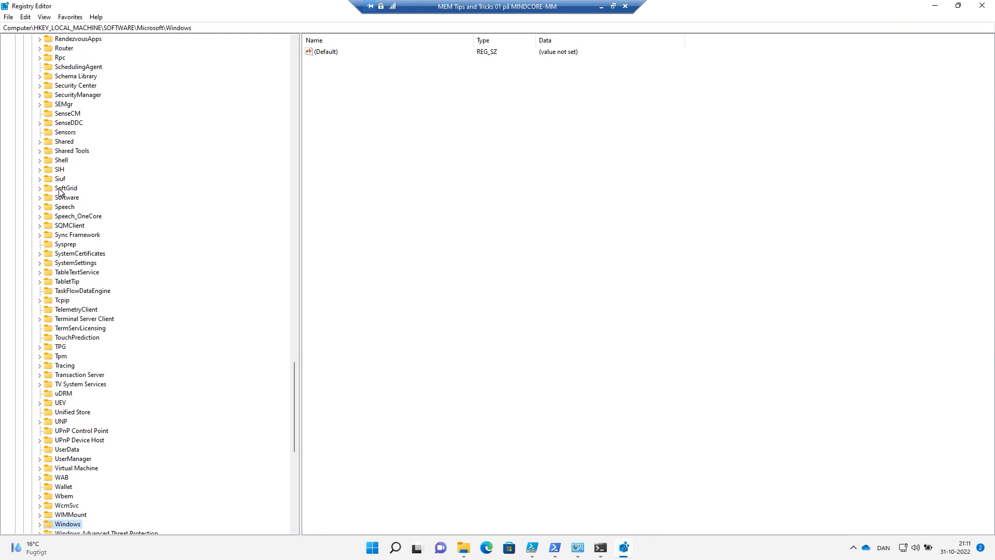
click(82, 365)
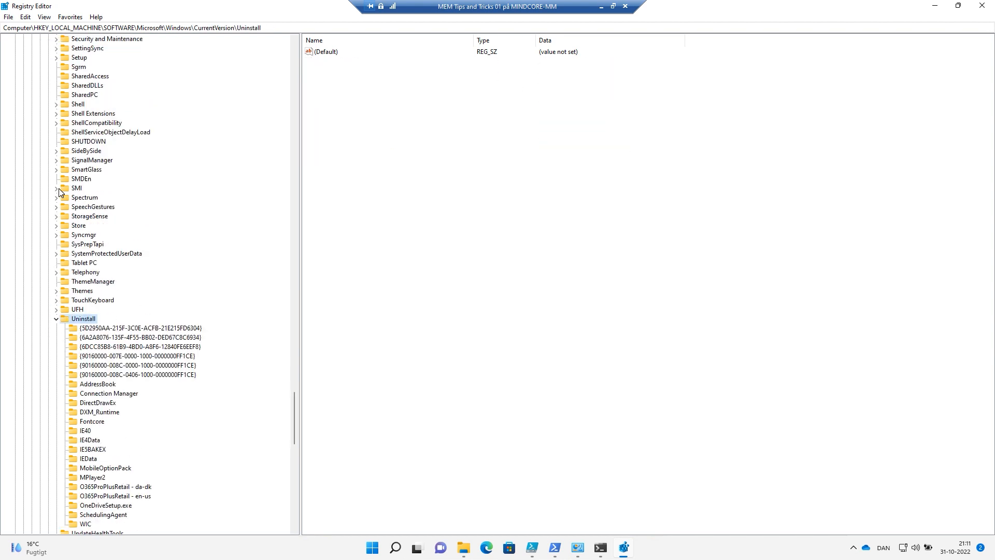
click(135, 327)
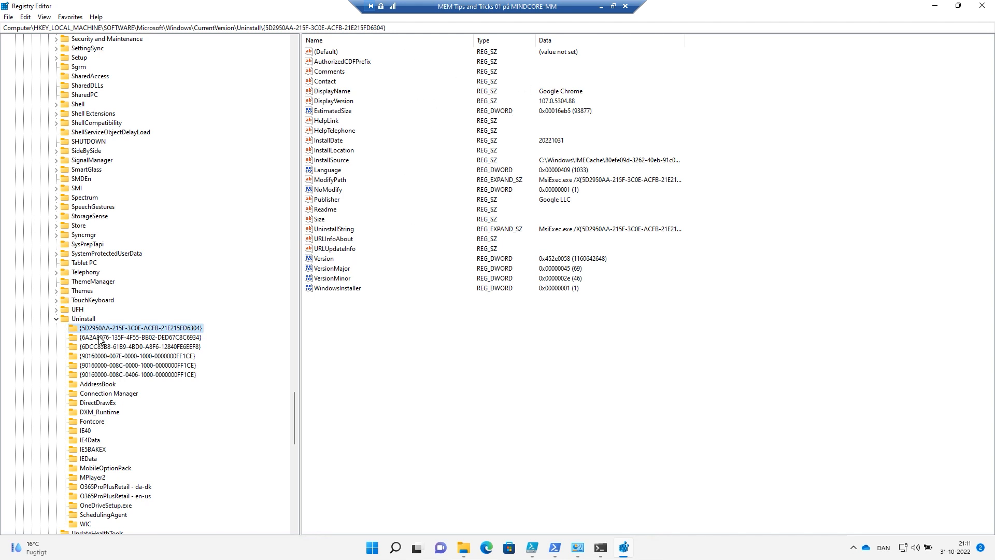
click(137, 374)
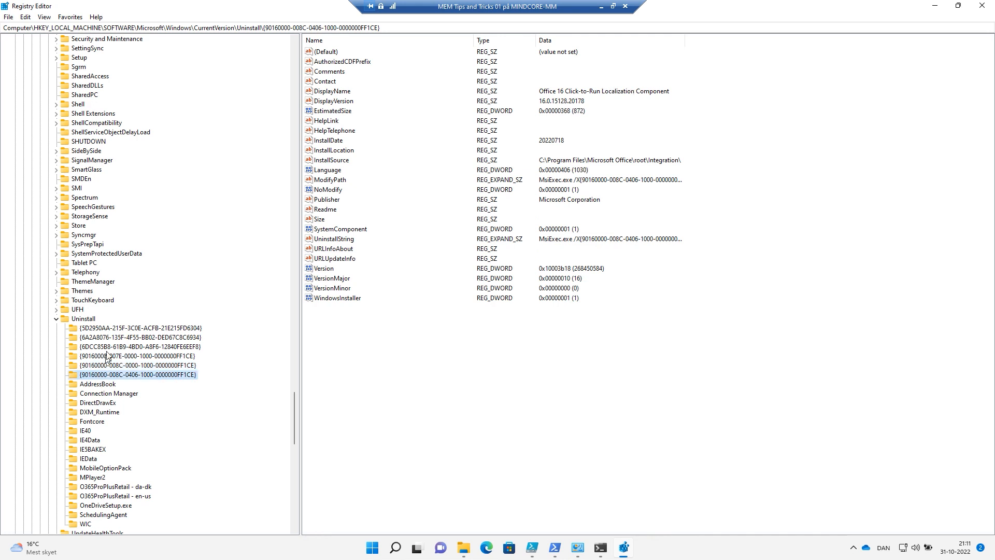
click(129, 337)
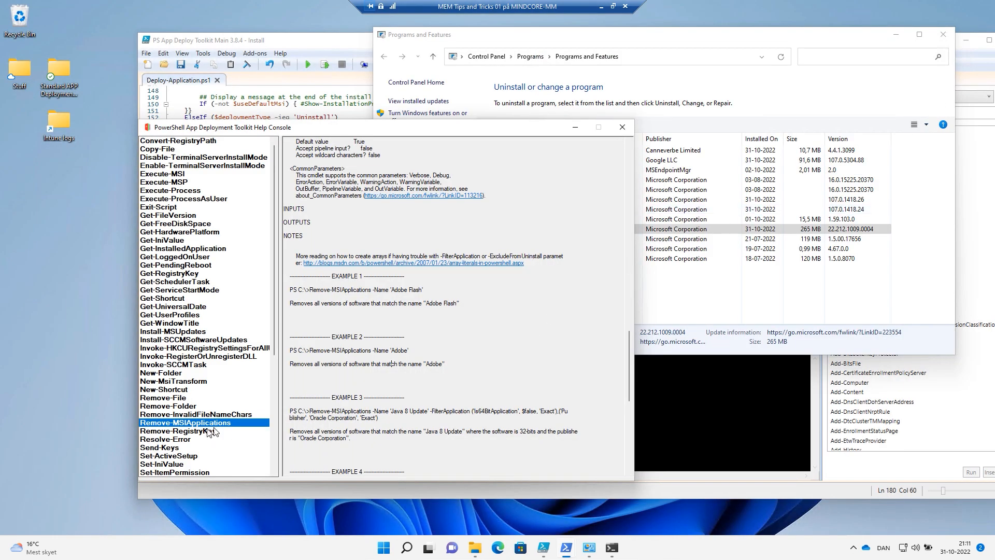
mouse_move(443, 285)
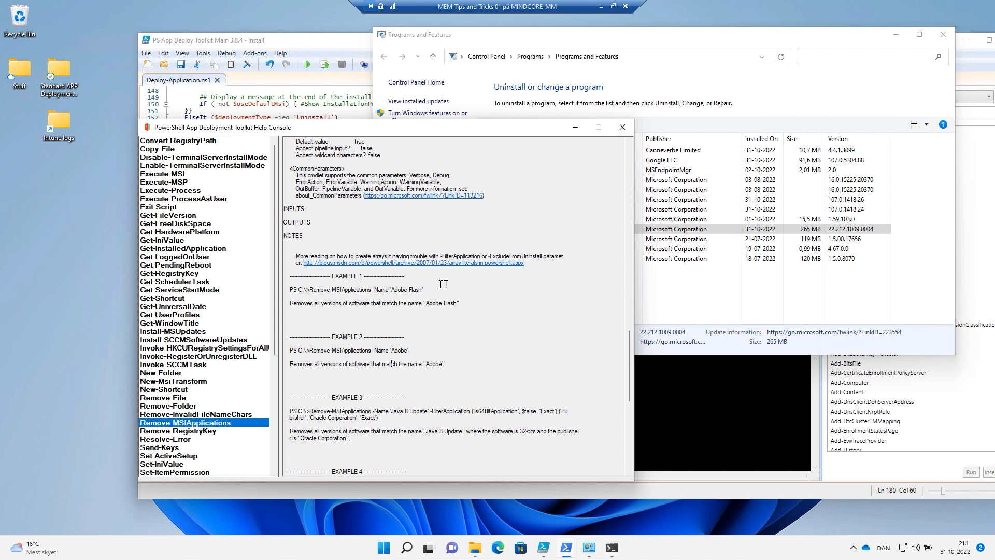
- Replace line 180's Execute-MSI uninstall command with Remove-MSIApplications -Name 'CDBurner'
double_click(366, 290)
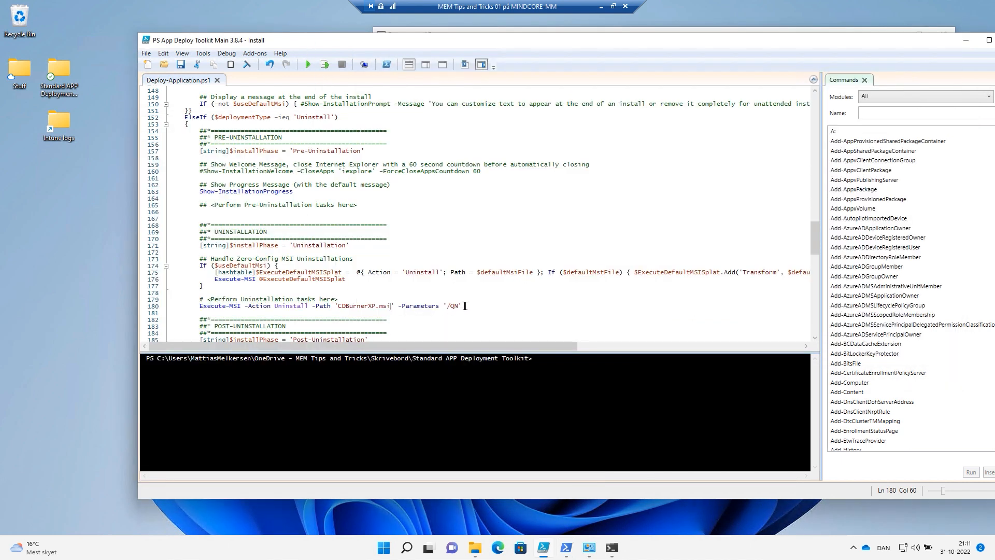
click(199, 306)
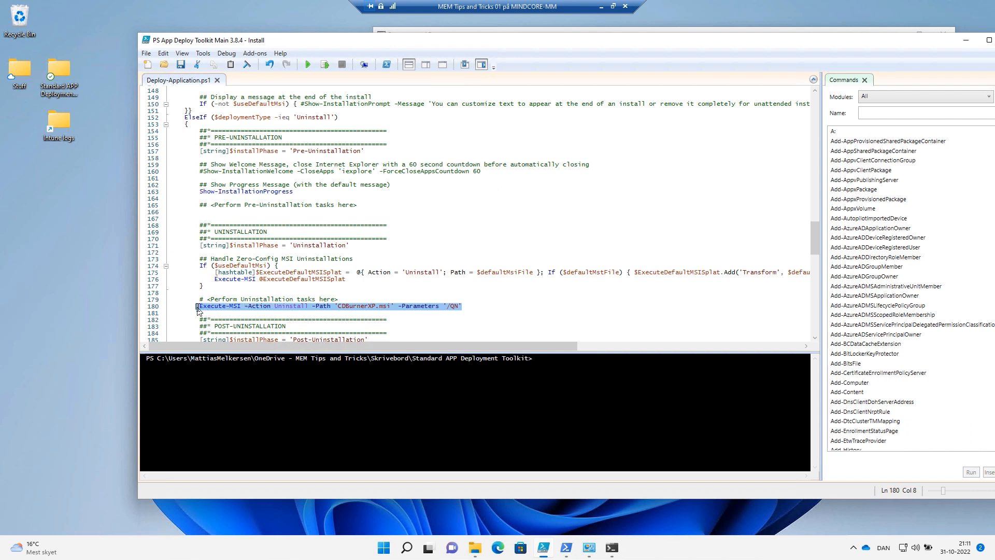
text(Remove-MSIApplications -Name 'Adobe Flash')
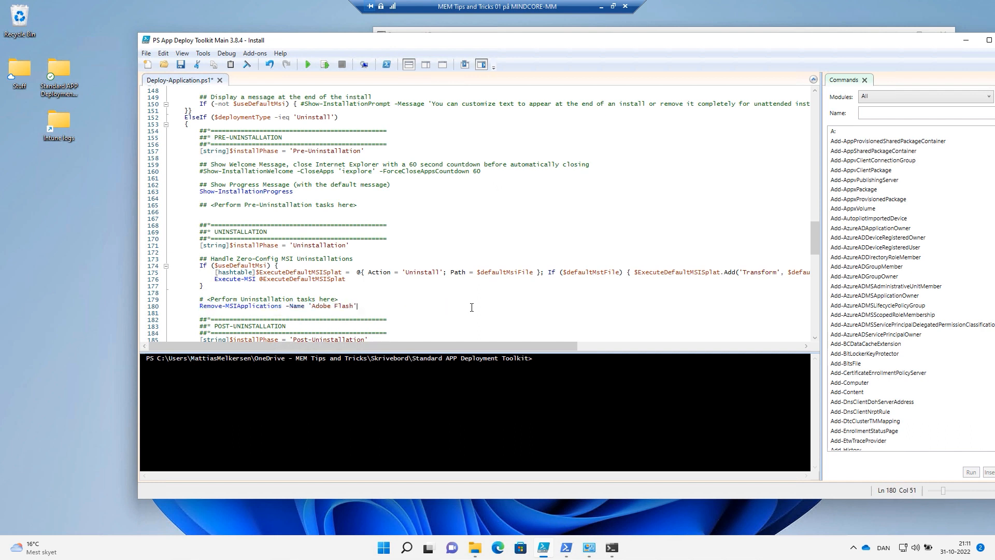
double_click(331, 306)
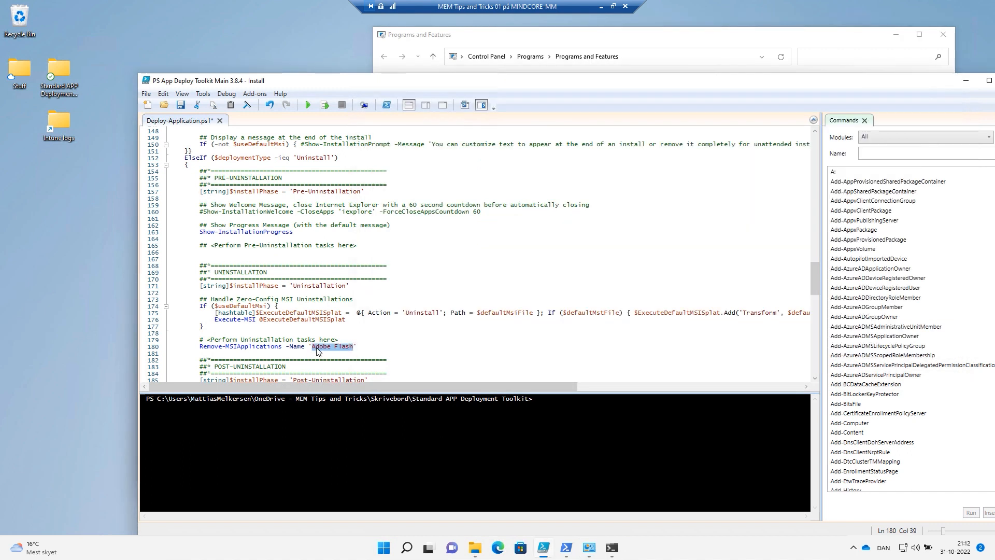
text(CDBurnerXP.msi' -Parameters '/QN')
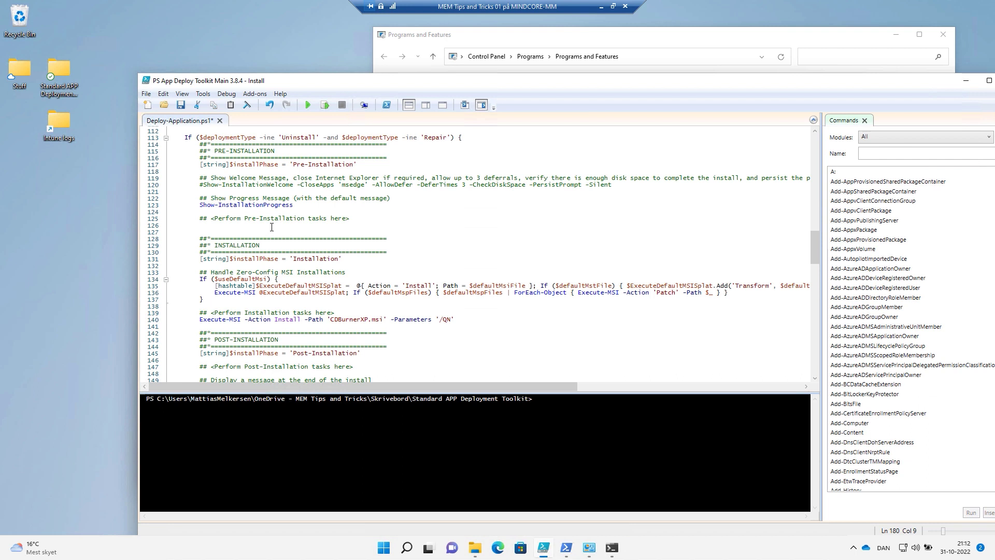
- Type Remove-MSIApplications -Name 'CDBurner' under pre-installation tasks and reselect the CDBurner name
click(203, 225)
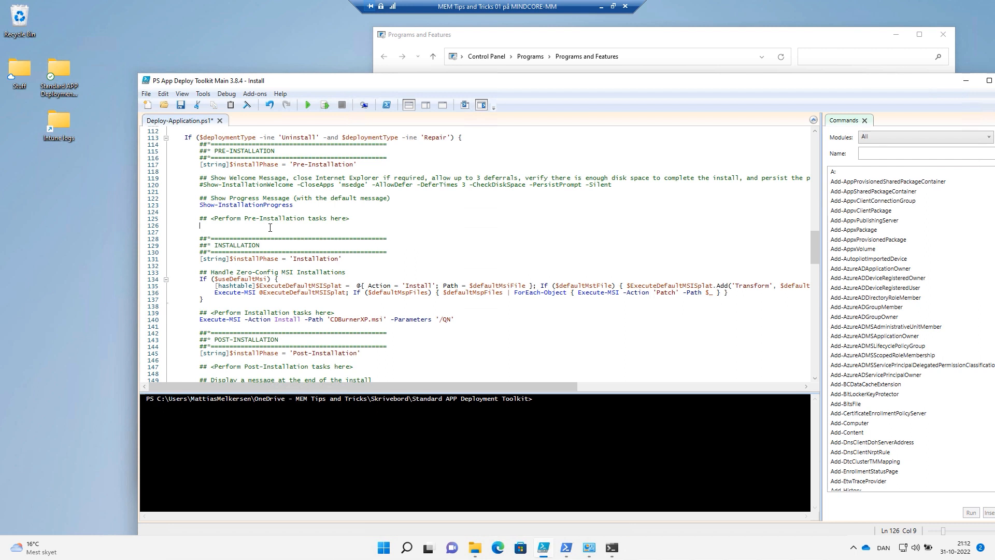
mouse_move(265, 219)
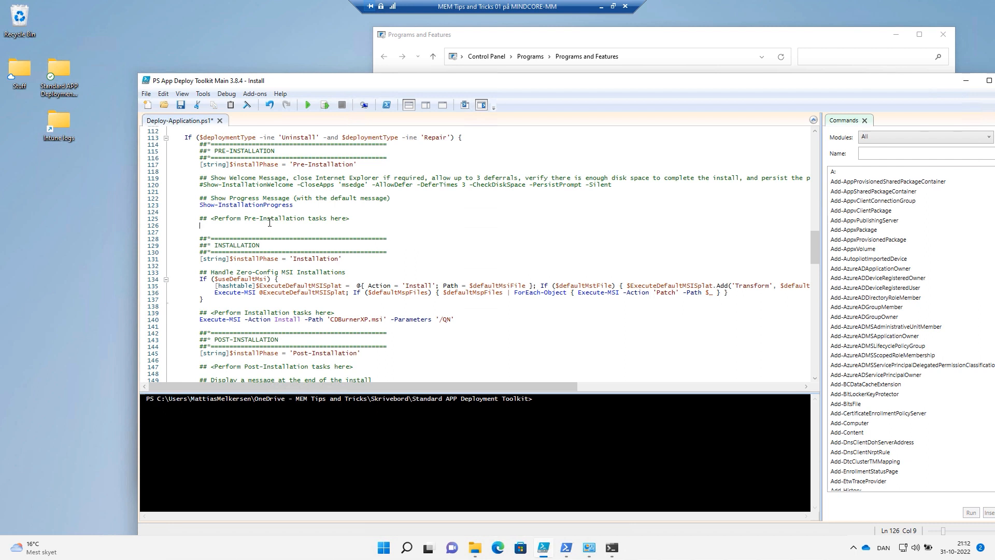
text(Remove-MSIApplications -Name 'CDBurner')
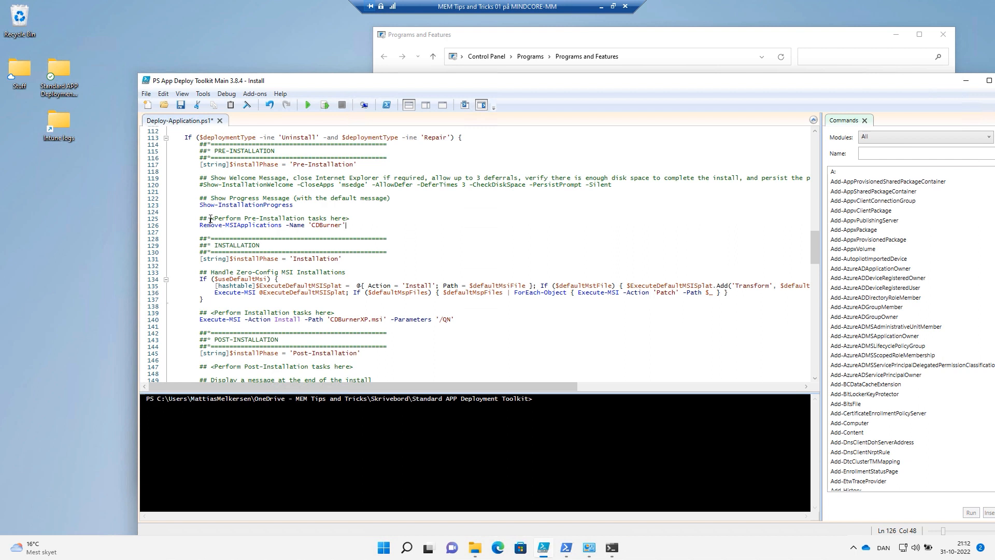
mouse_move(335, 252)
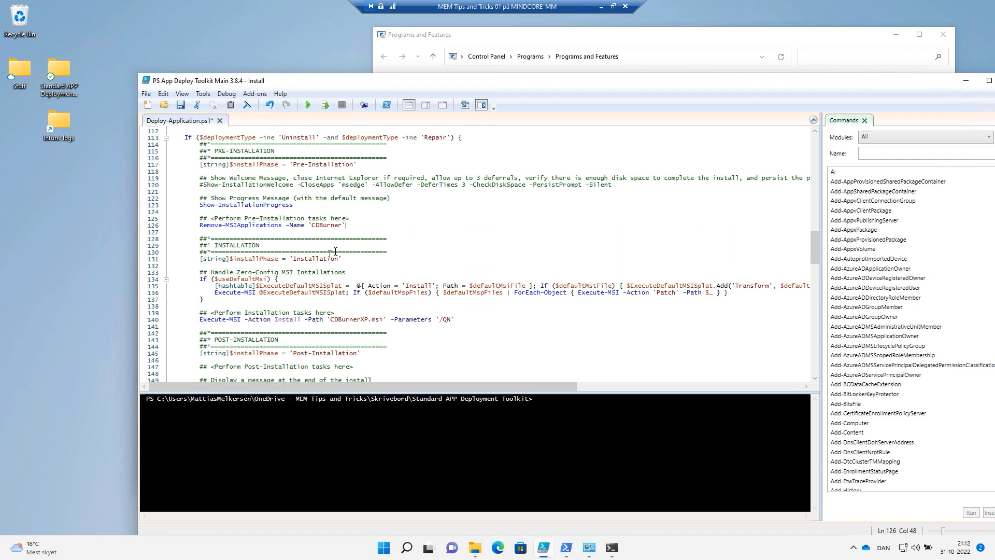
triple_click(271, 225)
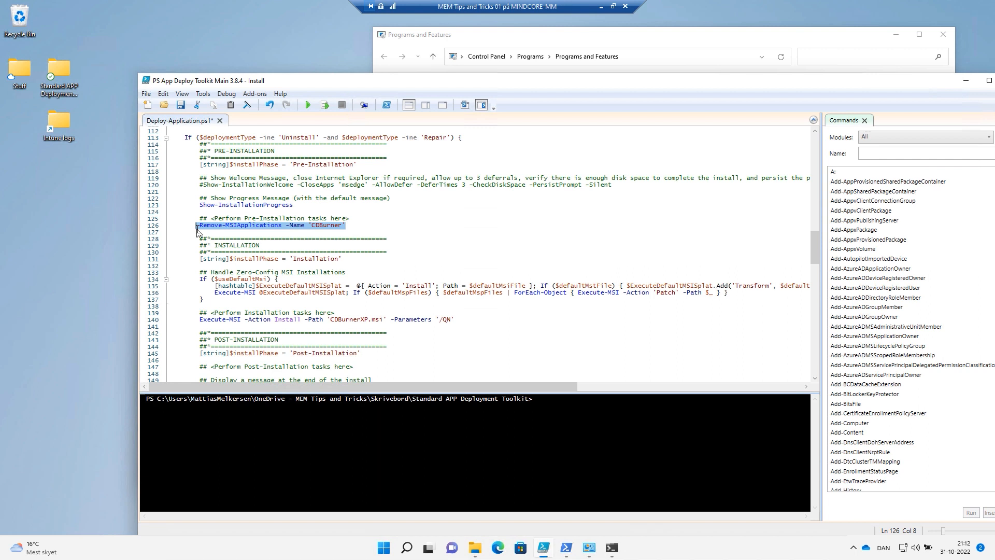
click(313, 225)
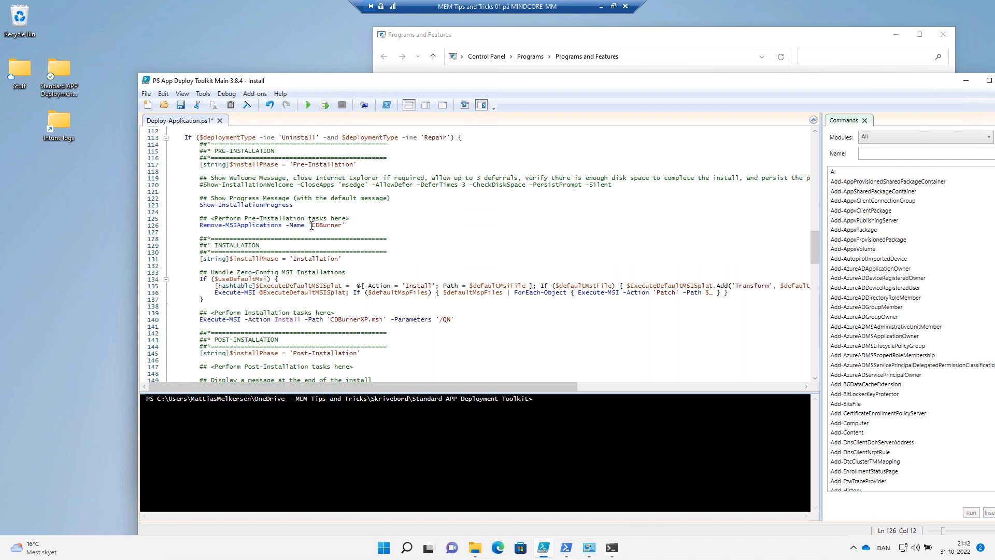
drag(199, 320, 392, 319)
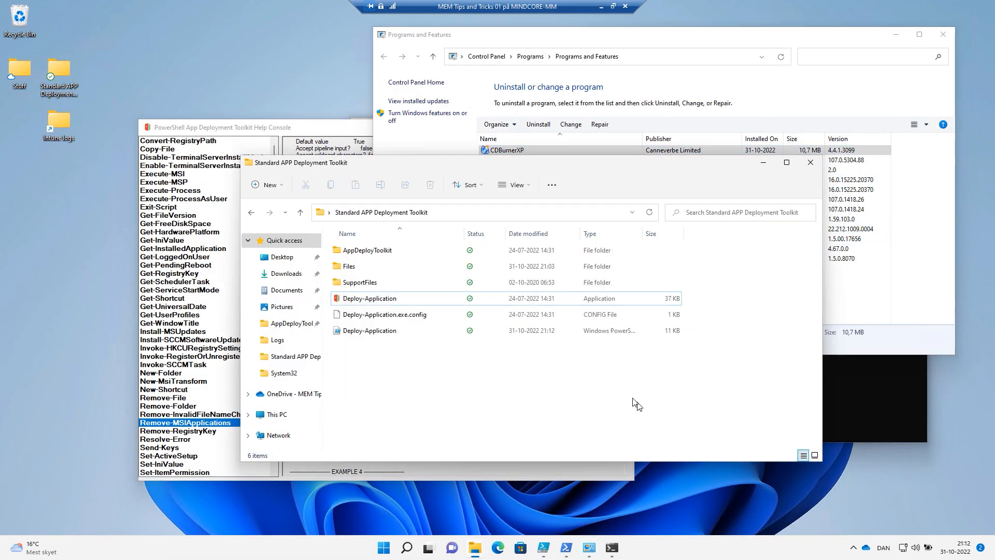
- Browse to C:\ProgramData\Microsoft\IntuneManagementExtension\Logs to see the fresh CDBurnerXP logs
click(368, 298)
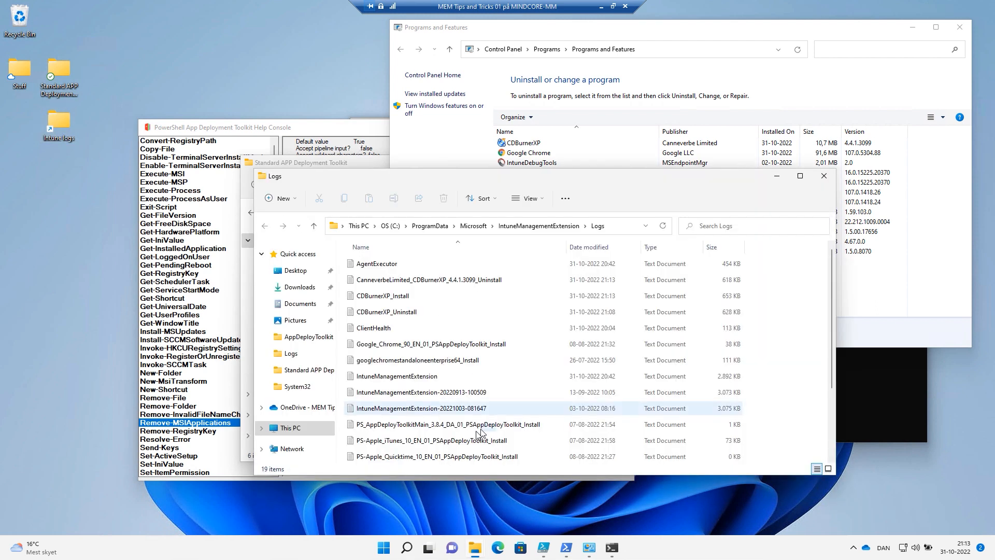
- Open the PS-CanneverbeLimited_CDBurnerXP install log in CMTrace
scroll(down, 3)
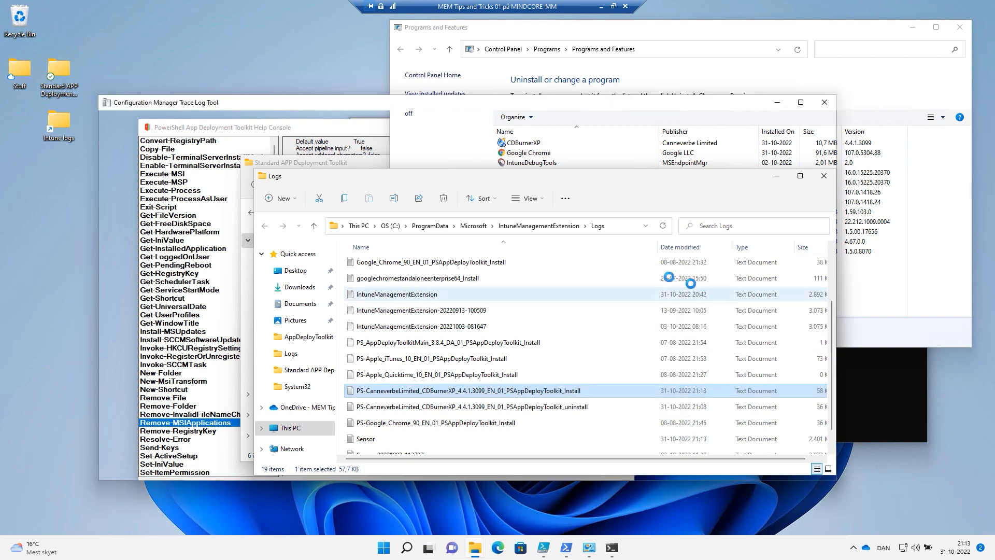
double_click(467, 391)
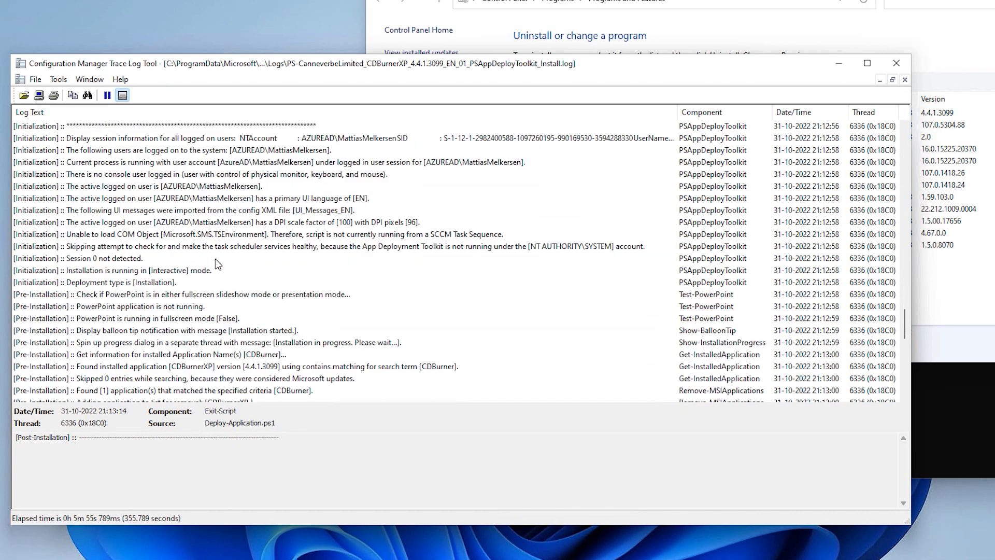
- Review the CDBurnerXP 4.4.1.3099 lookup, removal and msiexec /QN reinstall entries ending in exit code 0
scroll(down, 3)
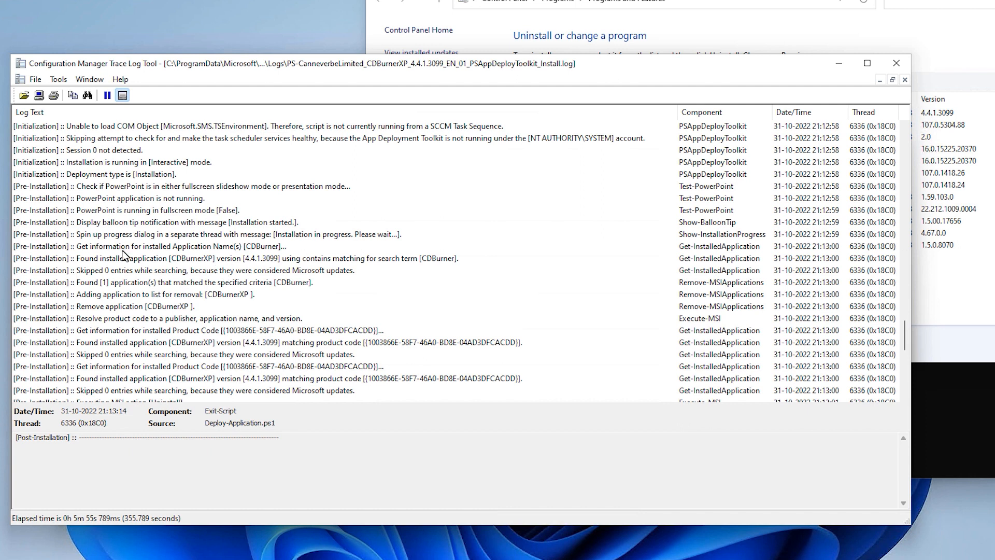
click(145, 246)
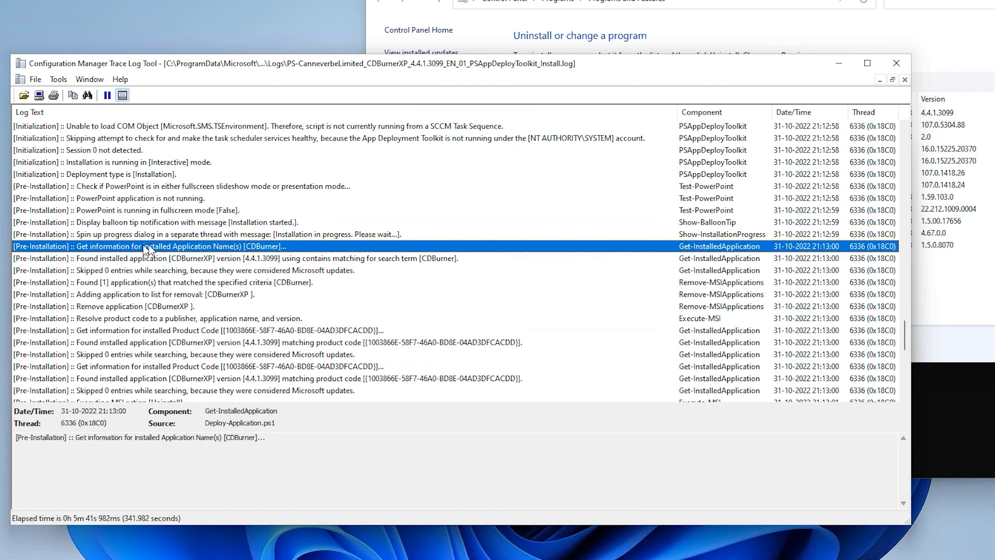
mouse_move(259, 254)
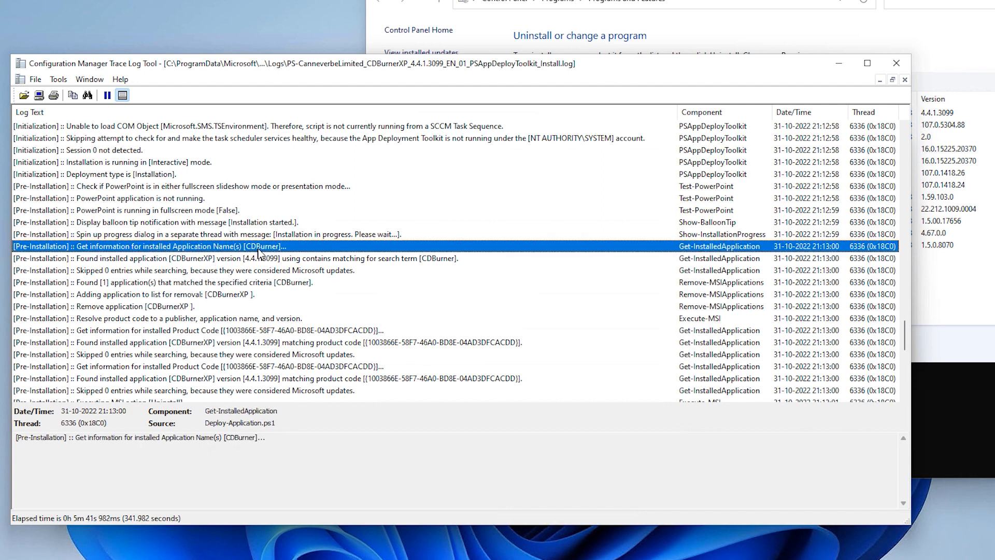
mouse_move(274, 252)
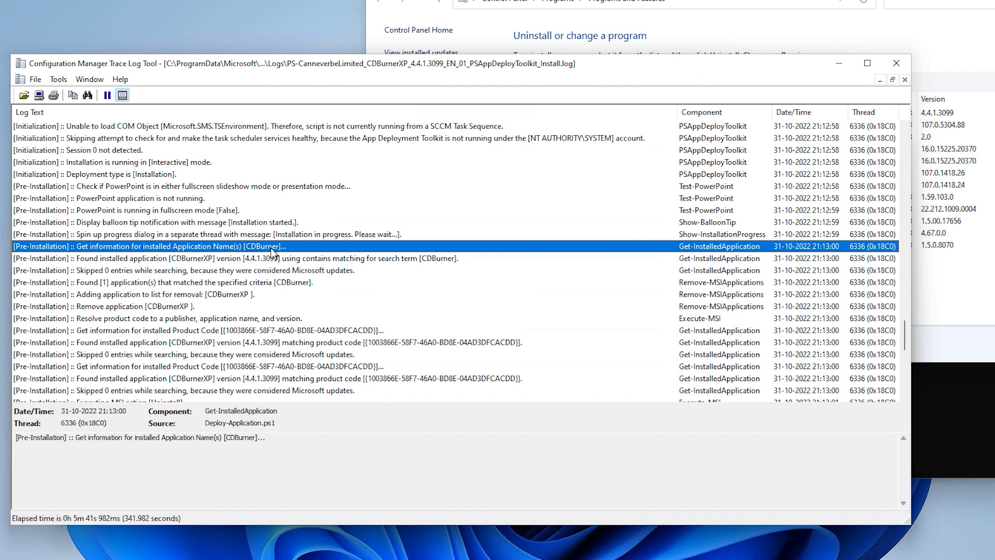
click(149, 259)
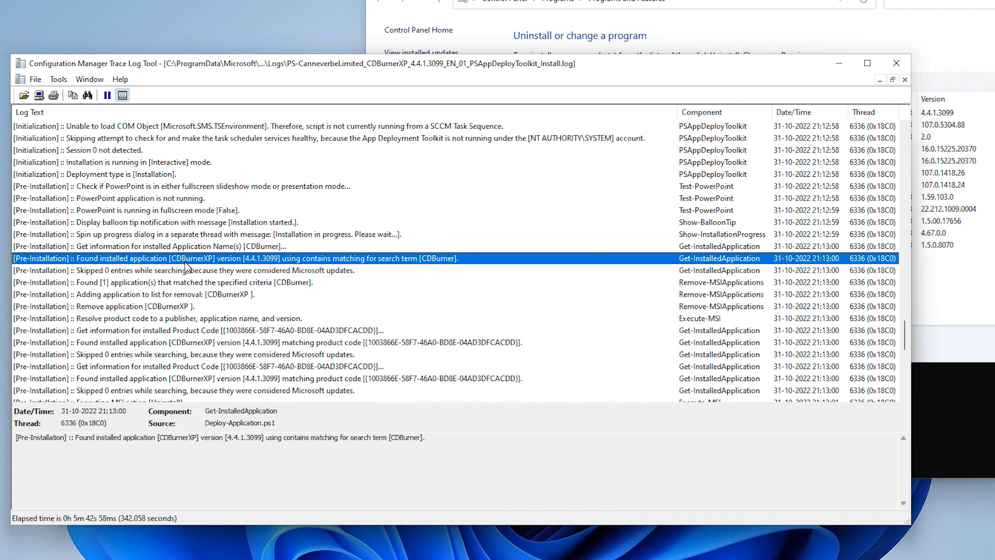
mouse_move(256, 273)
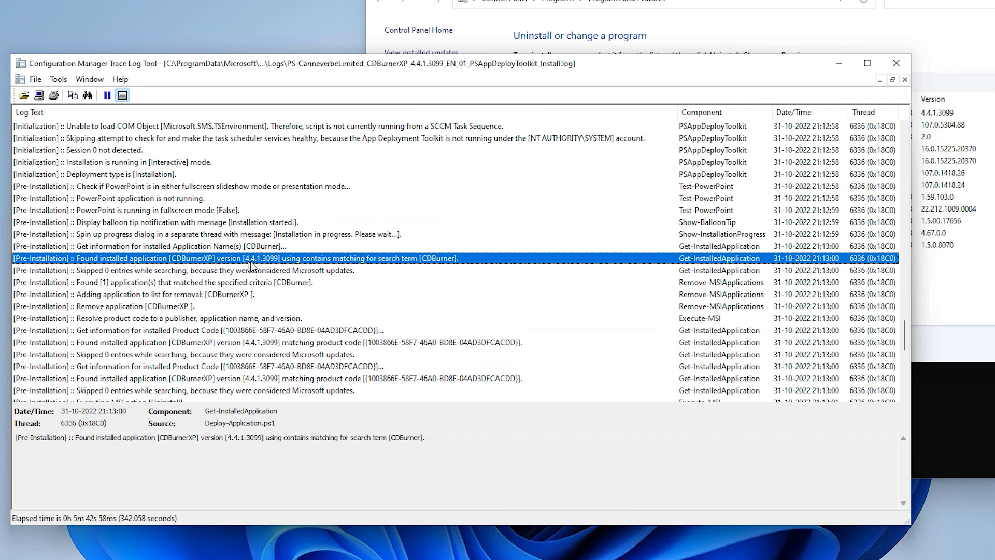
mouse_move(323, 261)
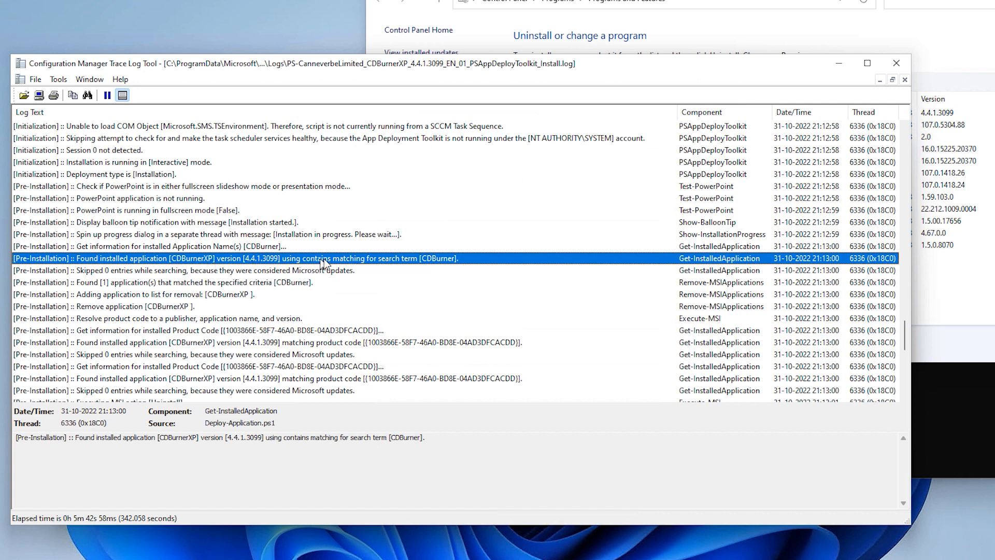
mouse_move(395, 284)
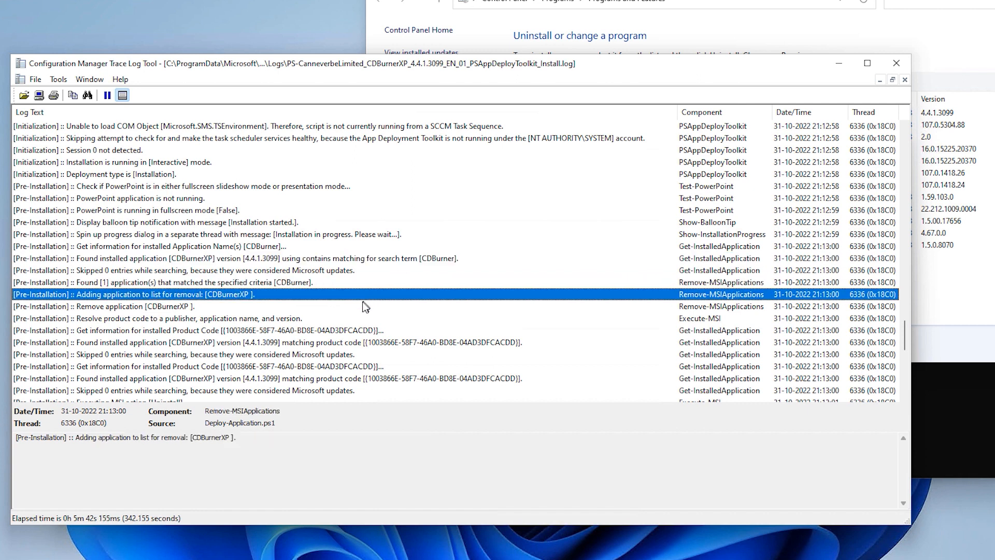
mouse_move(312, 338)
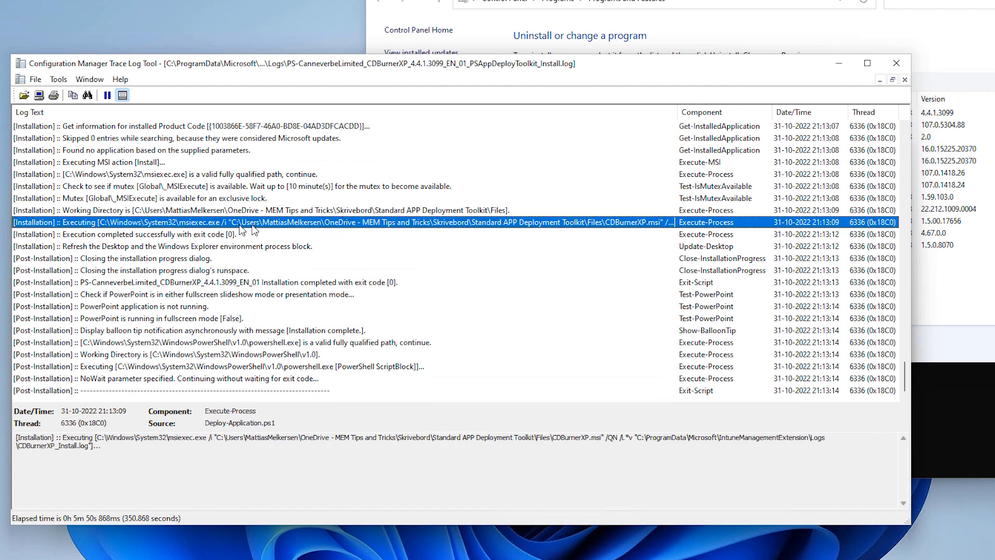
drag(217, 438, 360, 437)
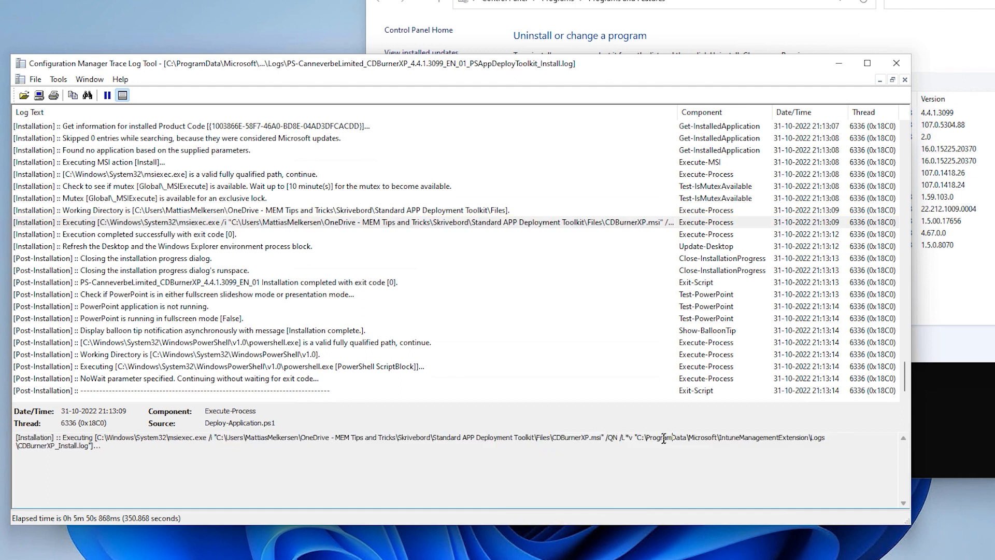
mouse_move(815, 442)
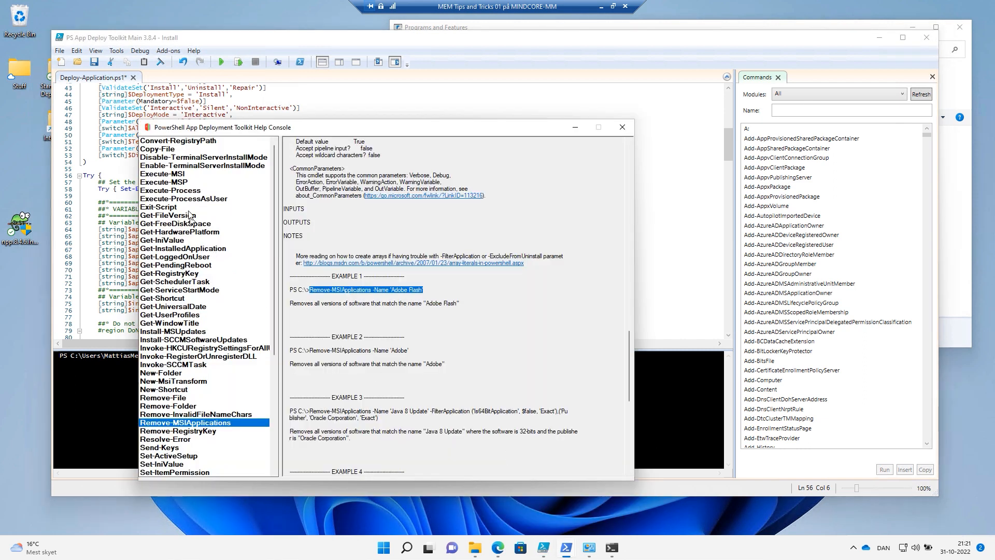
- Show Execute-Process help and select the command name in Example 1
click(171, 191)
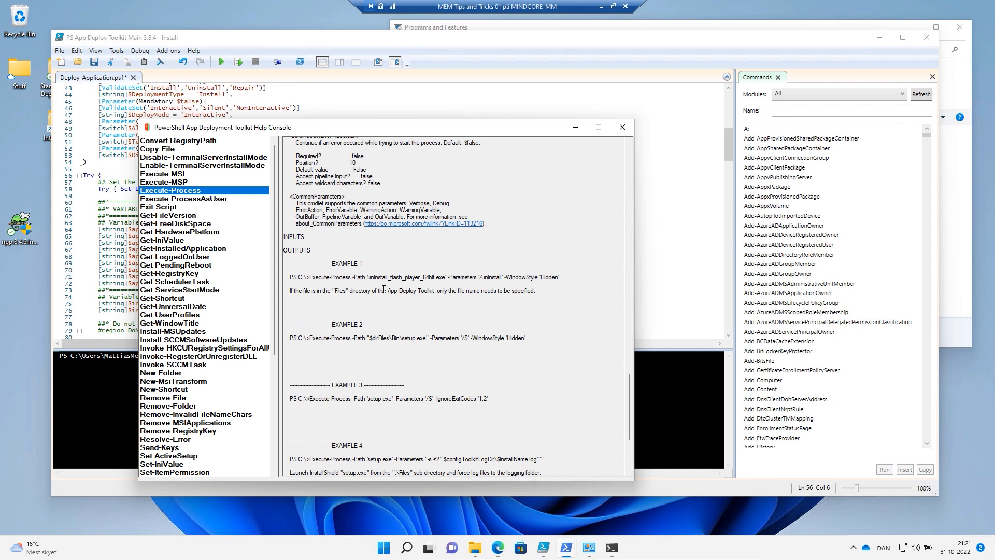
double_click(319, 277)
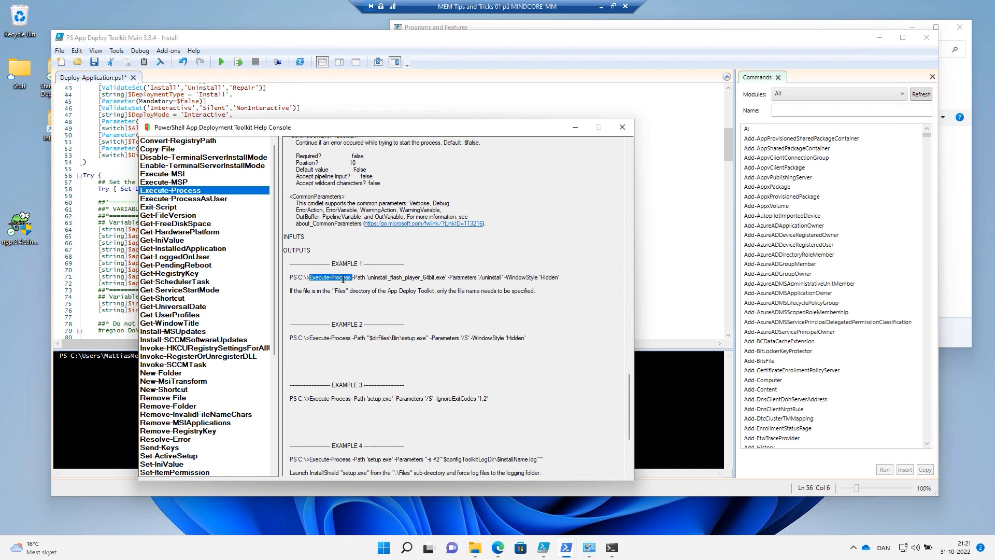
drag(313, 277, 461, 278)
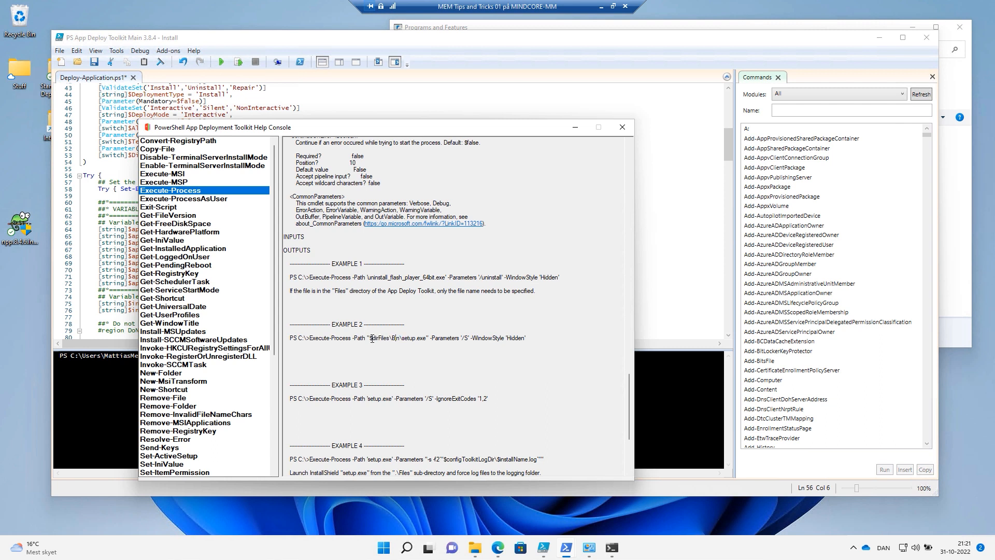
mouse_move(444, 497)
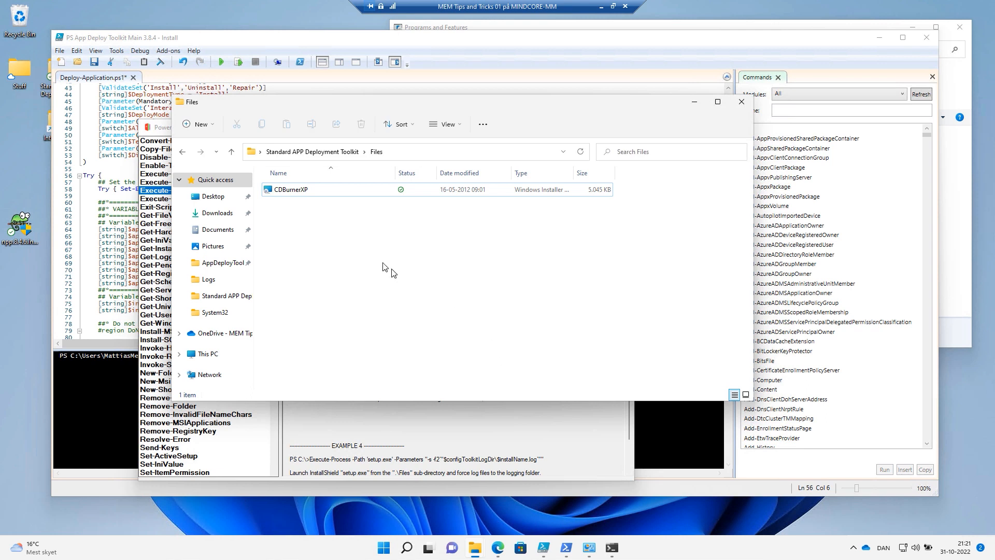
- Check the CDBurnerXP installer in the Files folder, then return to Deploy-Application.ps1
click(289, 189)
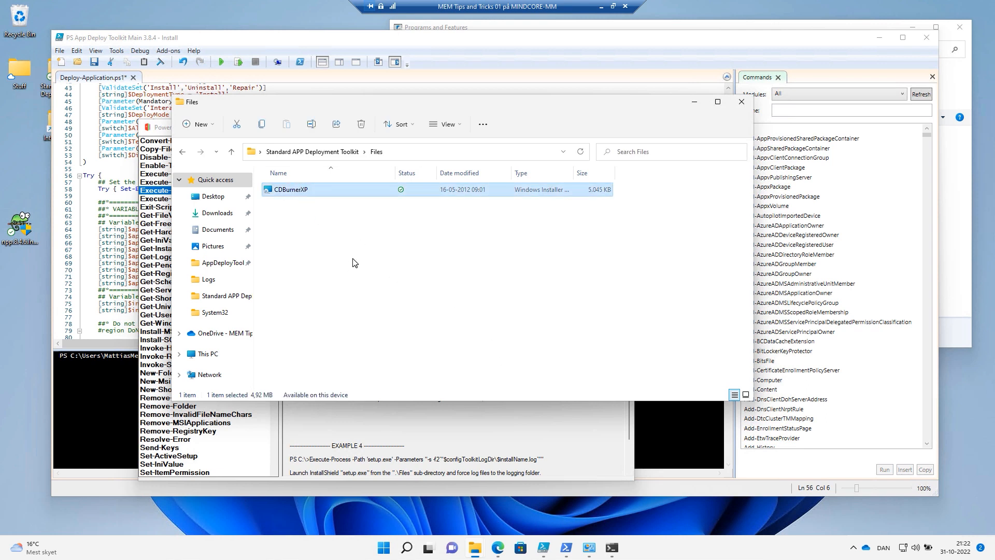
click(361, 124)
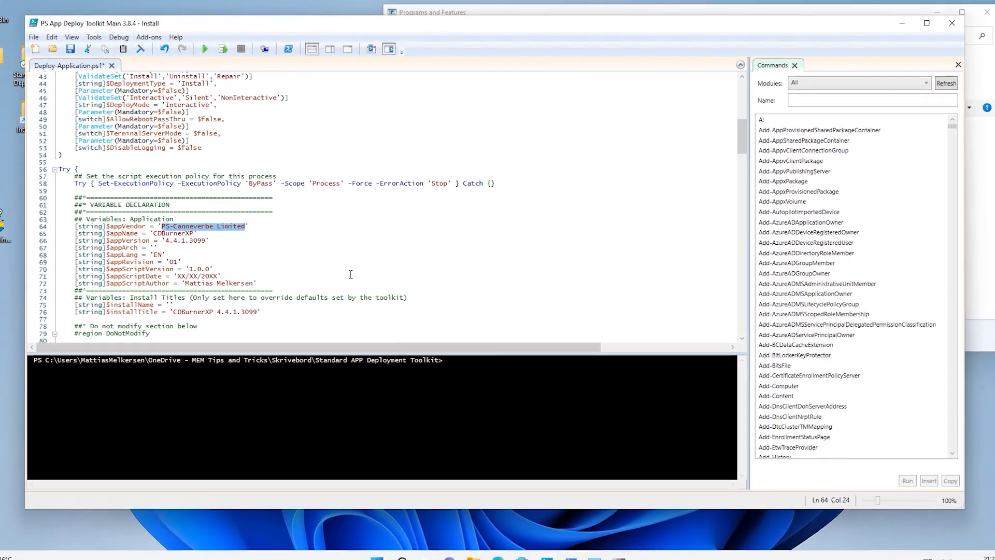
- Replace the CDBurnerXP variable values with PS-Notepad, Notepad, 8.4.6 and 'Notepad 8.4.6'
text(Notepad)
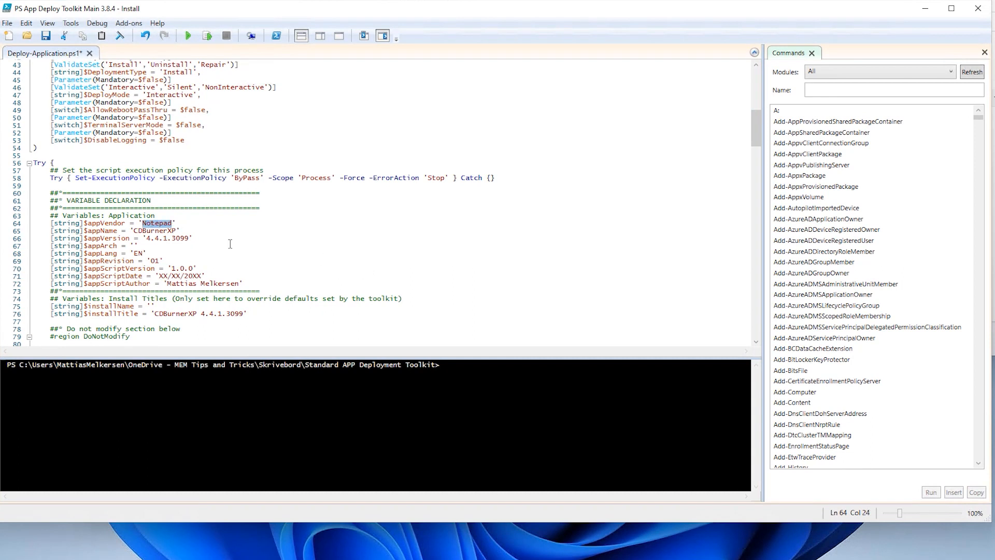
double_click(147, 230)
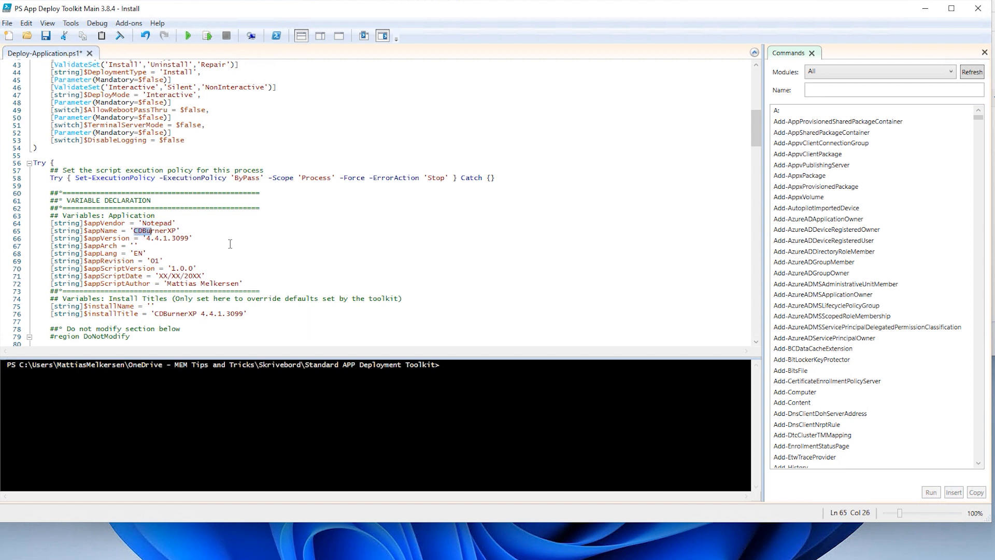
text(Notepad)
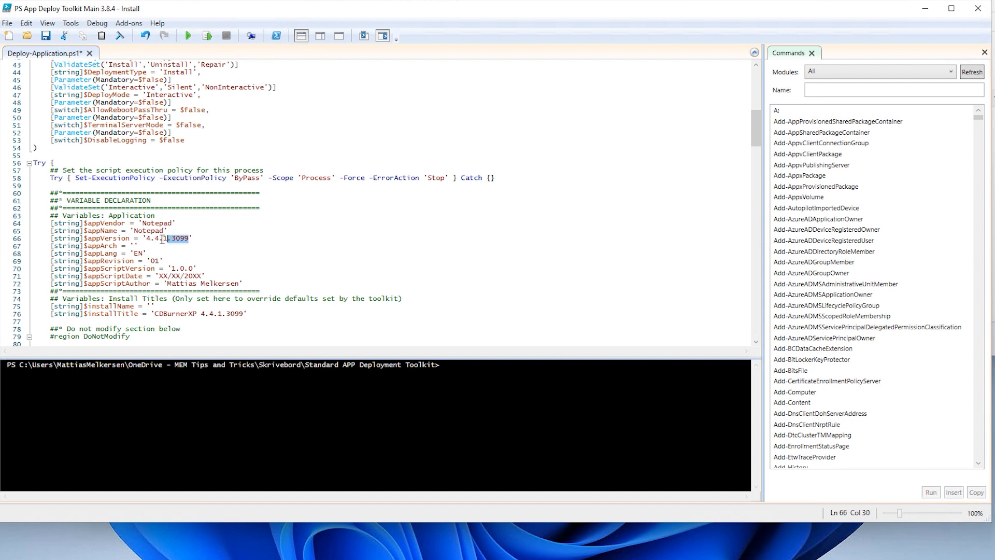
text(8)
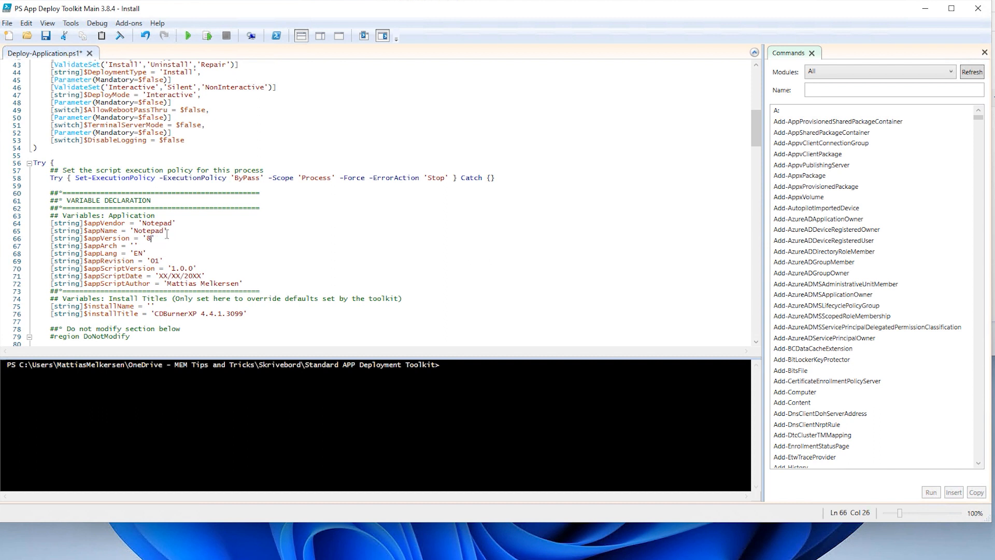
text(.4.6)
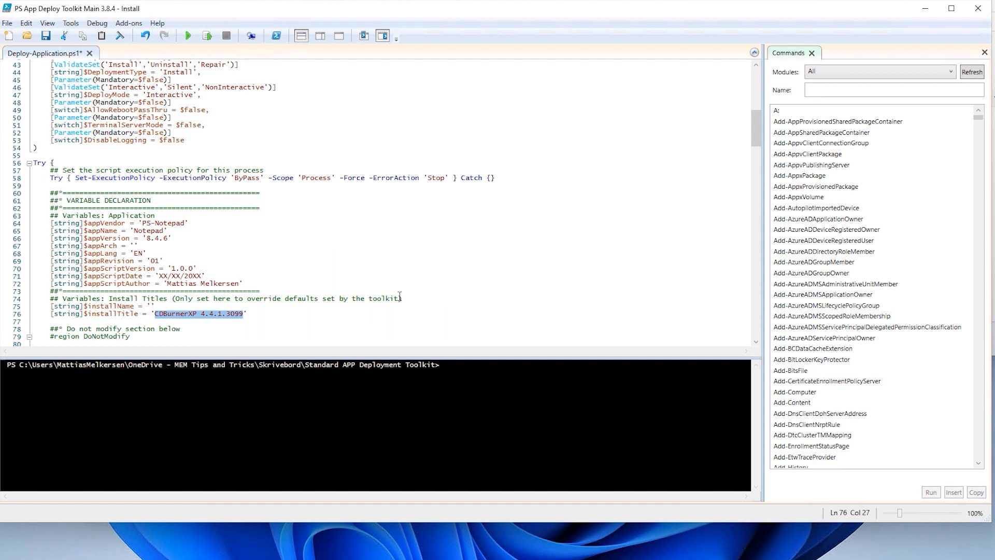
text(Notepad)
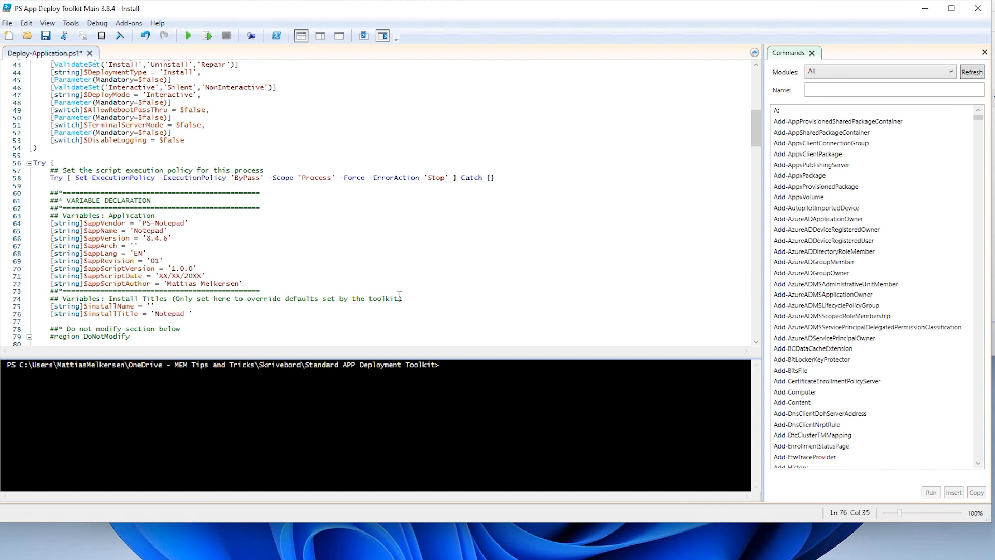
text(8.4.6)
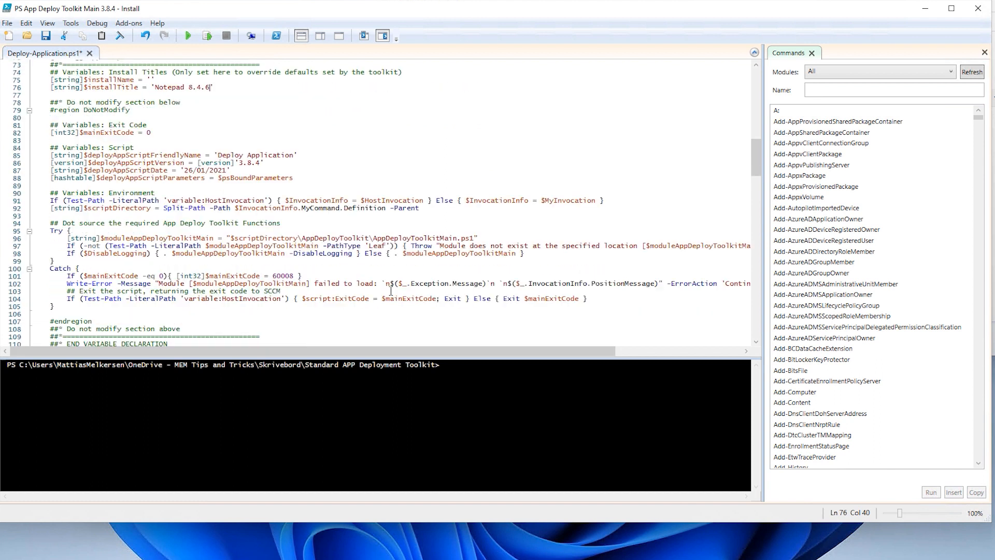
- Write Execute-Process -Path "$dirFiles\npp.8.4.6.Installer.x64.exe" -Parameters on line 140
scroll(down, 3)
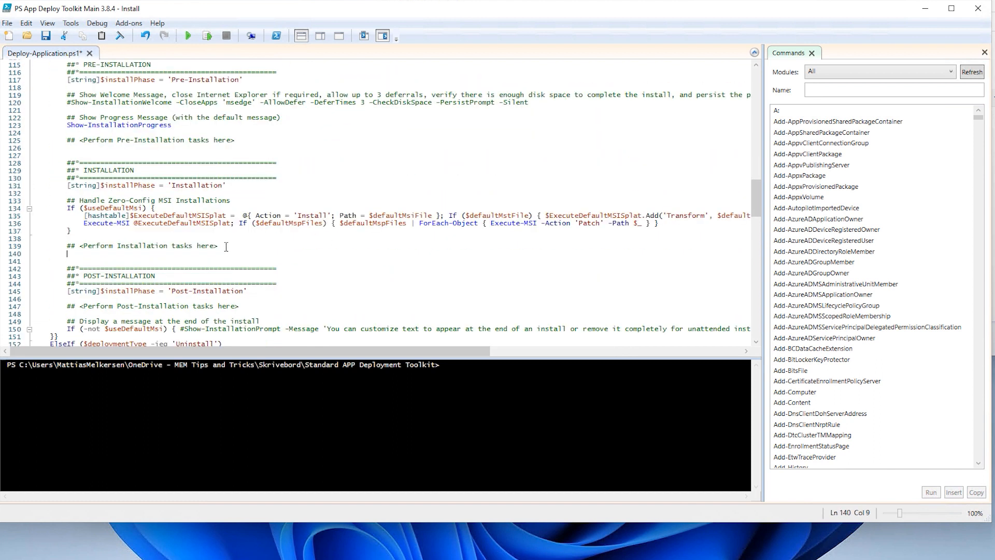
text(exu)
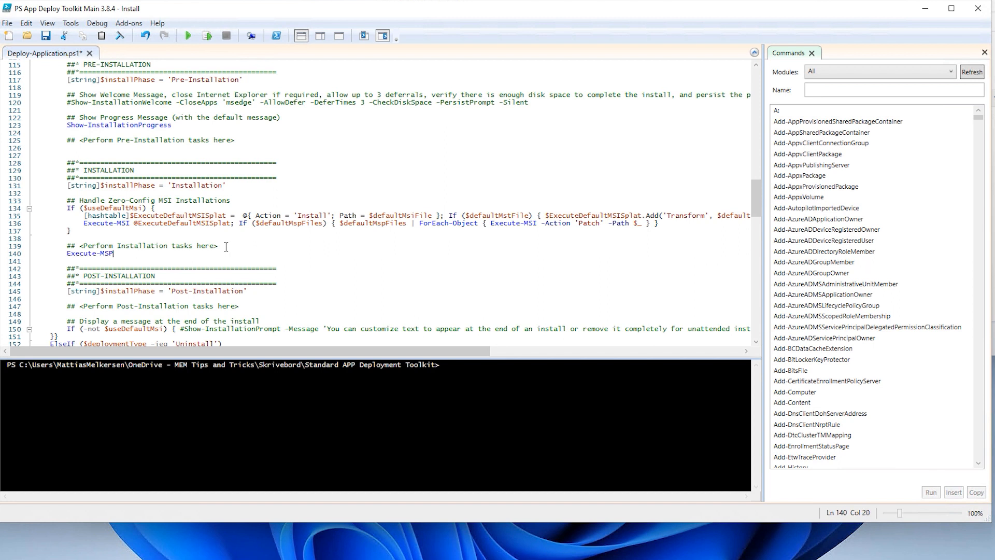
text(Execute-Process -)
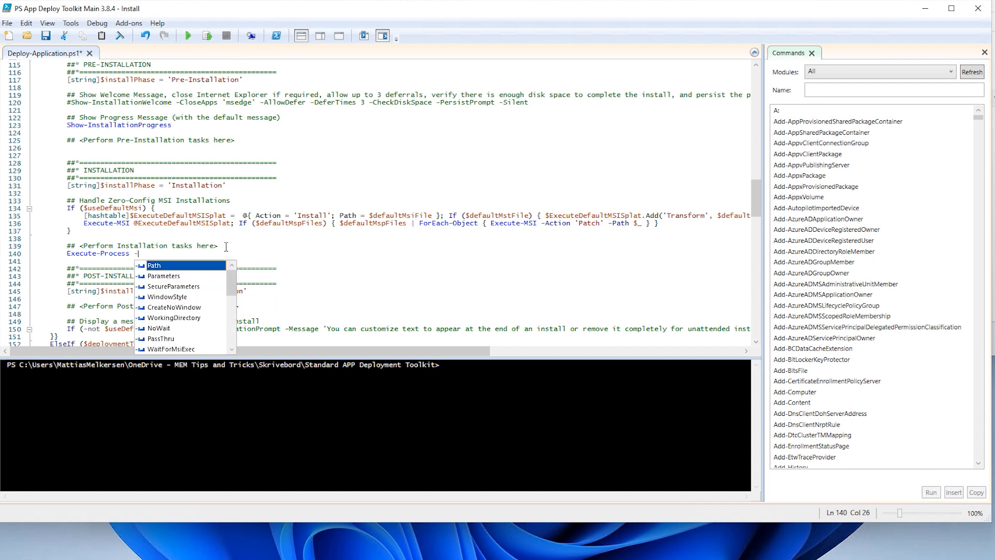
mouse_move(197, 265)
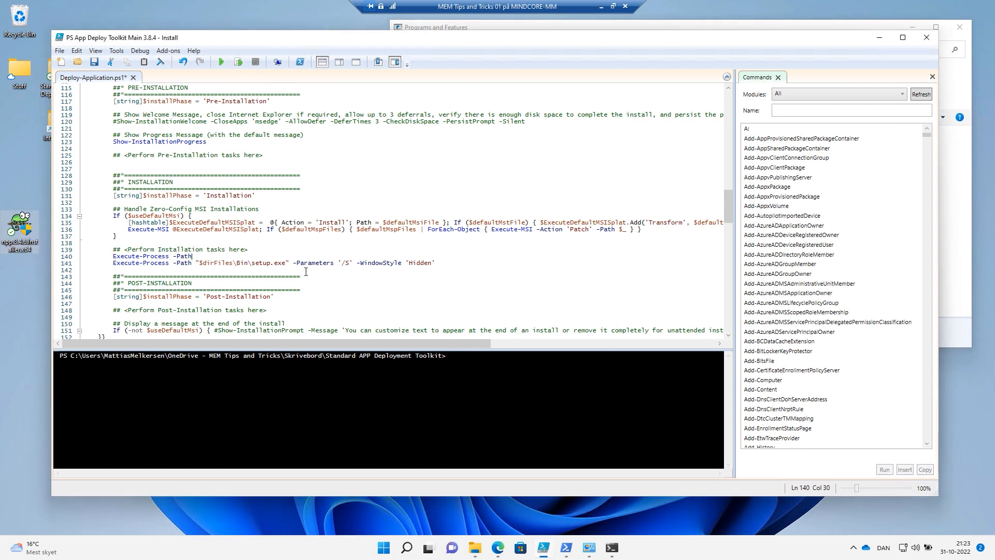
text("$dirFiles\)
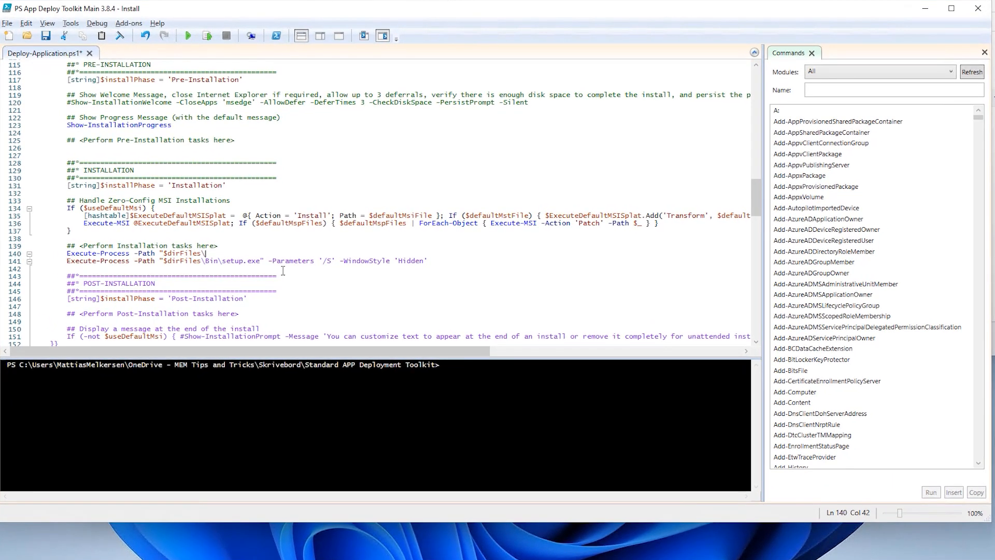
text(npp.8.4.6.Installer.x64.exe)
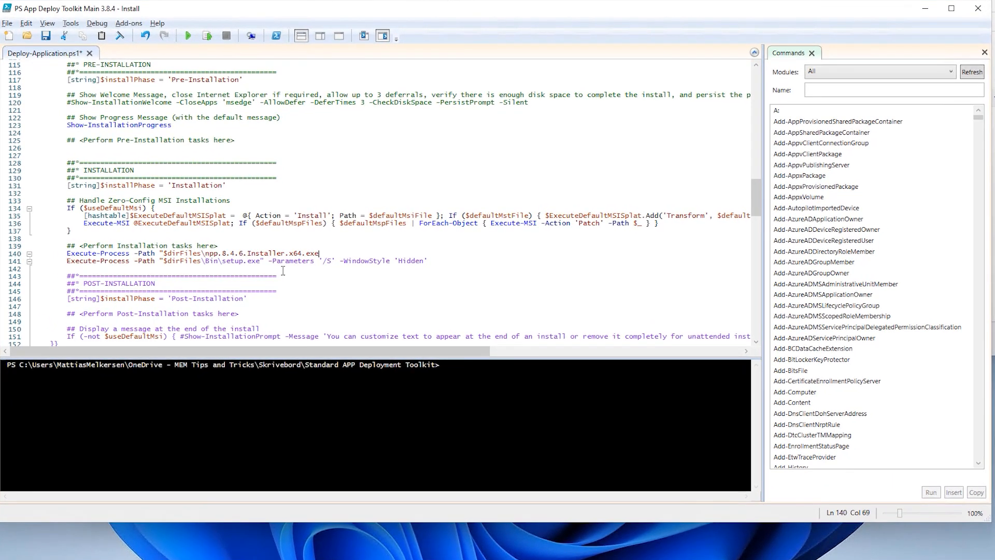
text(")
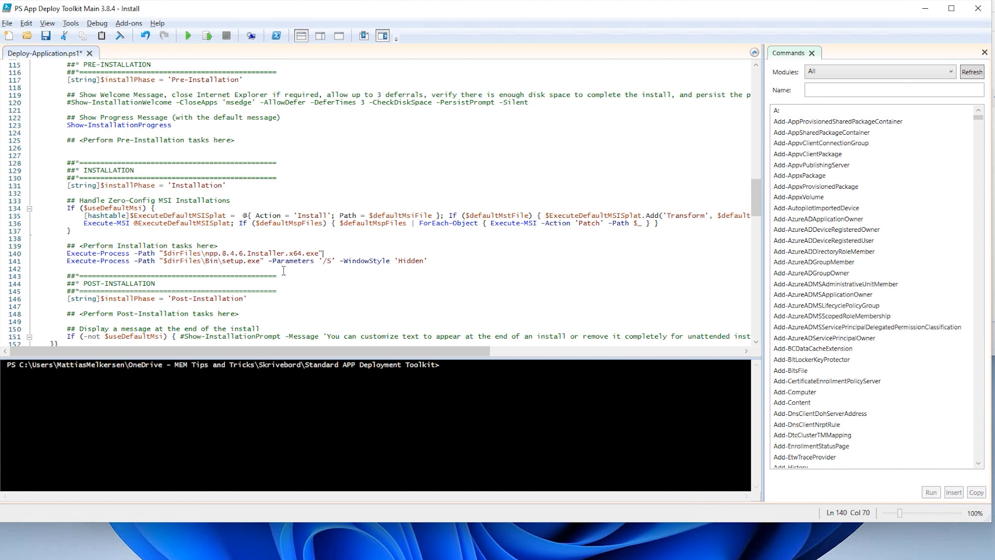
text(-Parameters)
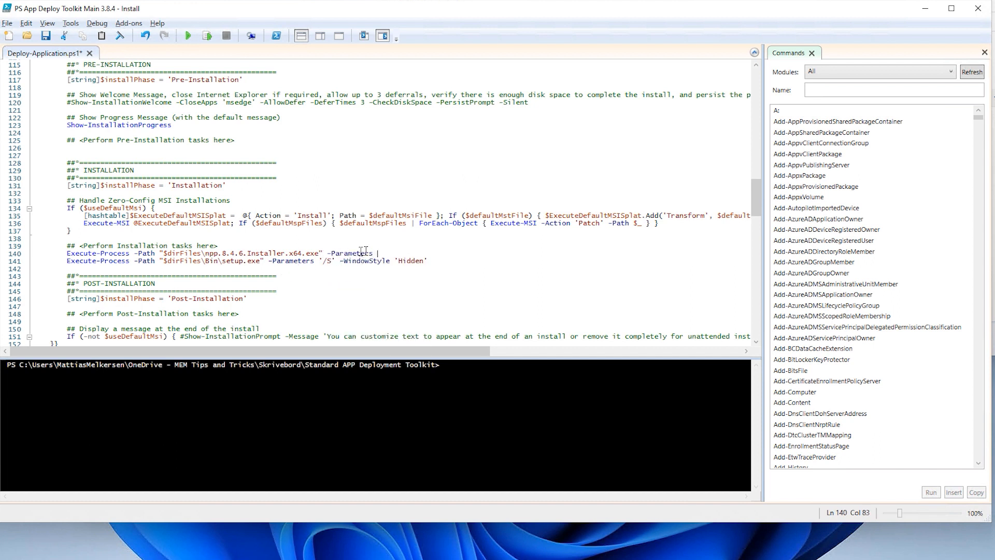
mouse_move(396, 380)
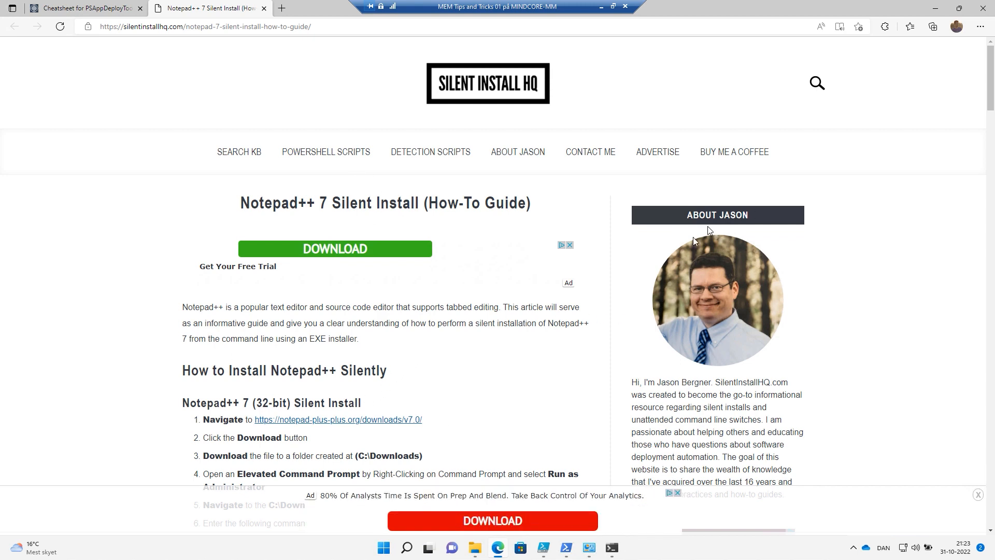
mouse_move(498, 354)
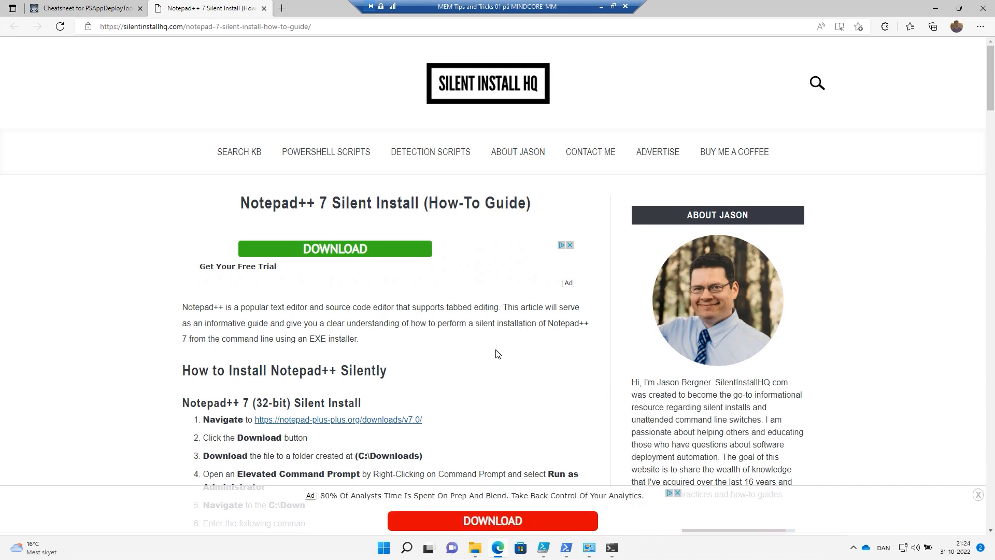
- Scroll the Silent Install HQ Notepad++ article to the table listing the /S switch
scroll(down, 3)
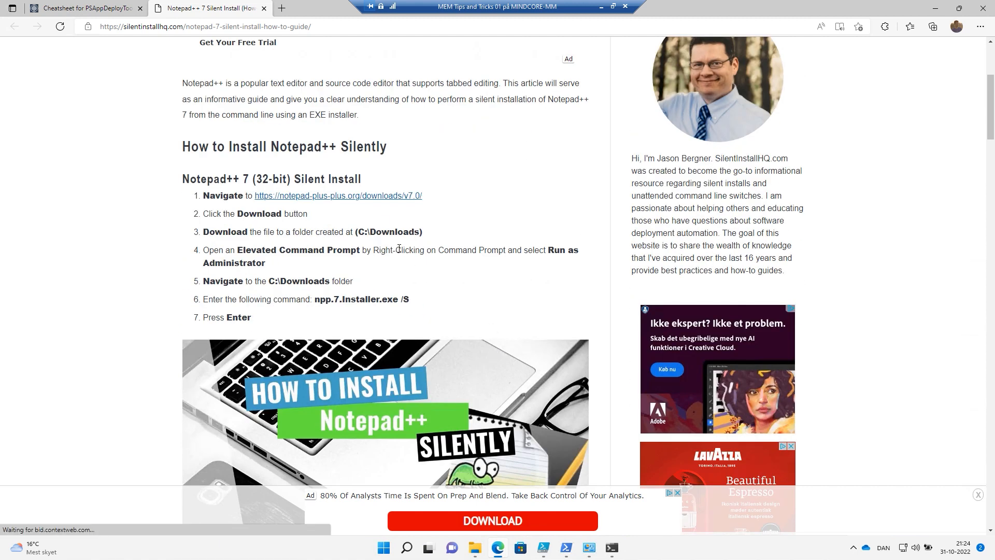
drag(220, 299, 271, 299)
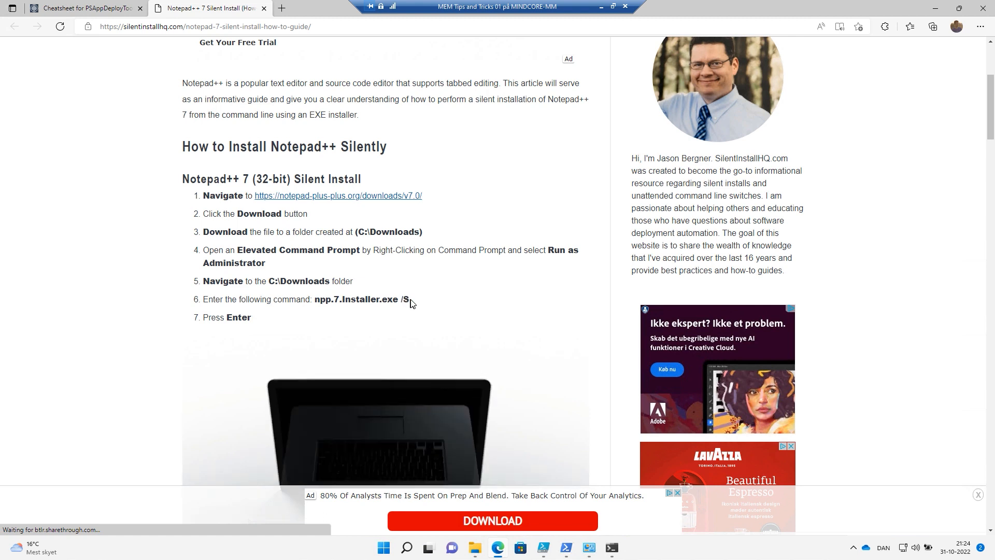
scroll(down, 3)
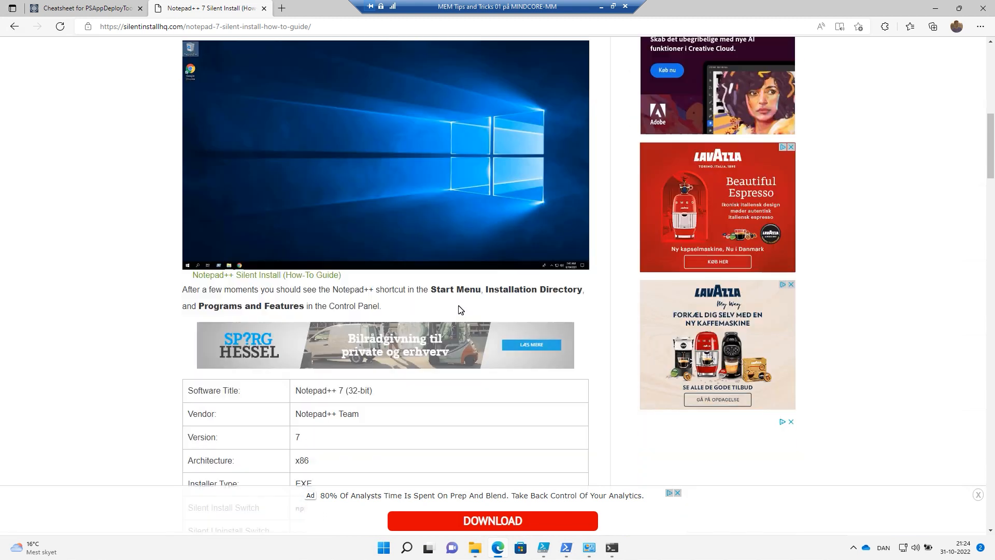
scroll(down, 3)
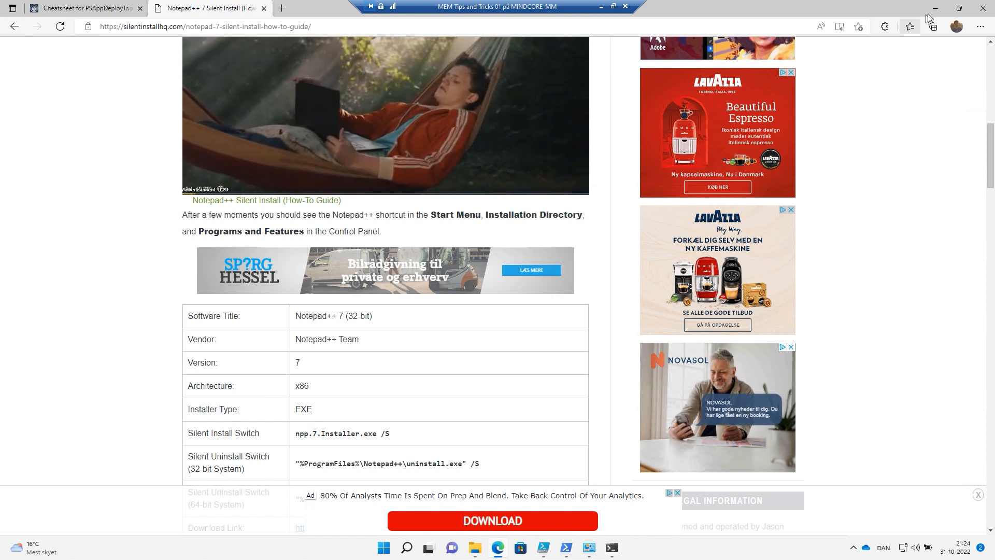
mouse_move(937, 12)
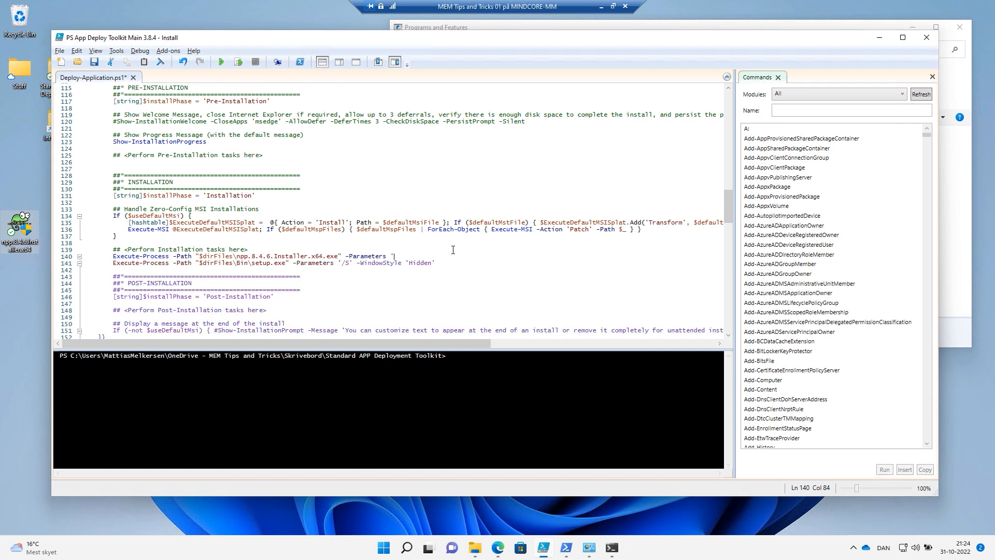
- Pass '/S' with -WindowStyle 'Hidden' to the Notepad++ line, then open the Files folder
text(/S')
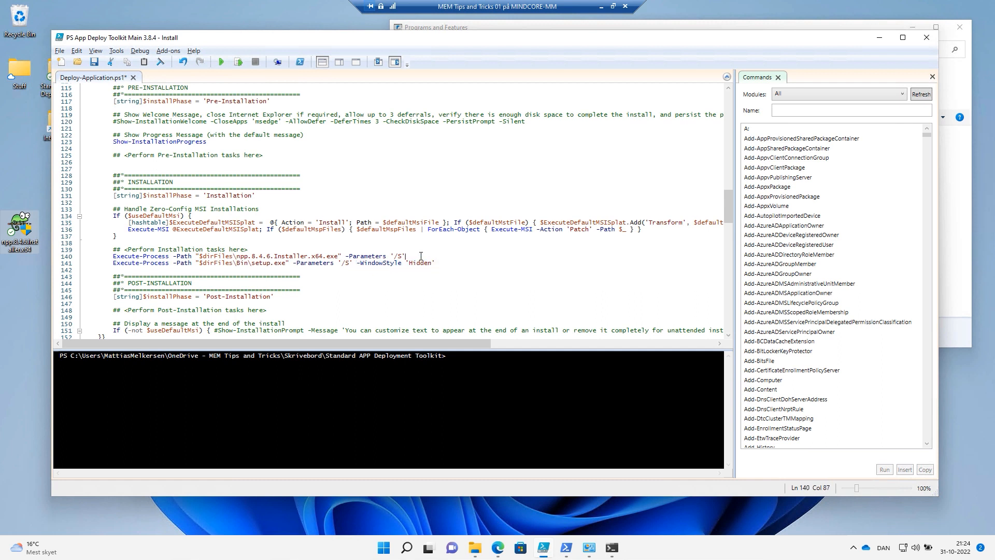
text(-WindowStyle 'Hidden')
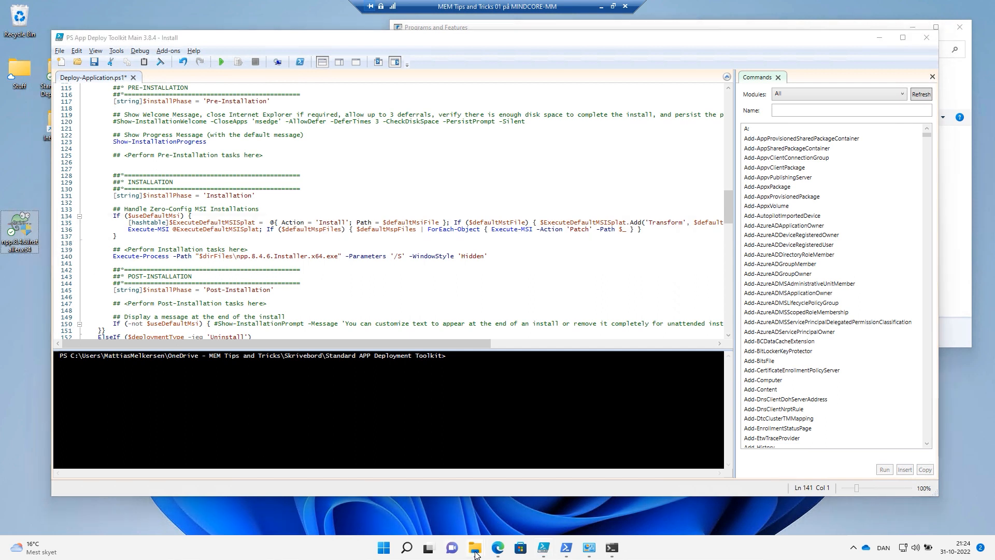
click(475, 547)
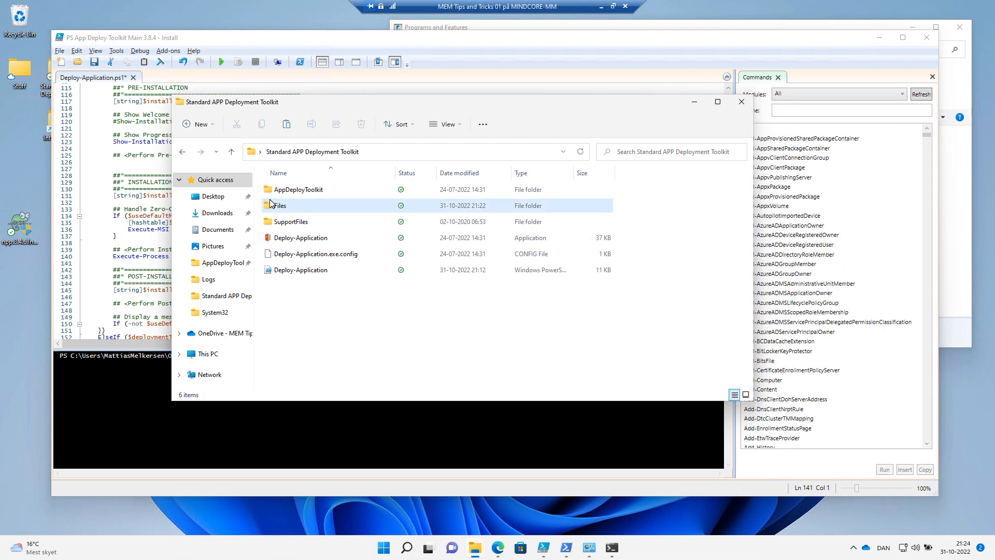
double_click(279, 205)
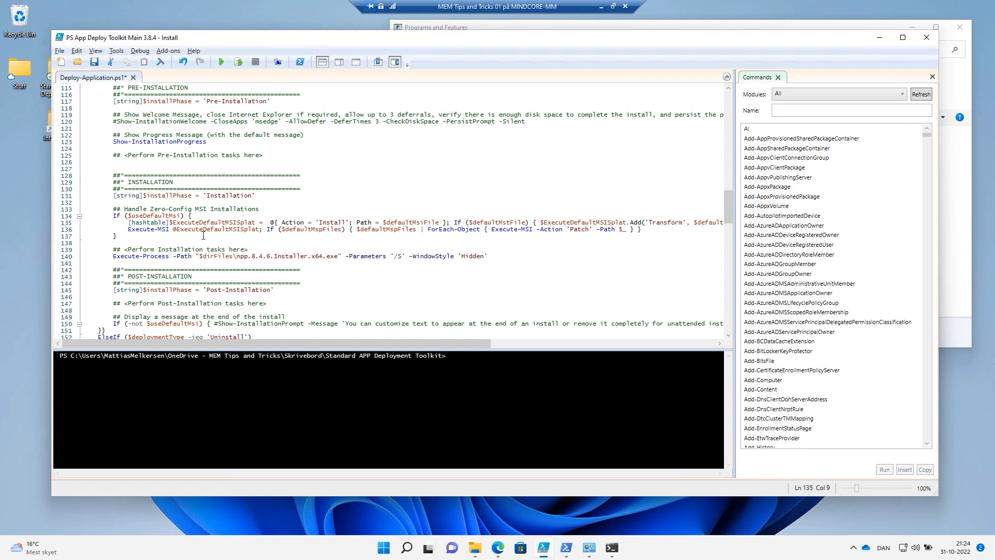
- Confirm the Notepad++ /S run exited with code 0 and Notepad++ (64-bit x64) is installed
scroll(down, 3)
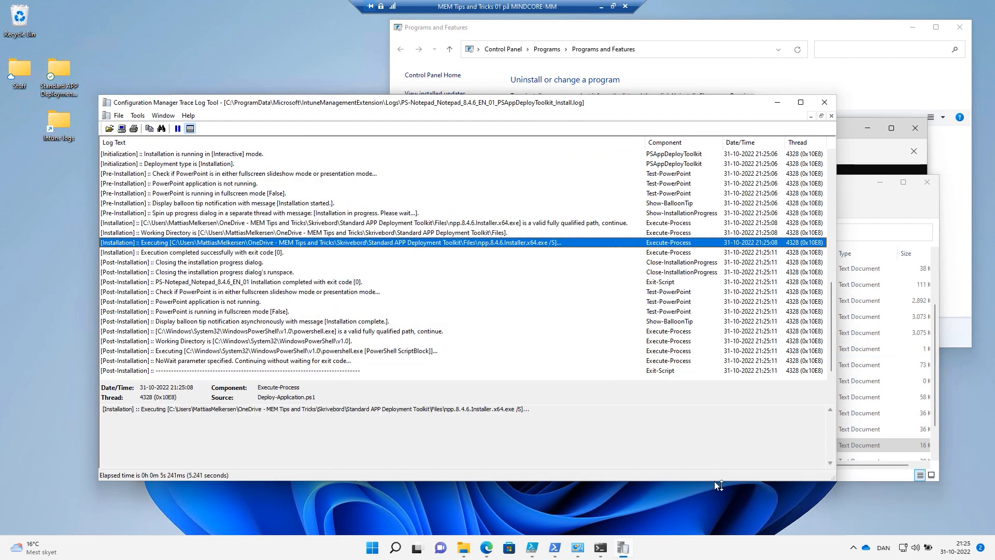
mouse_move(475, 550)
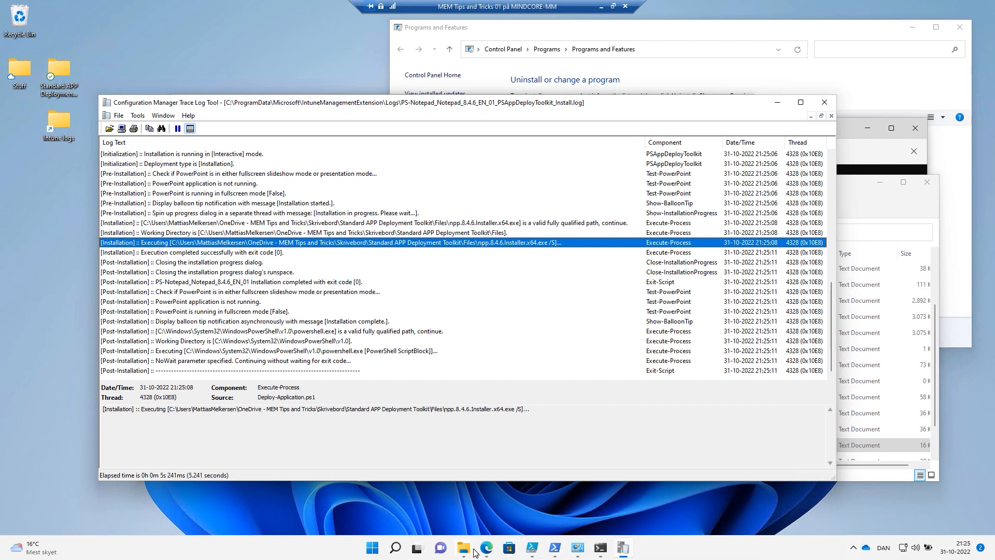
click(452, 28)
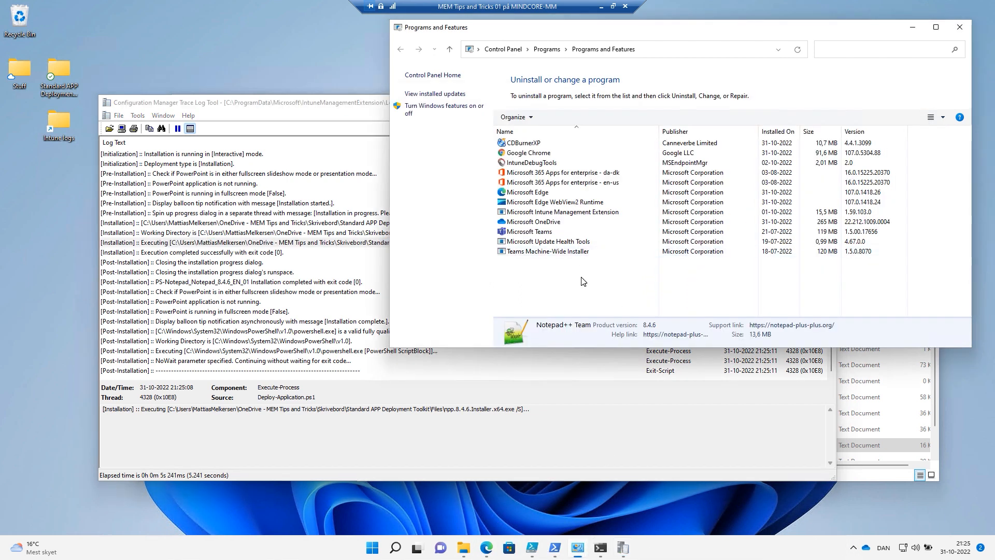
click(544, 251)
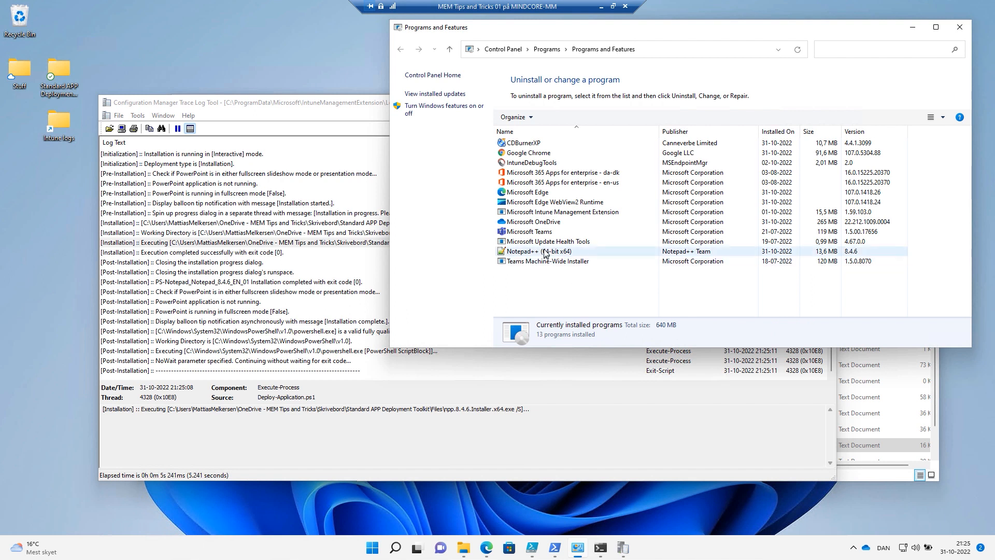
click(535, 251)
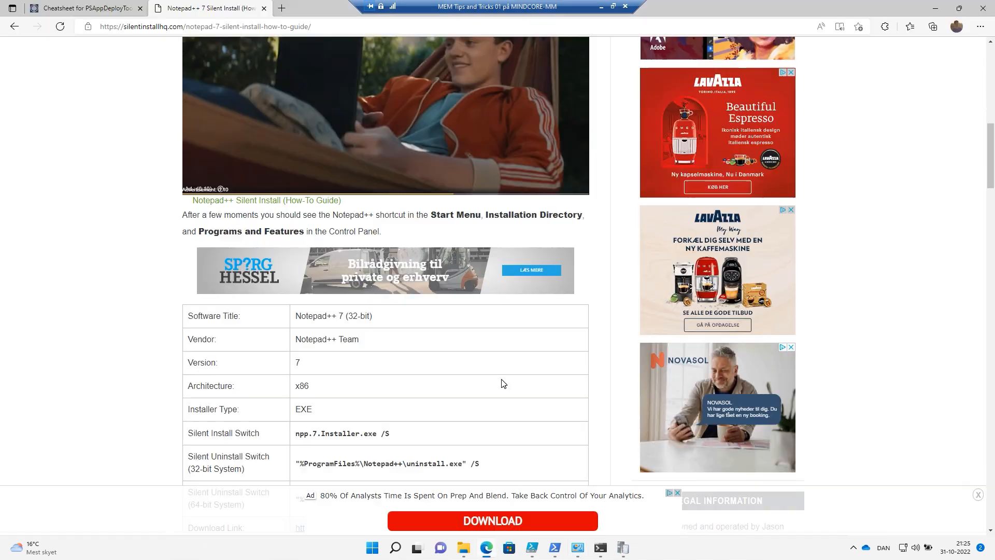
- Scroll the Edge guide down to the Silent Uninstall Switch row of the table
scroll(down, 3)
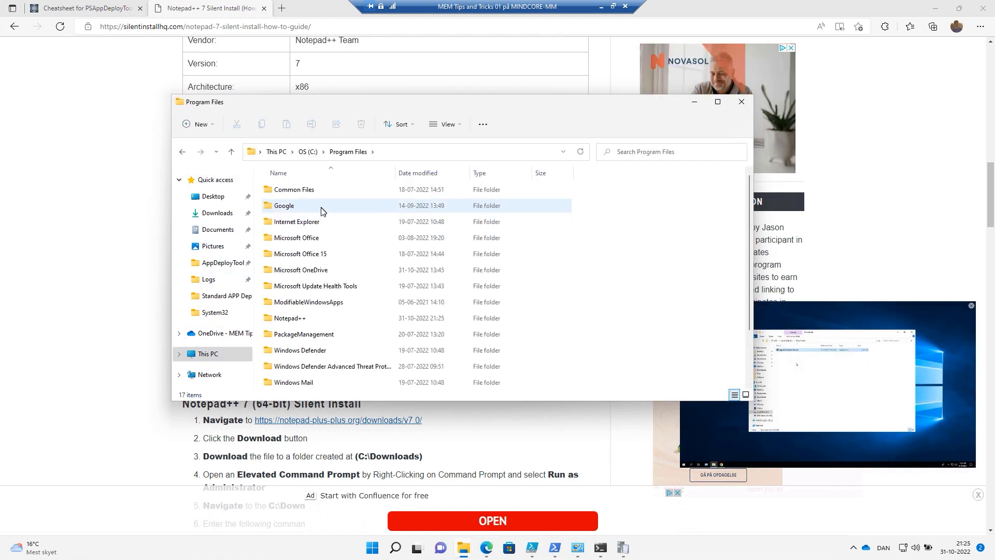
- Copy the full path of uninstall.exe from C:\Program Files\Notepad++
scroll(down, 3)
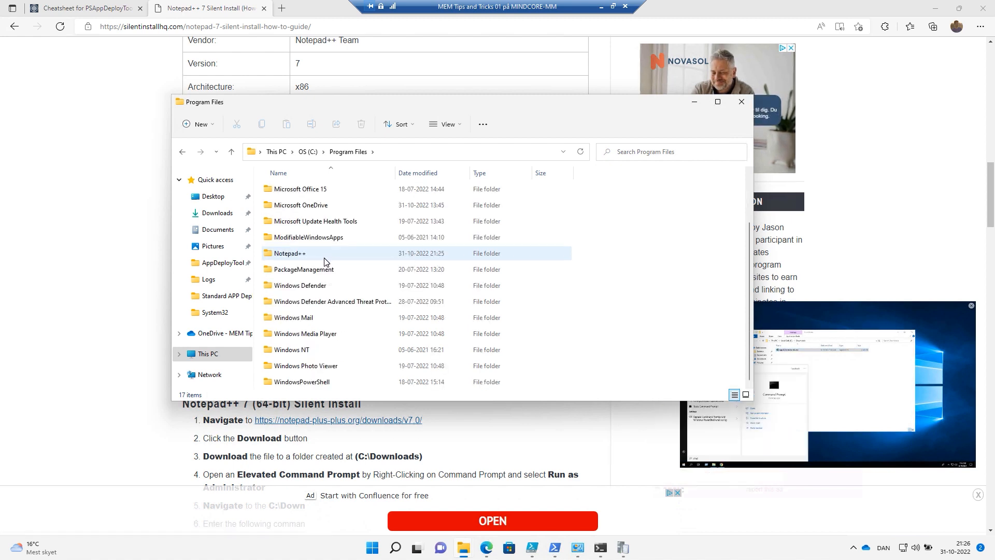
double_click(288, 253)
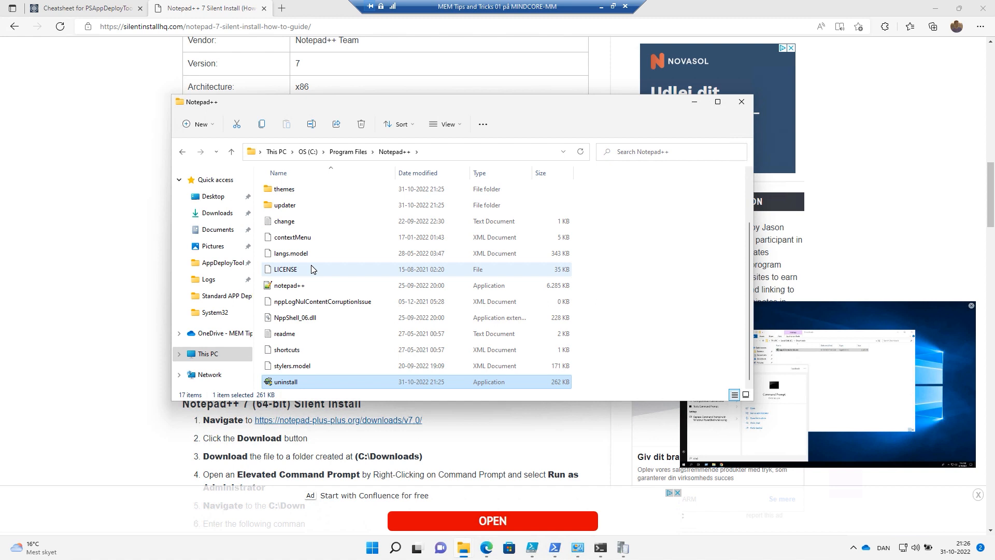
click(287, 381)
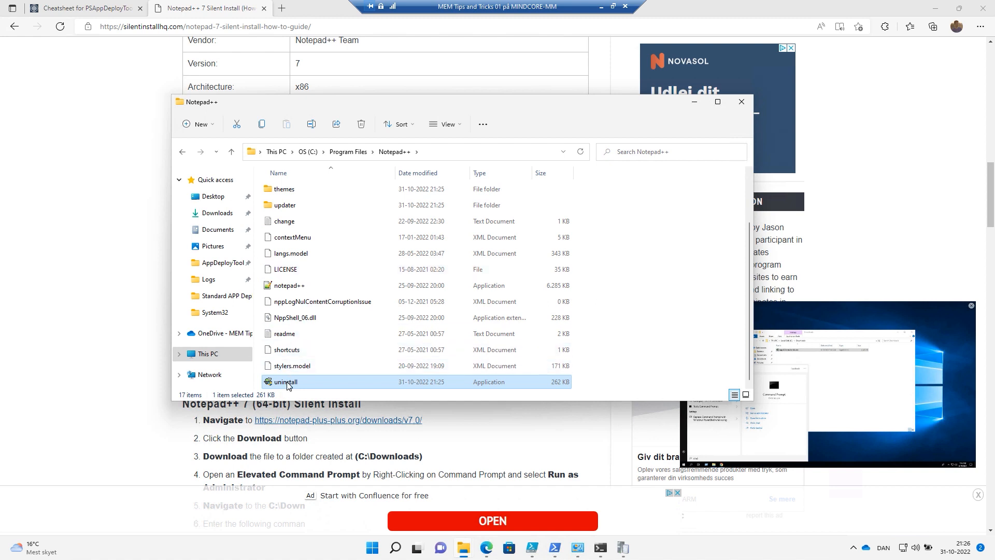
right_click(287, 382)
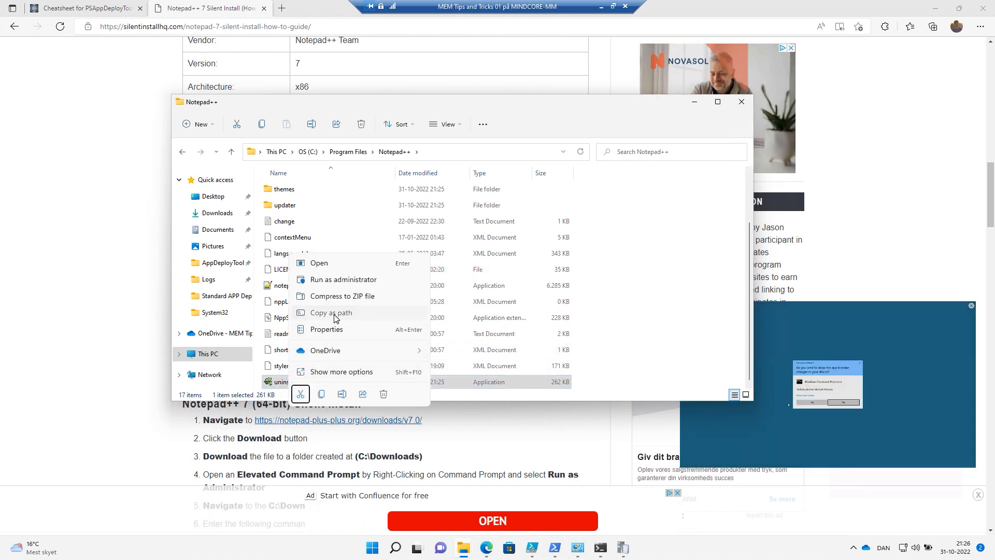
click(531, 548)
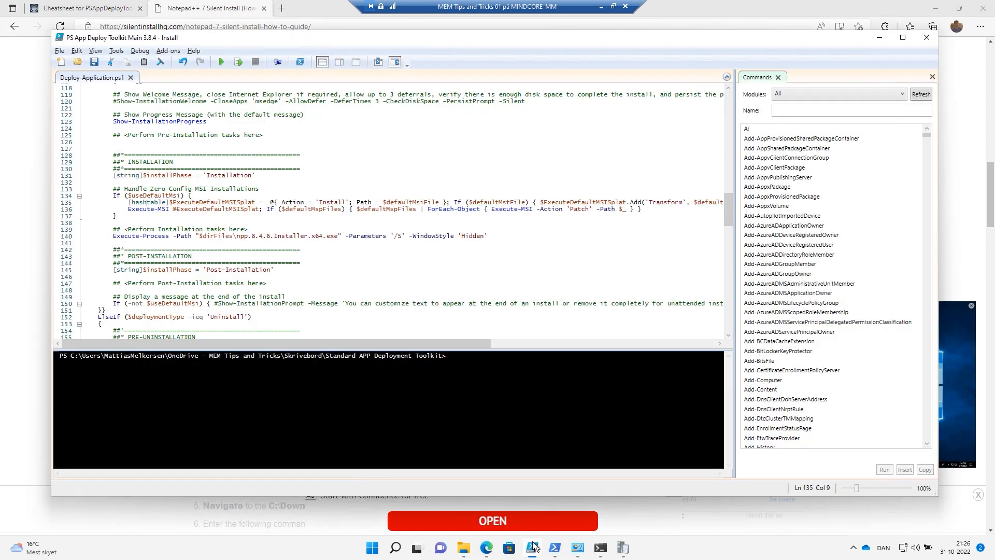
- Enter C:\Program Files\Notepad++\uninstall.exe under the Uninstallation tasks section
scroll(down, 3)
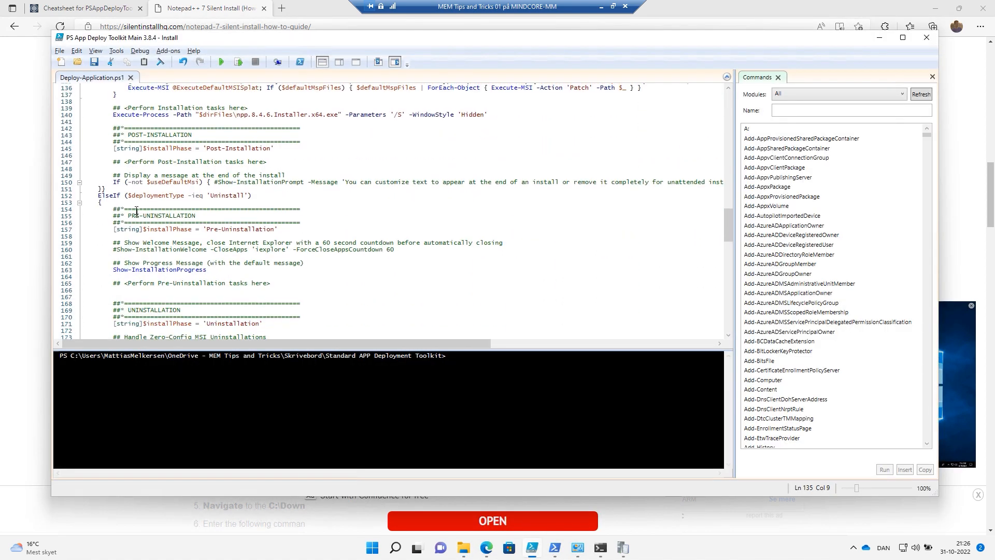
scroll(down, 3)
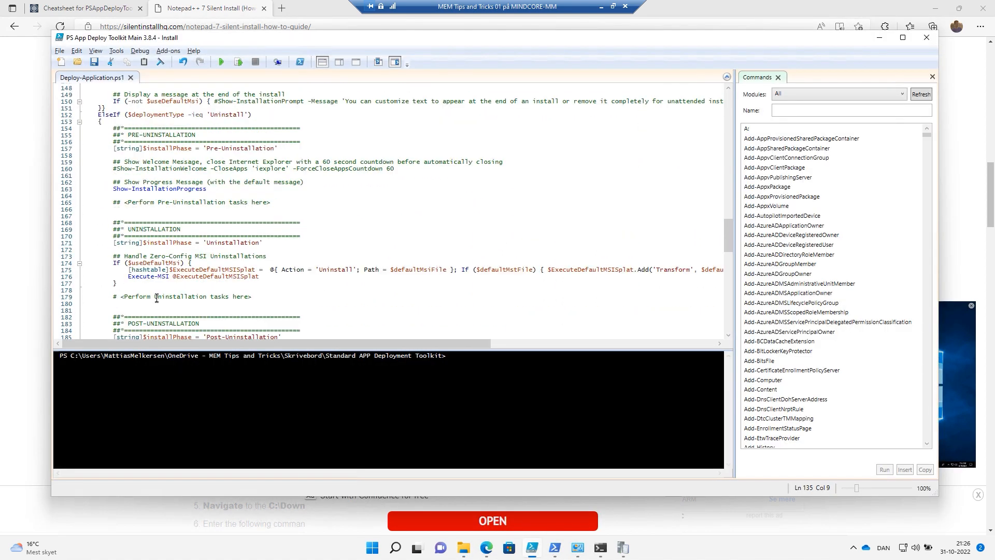
text("C:\Program Files\Notepad++\uninstall.exe")
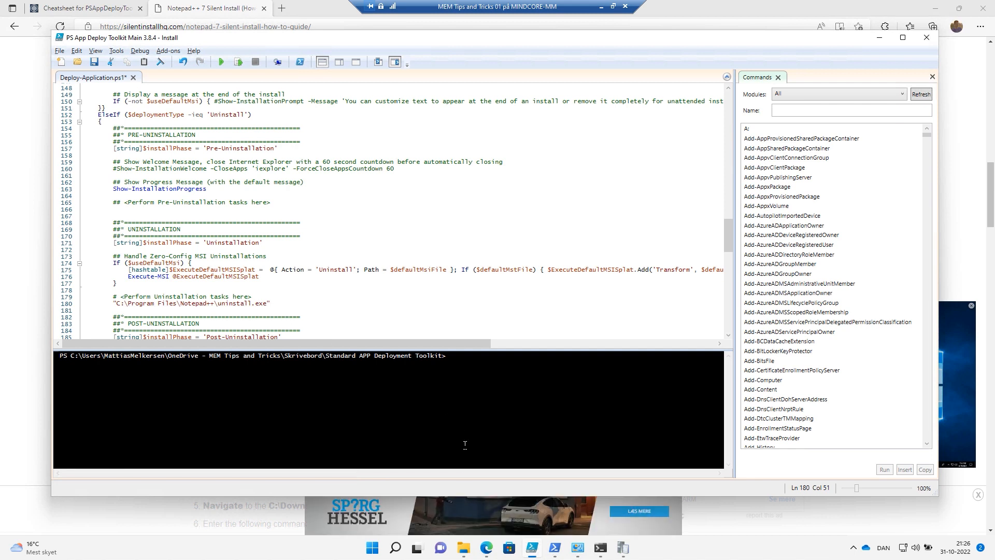
mouse_move(486, 548)
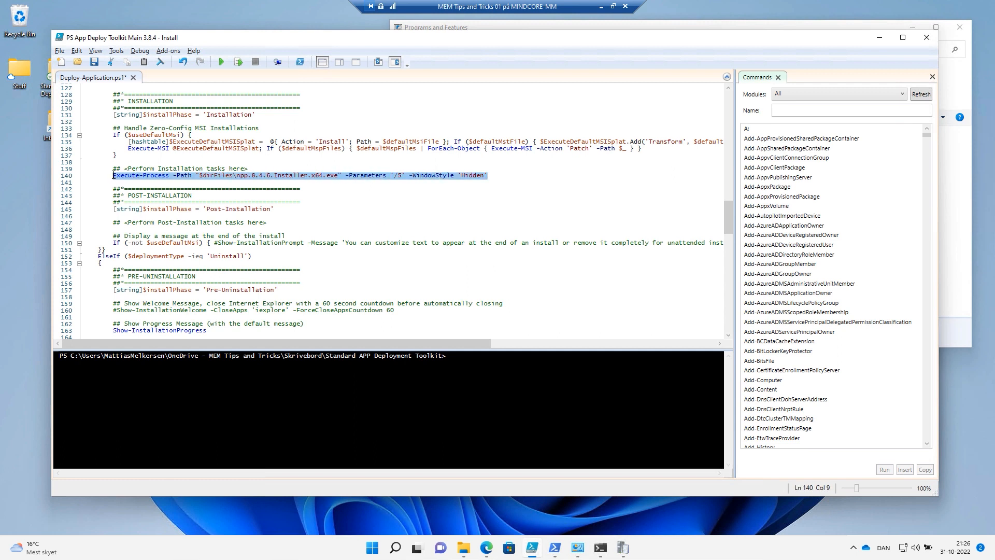
- Paste an Execute-Process line with '/S' above the path and select the uninstall.exe path
scroll(down, 3)
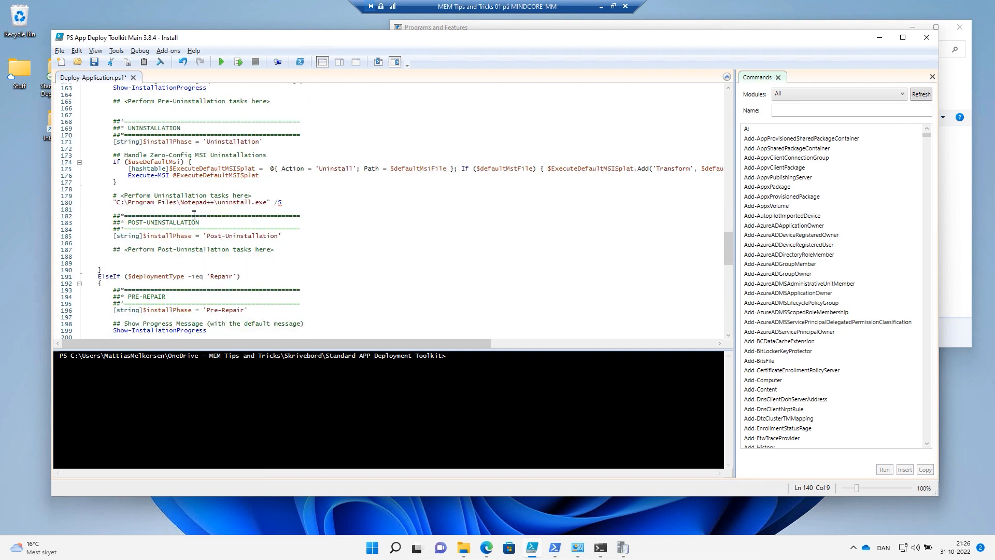
scroll(down, 3)
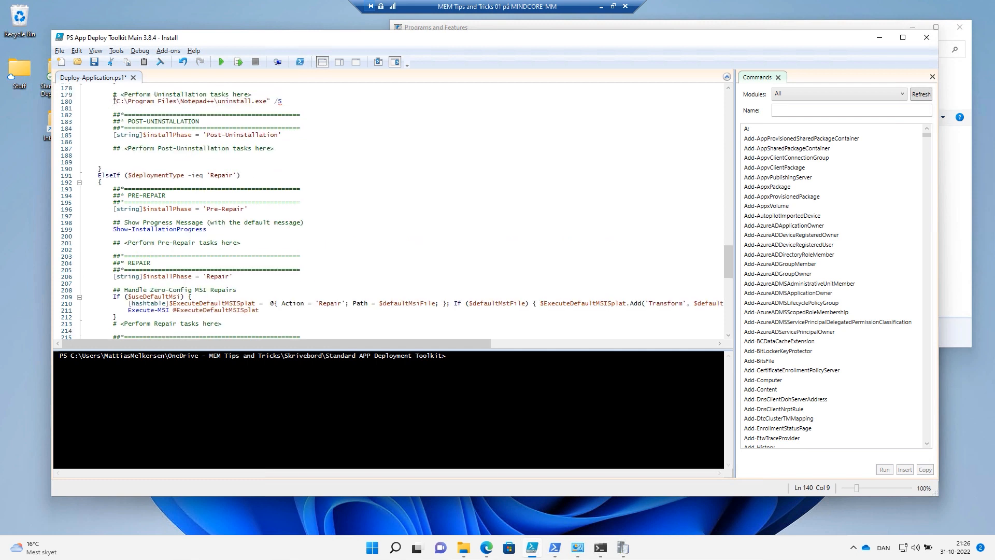
text(Execute-Process -Path "$dirFiles\npp.8.4.6.Installer.x64.exe" -Parameters '/S' -WindowStyle 'Hidden')
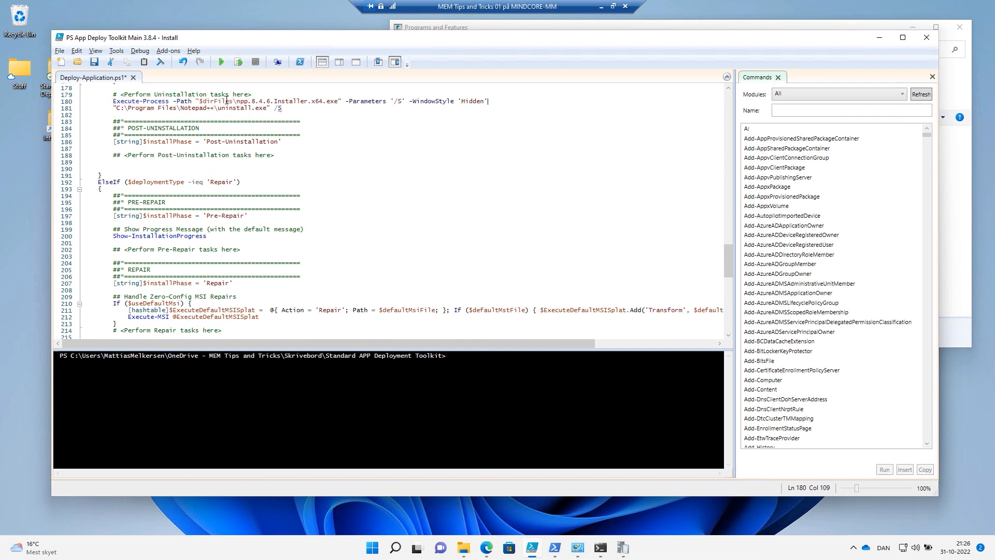
click(227, 108)
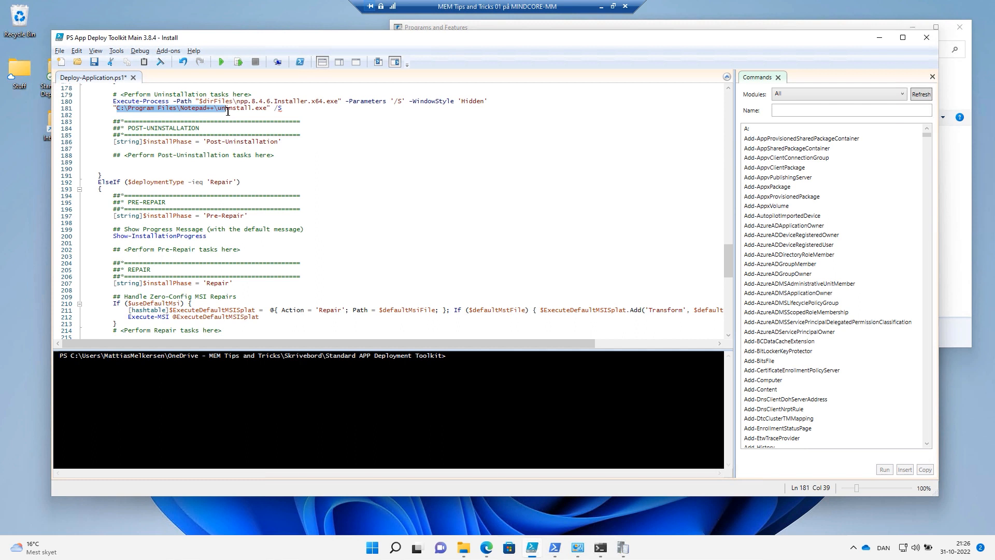
click(276, 108)
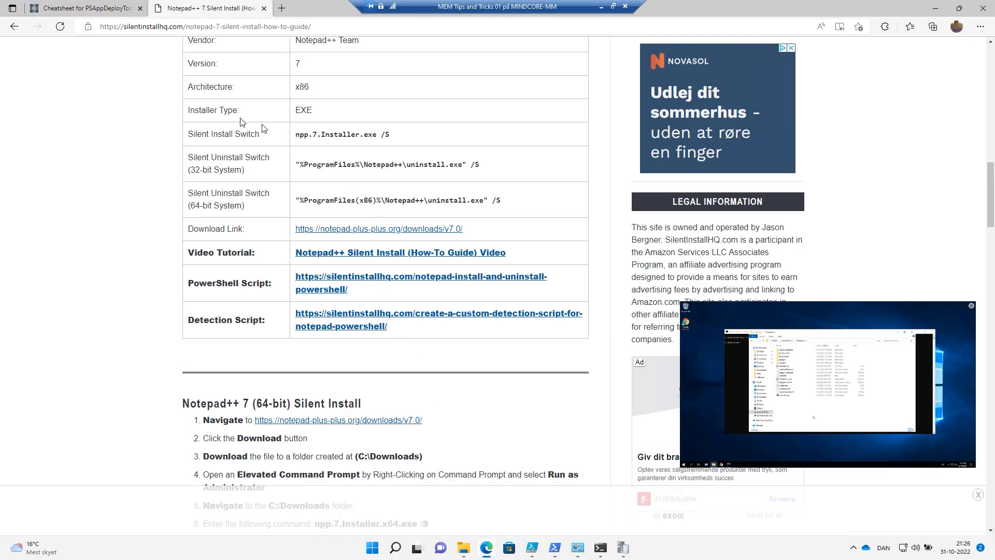
- Select the $envProgramFiles variable on the PSAppDeployToolkit cheatsheet page
click(88, 9)
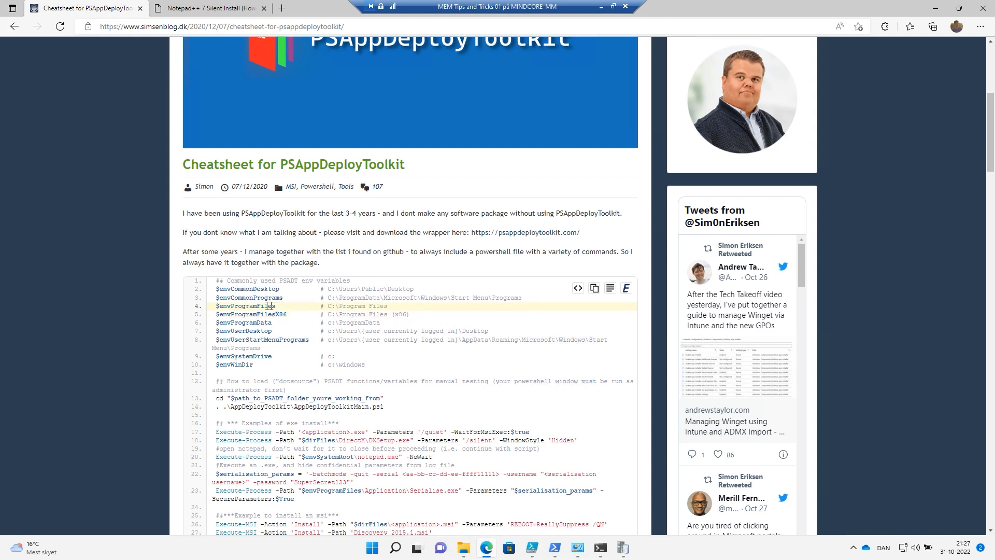
double_click(257, 305)
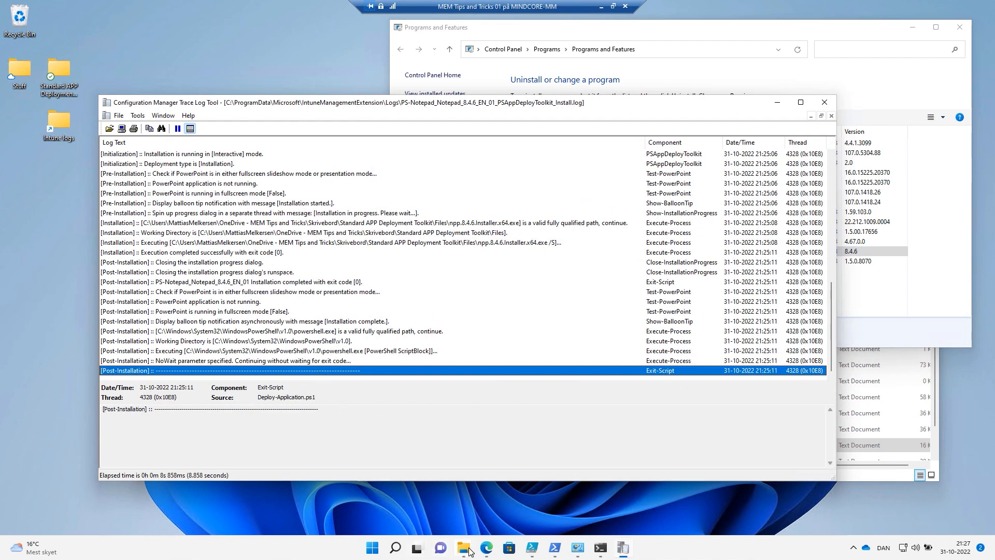
- Run Deploy-Application.exe with uninstall from the Standard APP Deployment Toolkit folder path
click(600, 547)
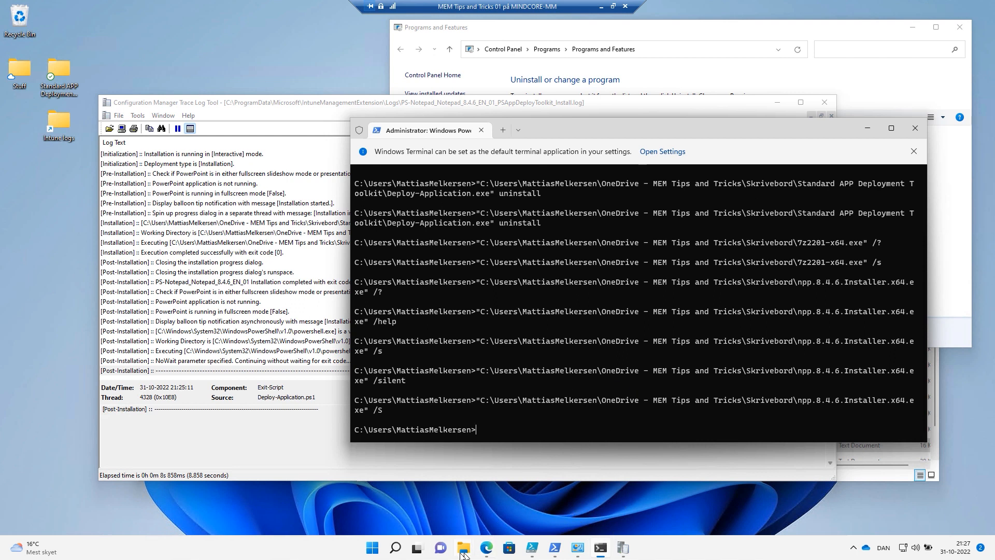
click(463, 548)
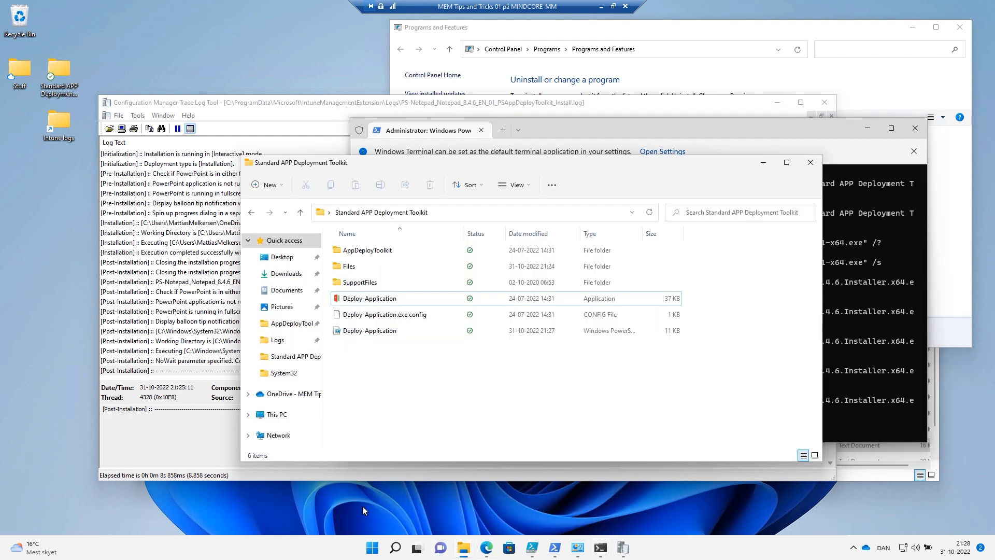
right_click(367, 298)
text("C:\Users\MattiasMelkersen\OneDrive - MEM Tips and Tricks\Skrivebord\Standard APP Deployment Toolkit\Deploy-Application.exe" u)
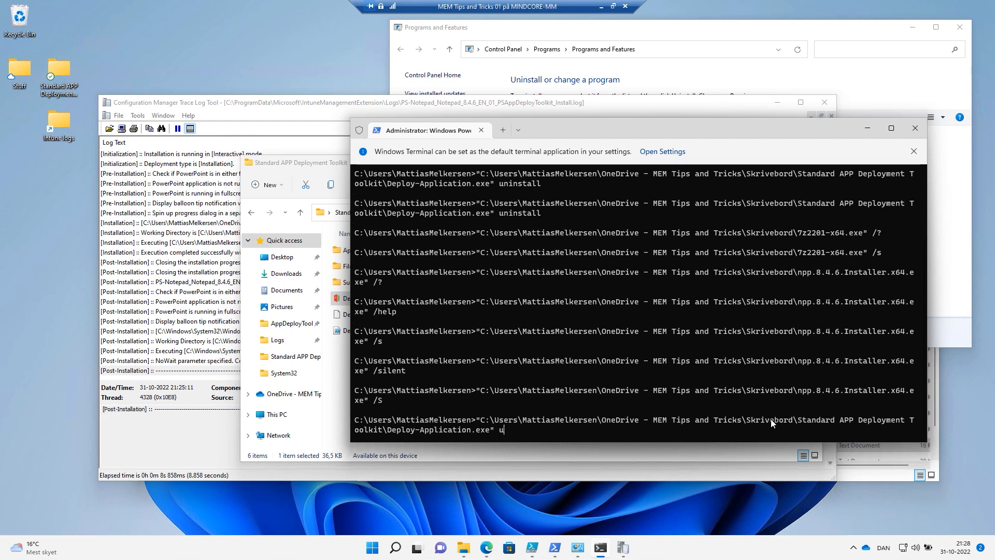
key(Enter)
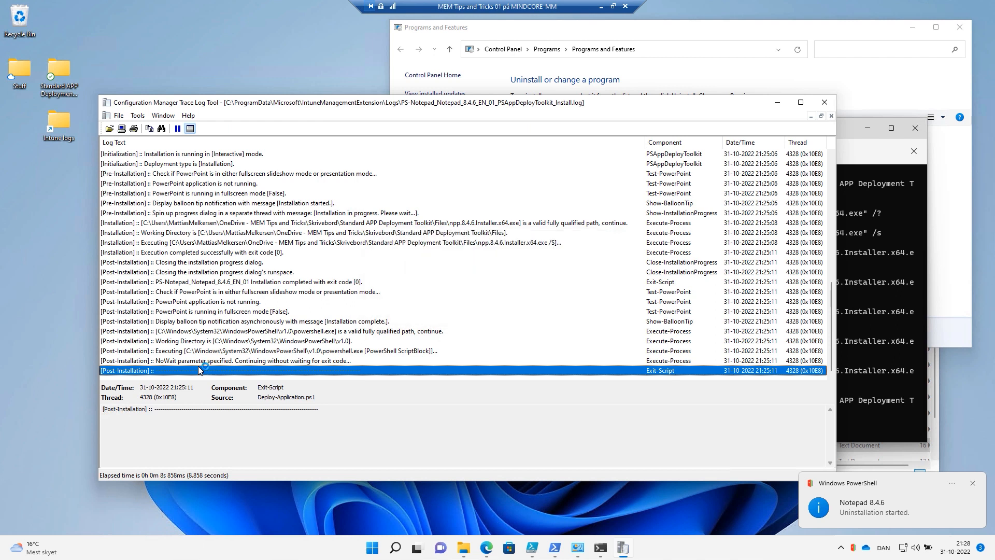
mouse_move(261, 305)
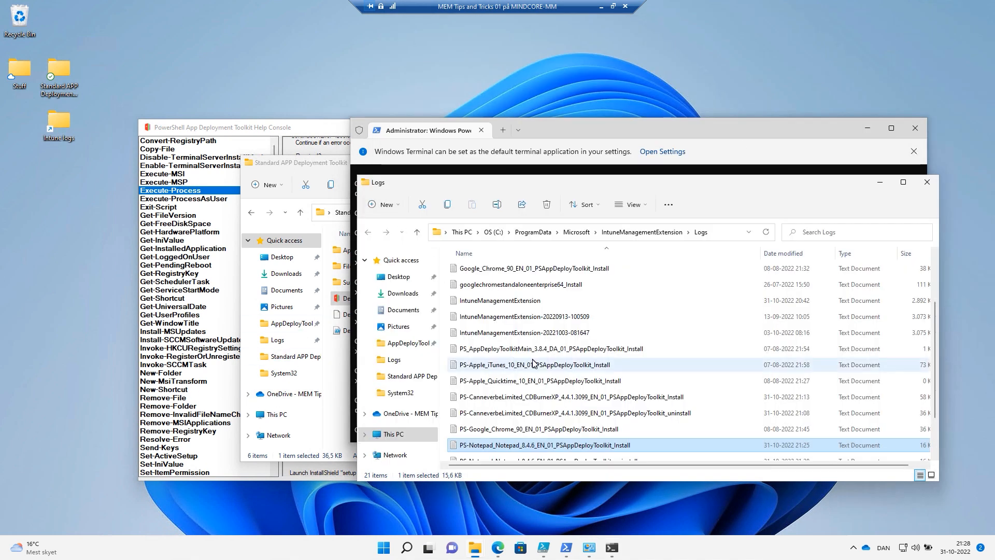
- Open the Notepad++ uninstall log in CMTrace and inspect the uninstall.exe /S entries
right_click(484, 405)
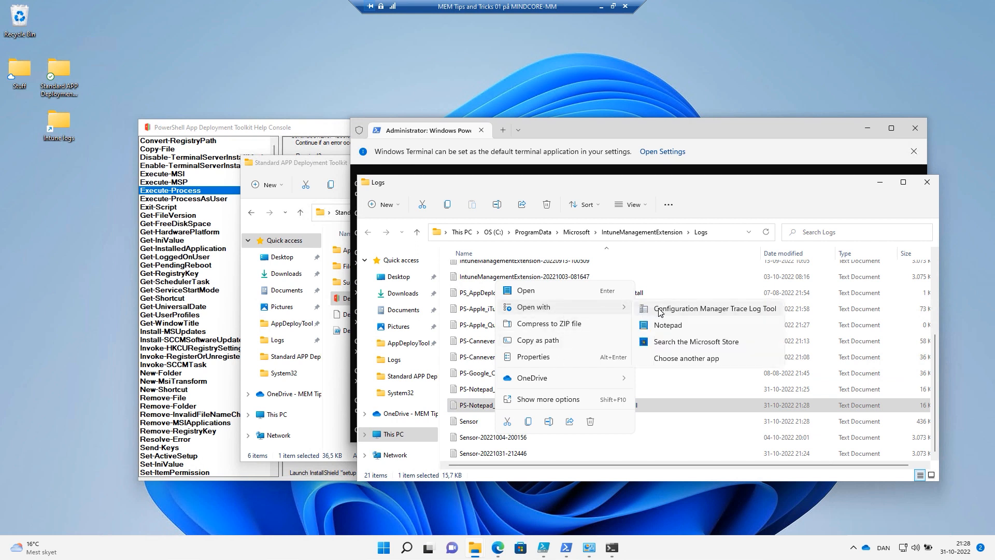
click(715, 308)
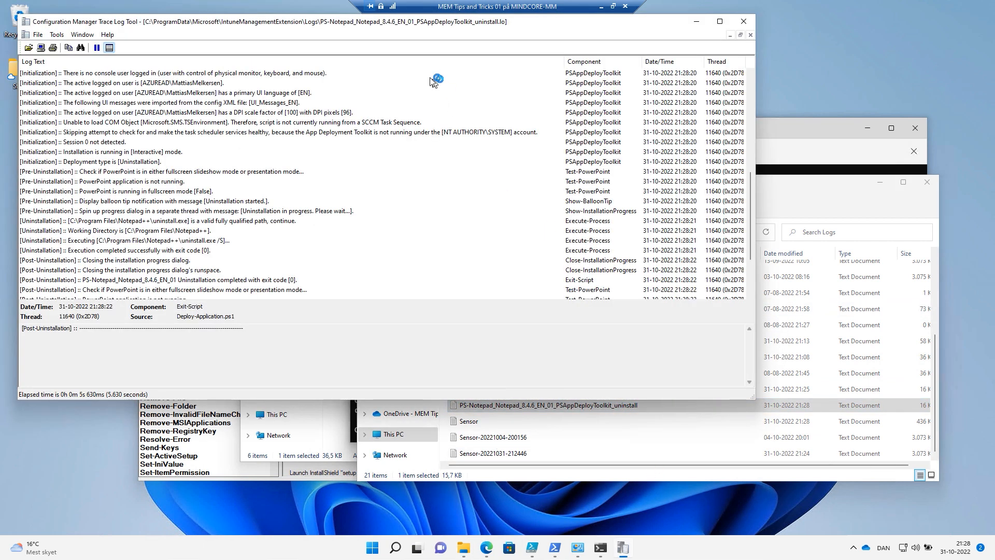
mouse_move(268, 161)
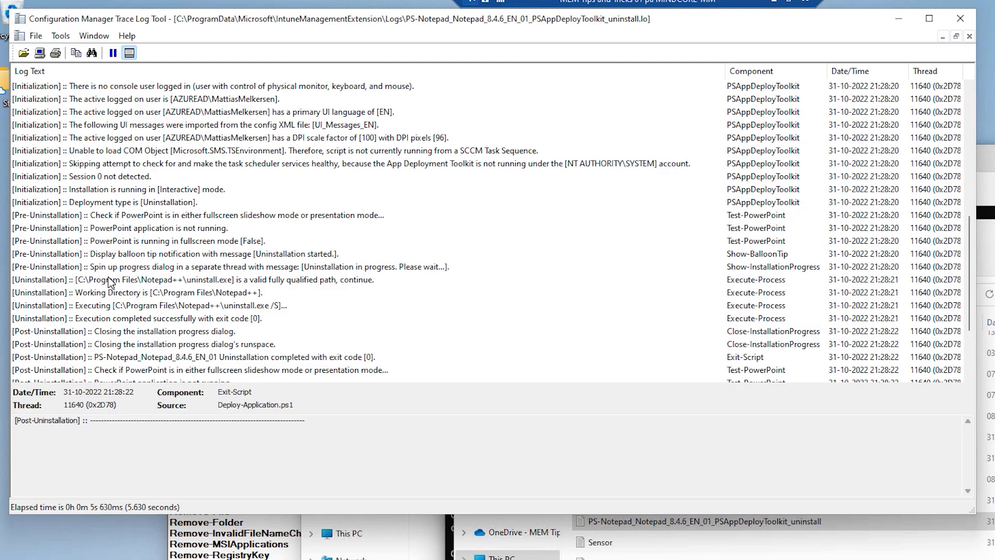
click(222, 279)
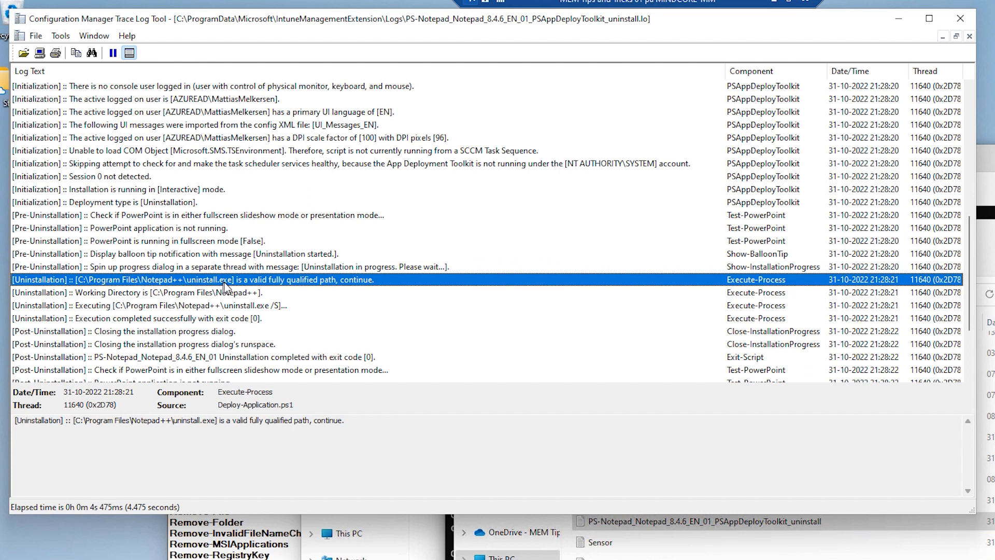
mouse_move(349, 303)
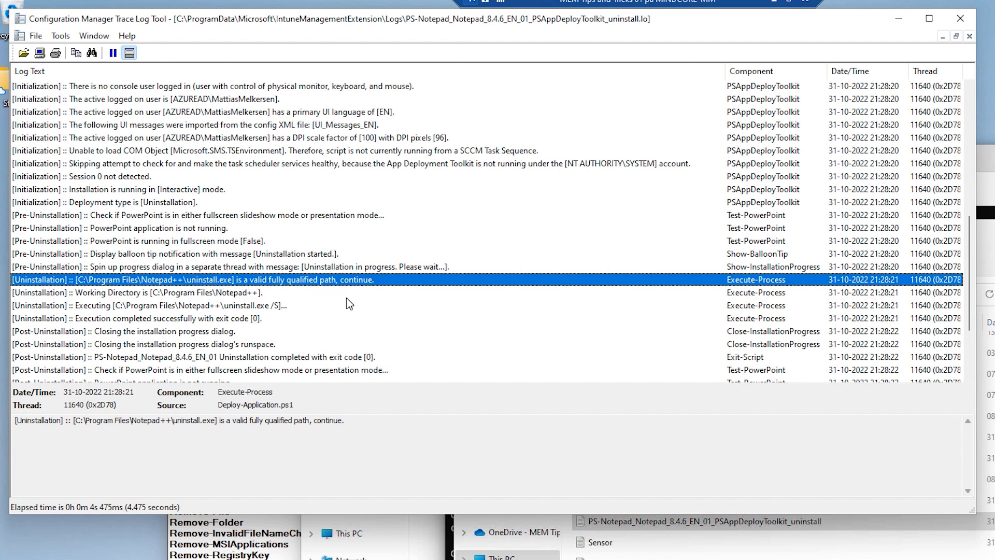
mouse_move(149, 313)
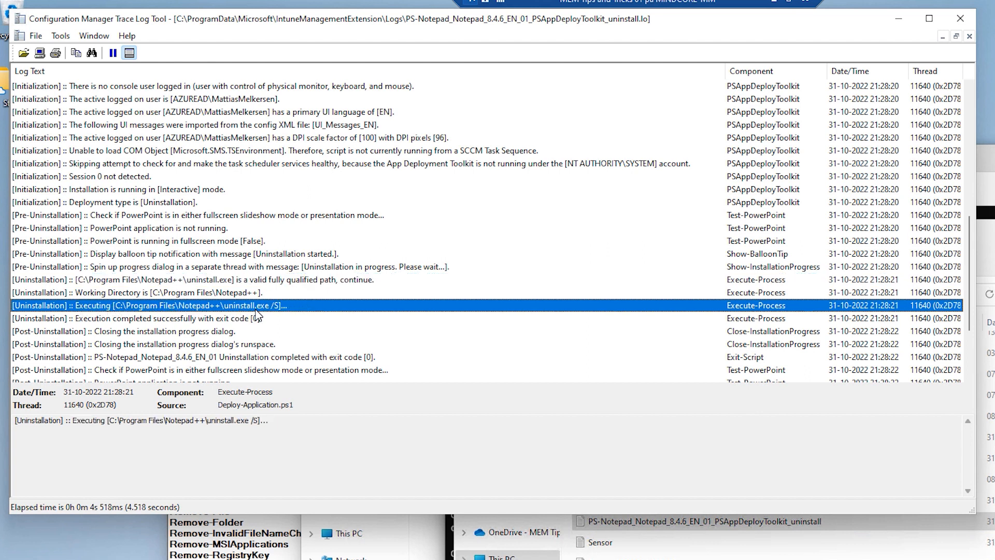
mouse_move(286, 318)
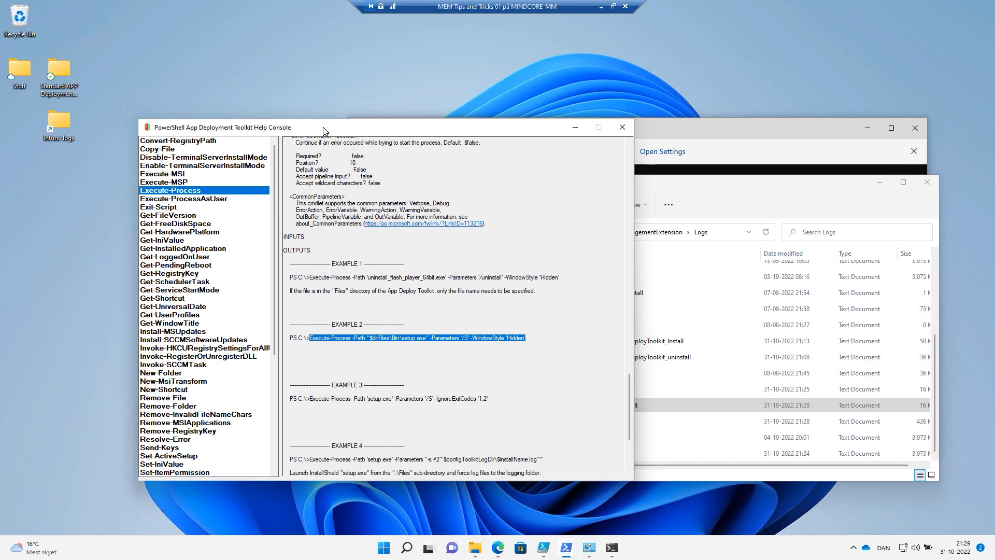
mouse_move(353, 133)
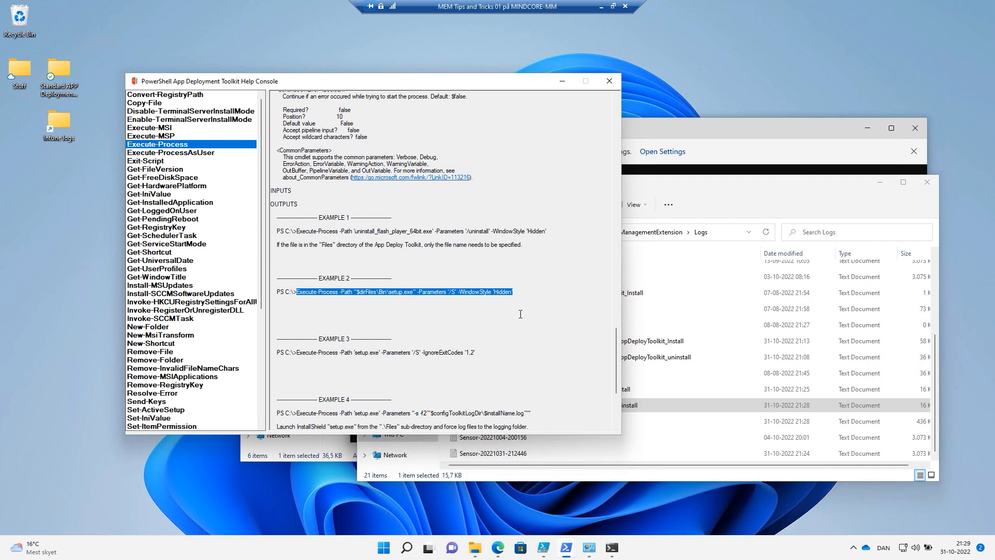
mouse_move(458, 267)
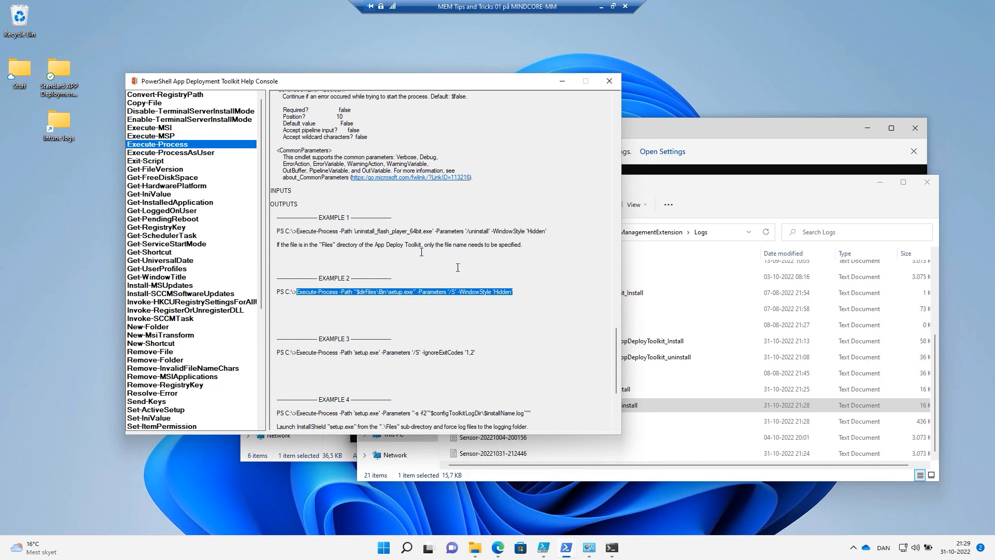
mouse_move(227, 151)
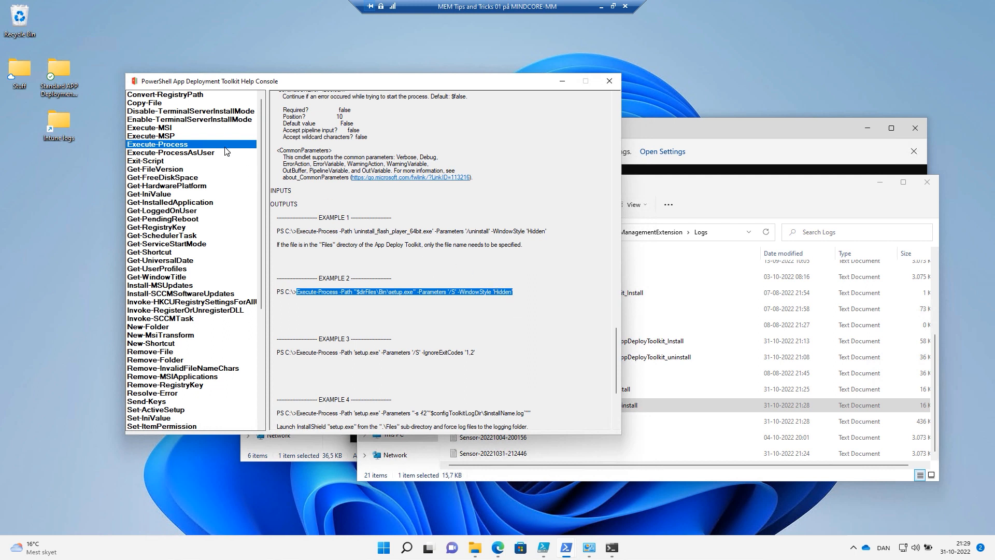
mouse_move(188, 144)
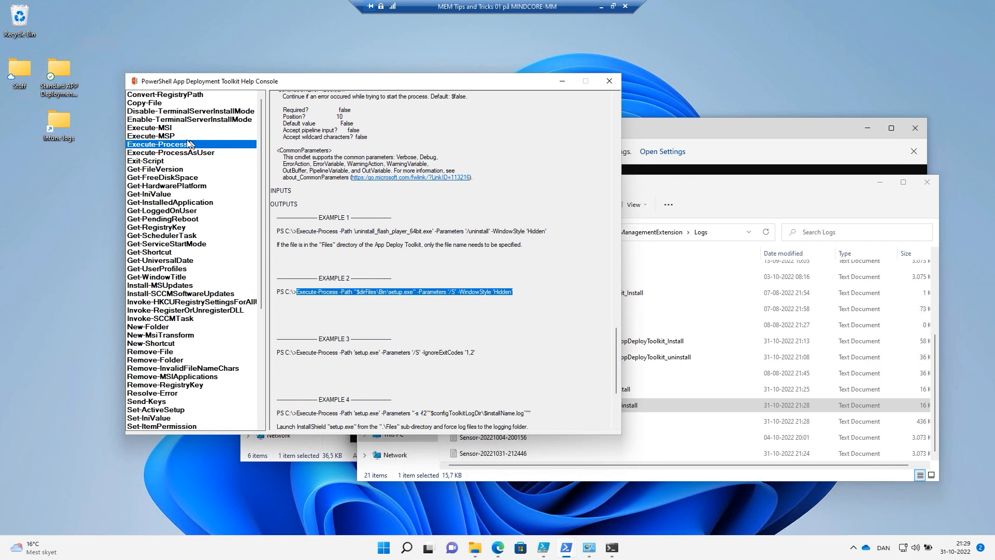